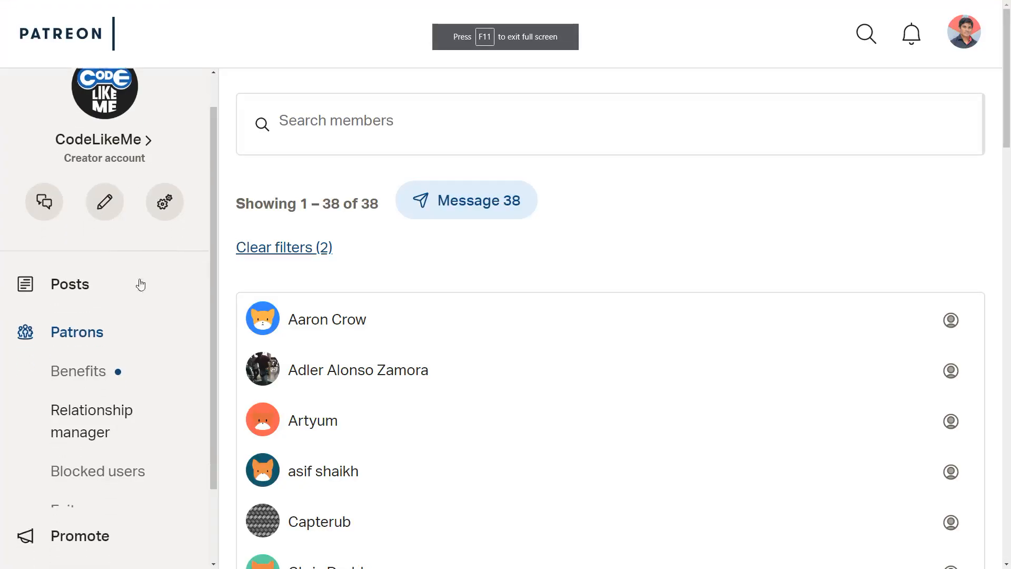
Open the BPA_Human animation blueprint and scroll through its graph to Upperbody Rotation.
scroll("down", 3)
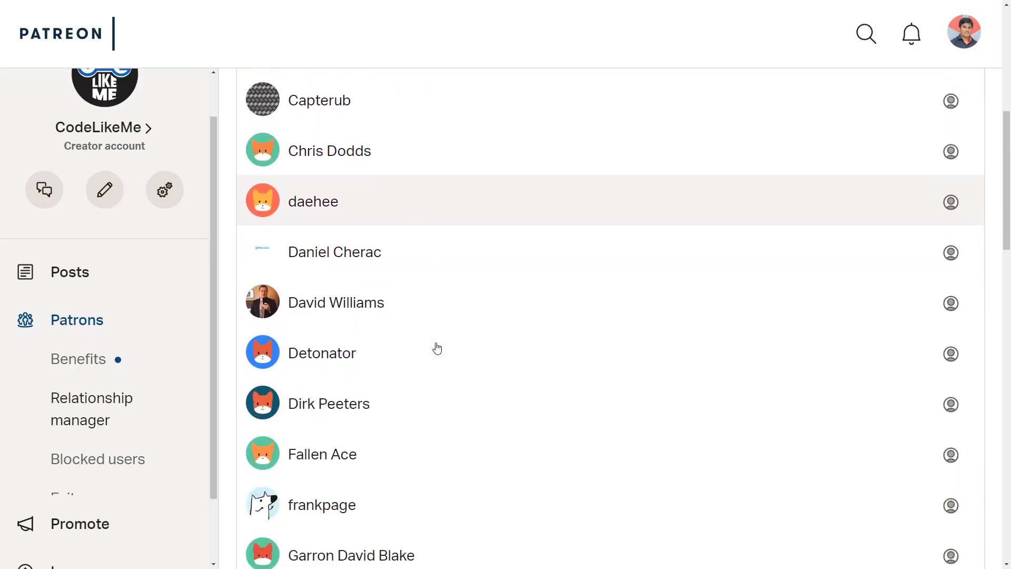
scroll("down", 3)
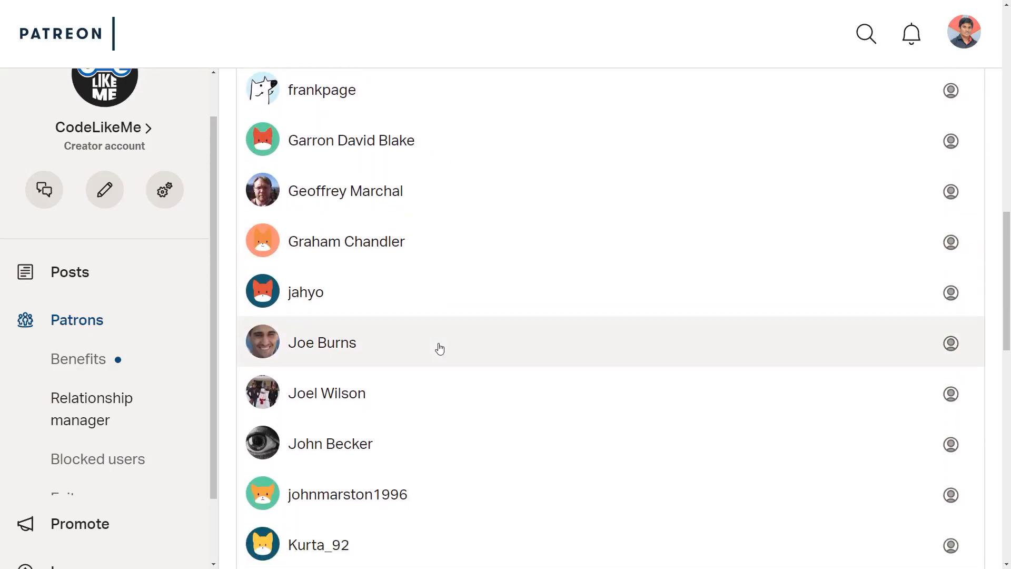
scroll("down", 3)
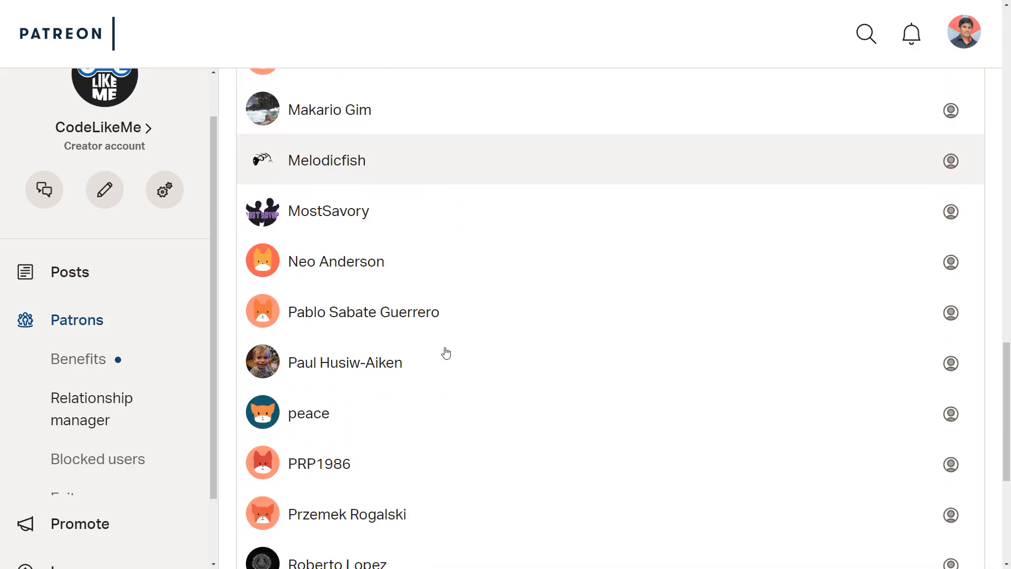
scroll("down", 3)
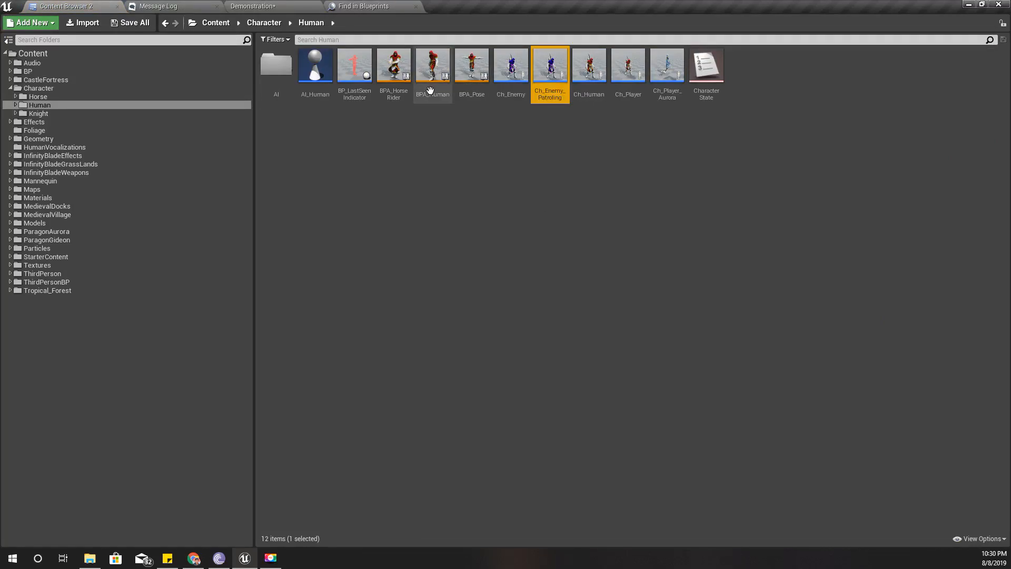
double_click(432, 64)
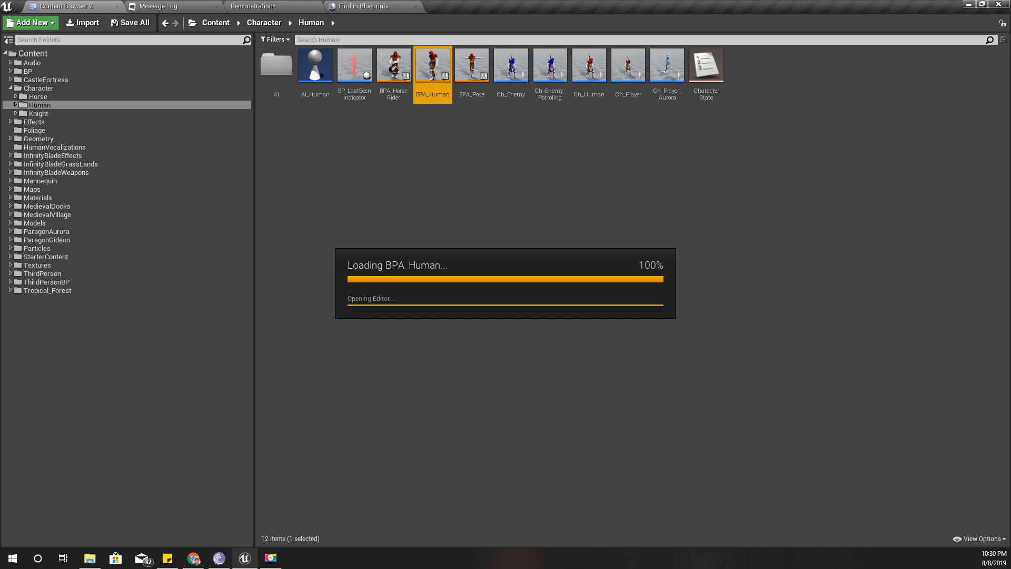
double_click(433, 64)
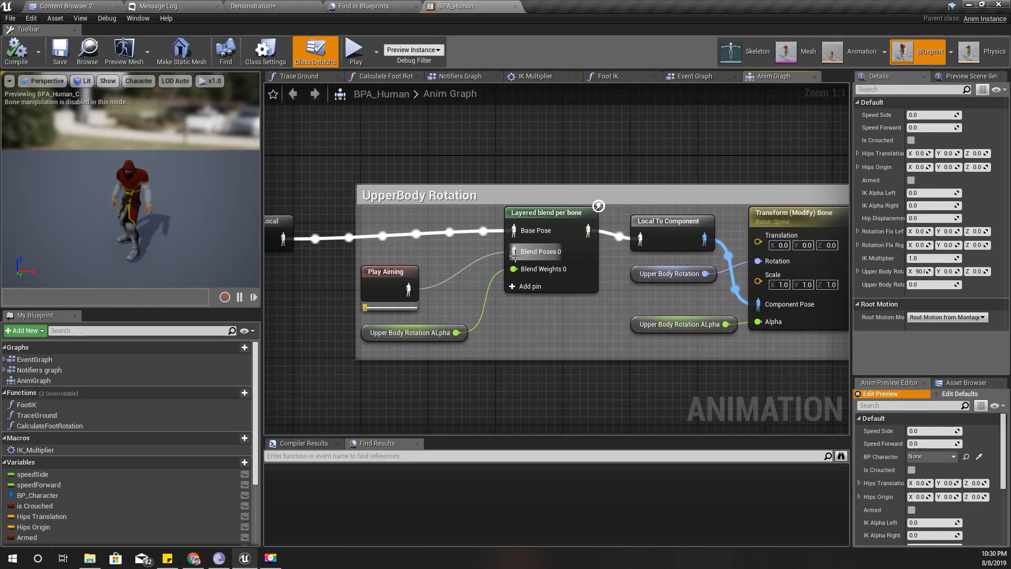
scroll("down", 3)
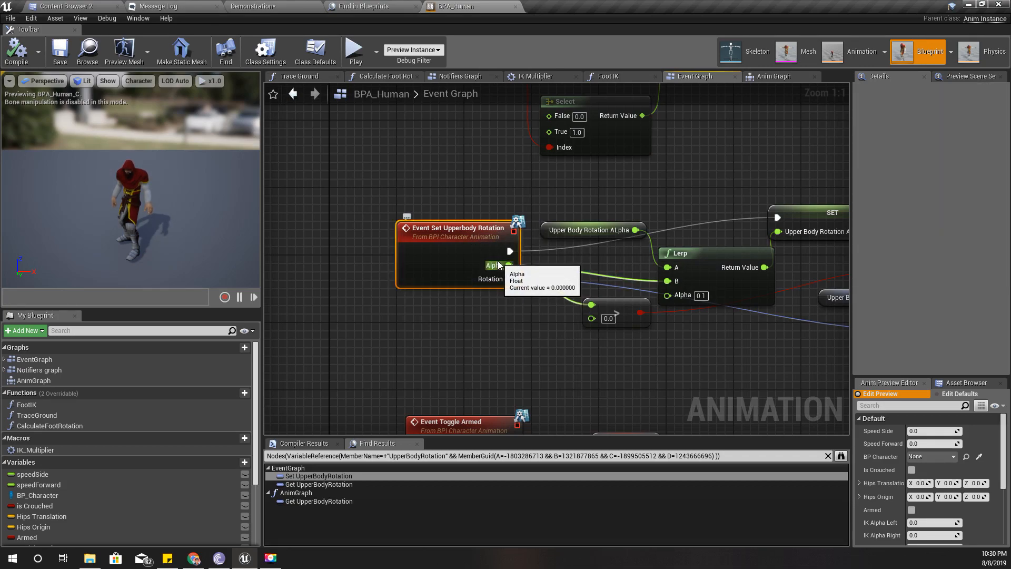
mouse_move(204, 32)
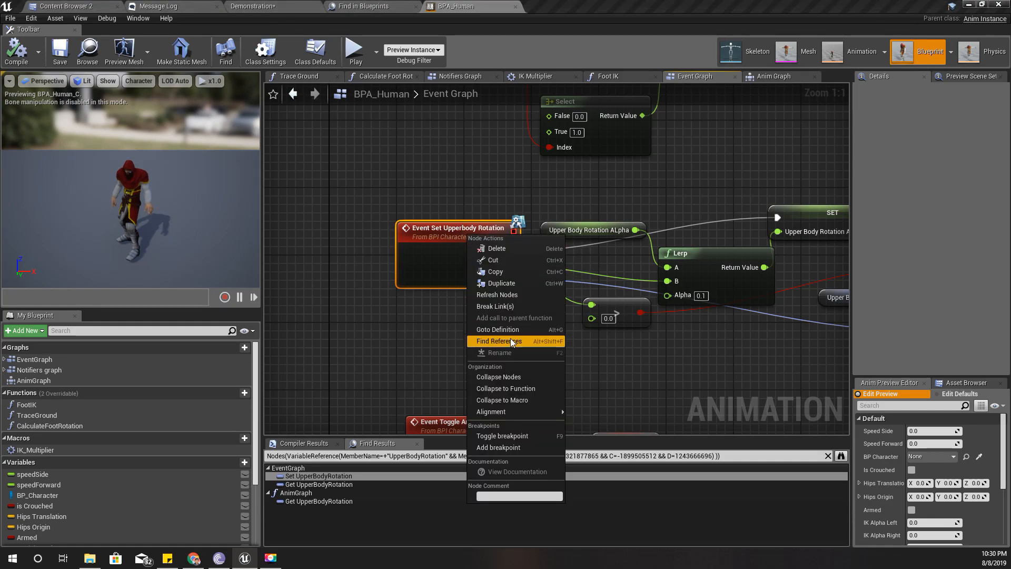
Find Set Upperbody Rotation references and open Ch_Player's Upper Body Rotation graph.
left_click(498, 341)
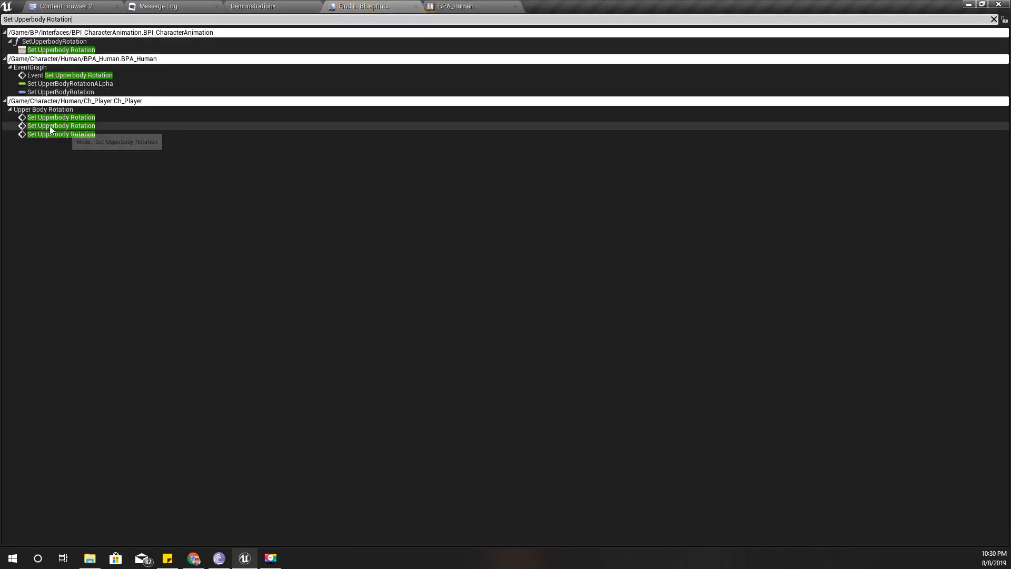
double_click(60, 134)
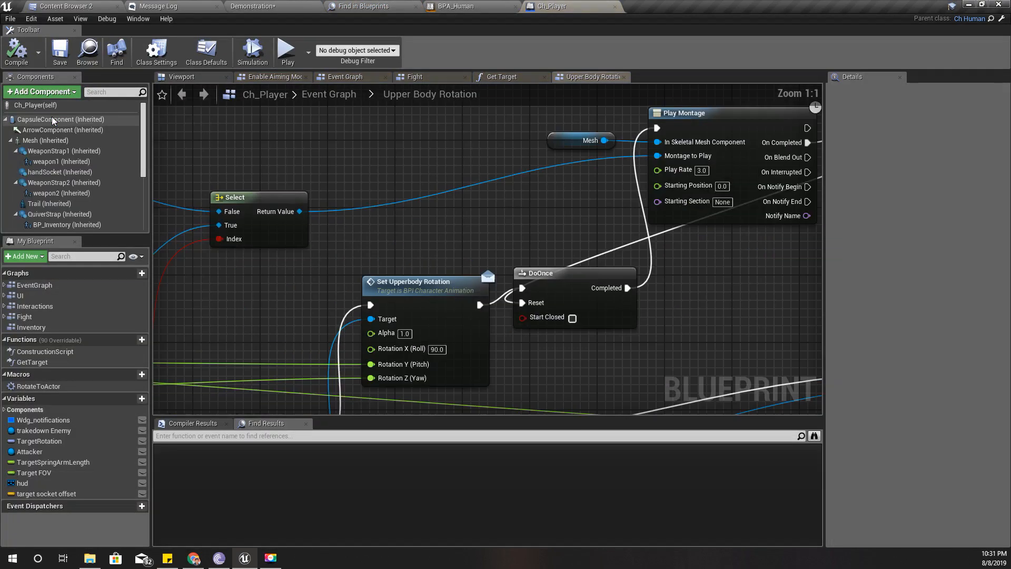
scroll("down", 3)
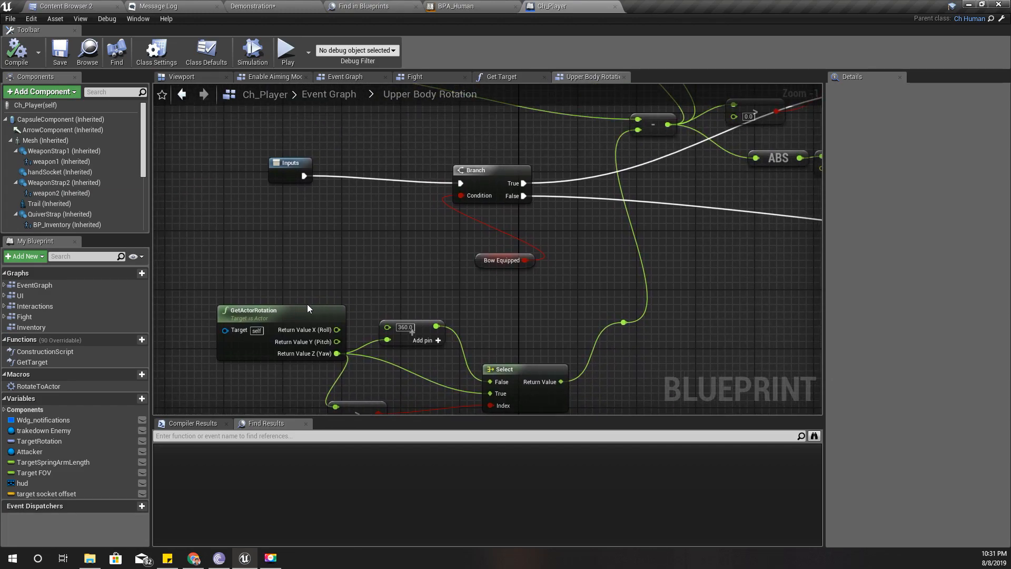
scroll("down", 3)
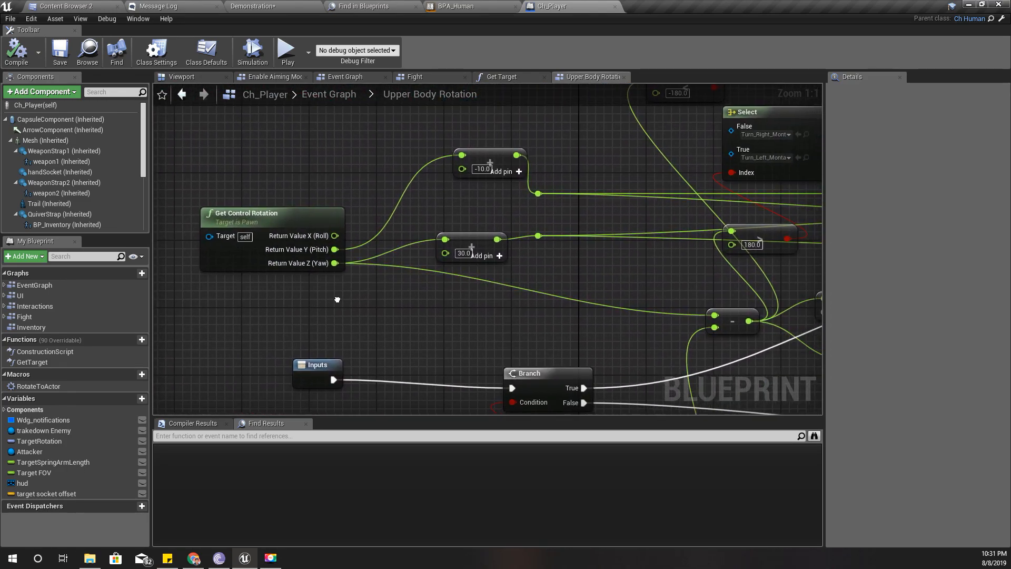
scroll("down", 3)
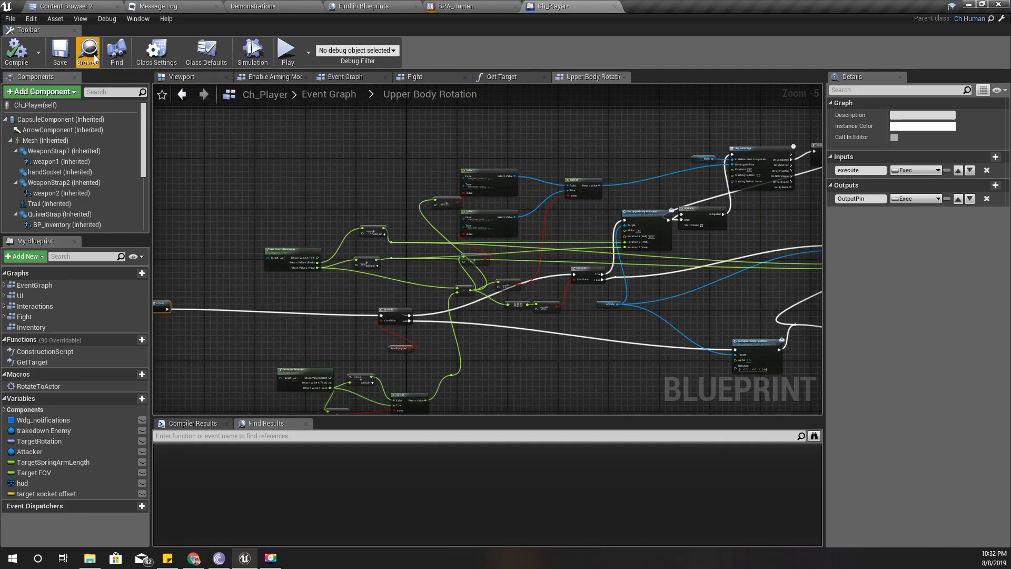
Create a SetUpperbodyRotation function in Ch_Human, shift its entry node left, and compile.
left_click(67, 6)
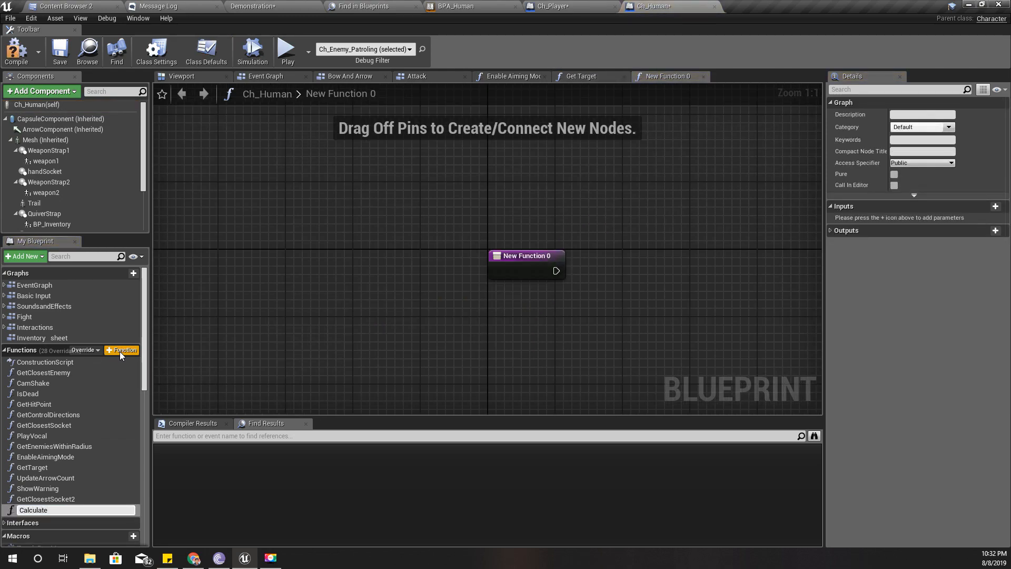
type("SetUpper")
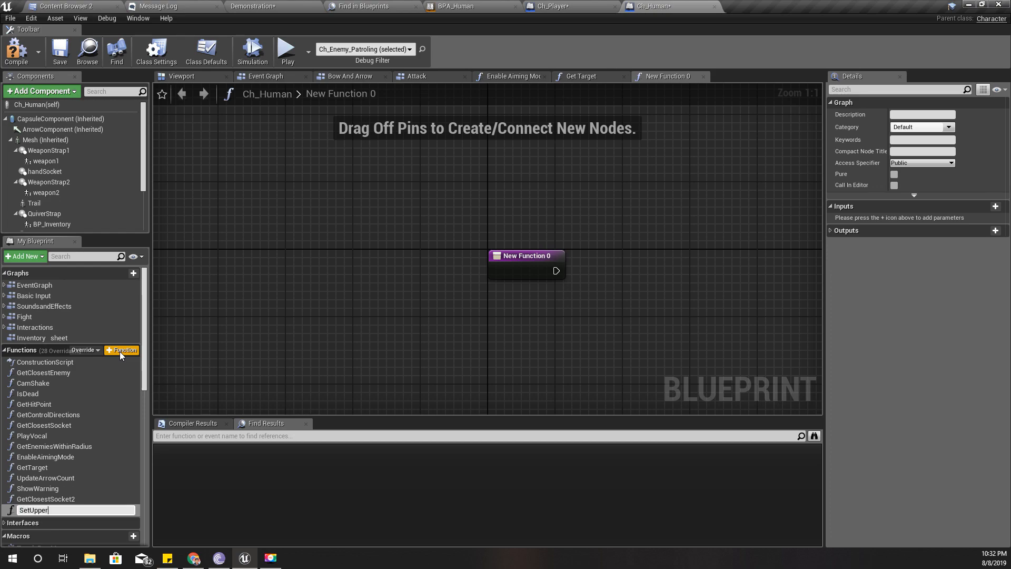
type("body")
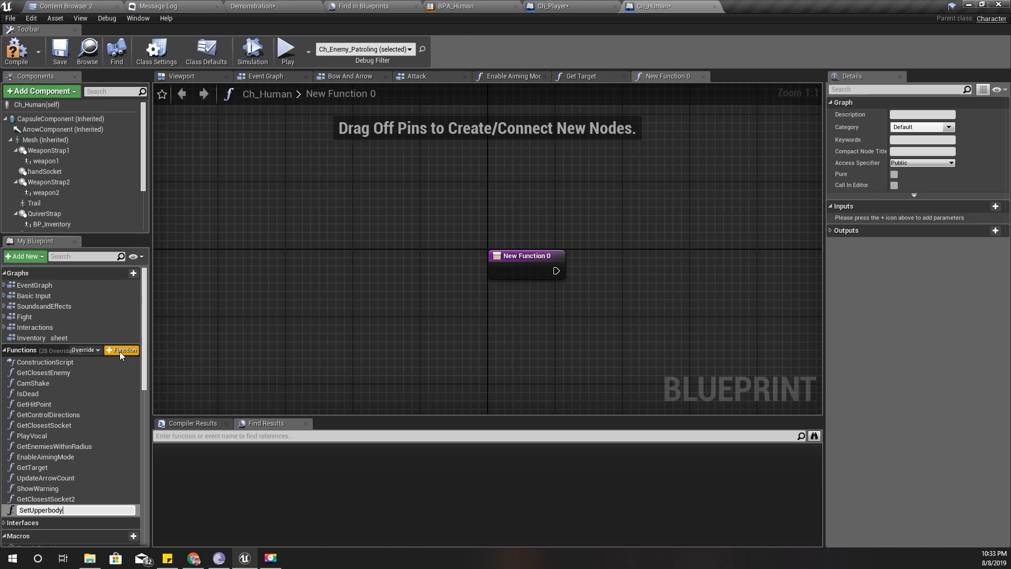
type("Rotation")
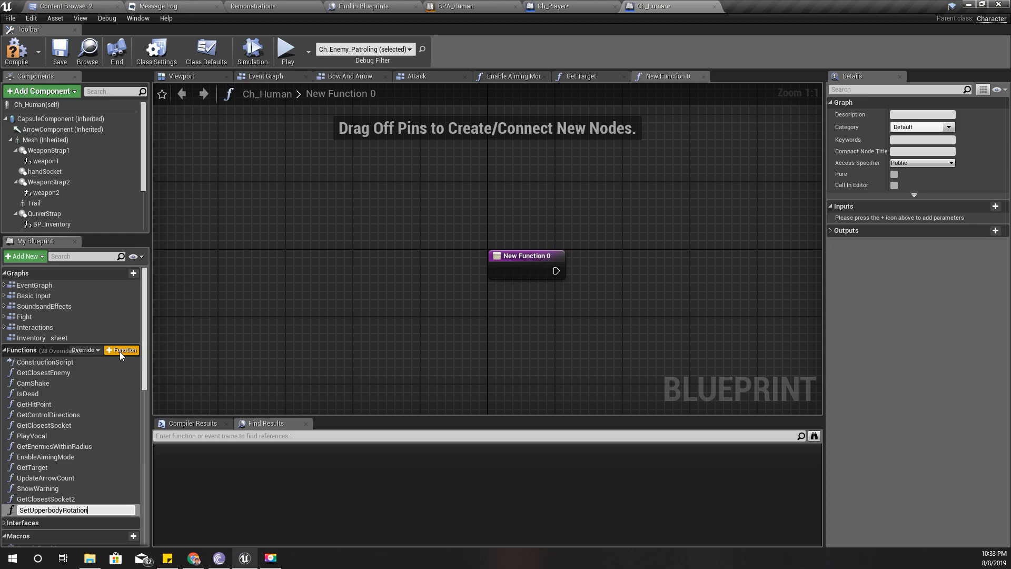
key("enter")
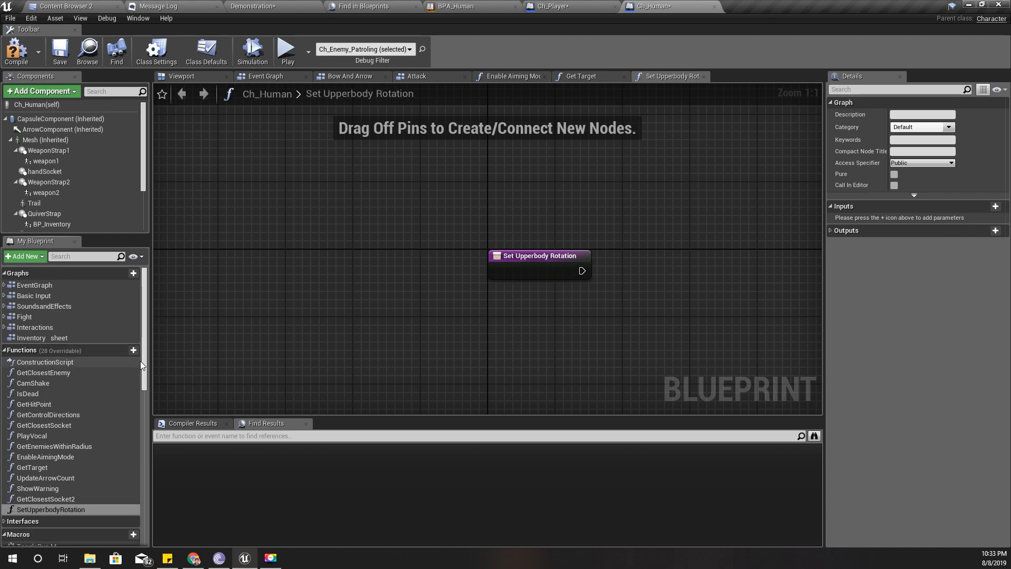
left_click_drag(538, 256, 337, 255)
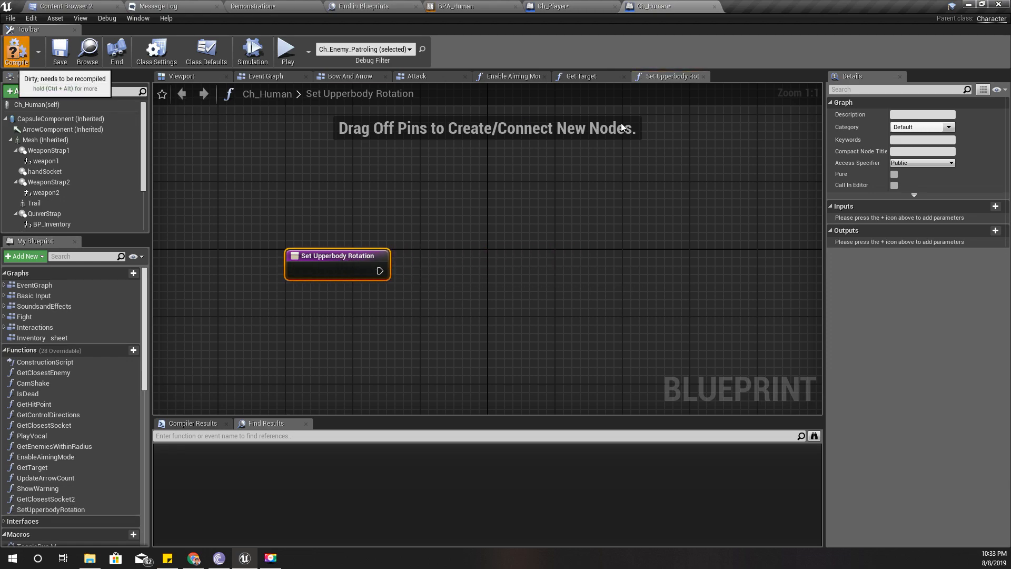
left_click(16, 52)
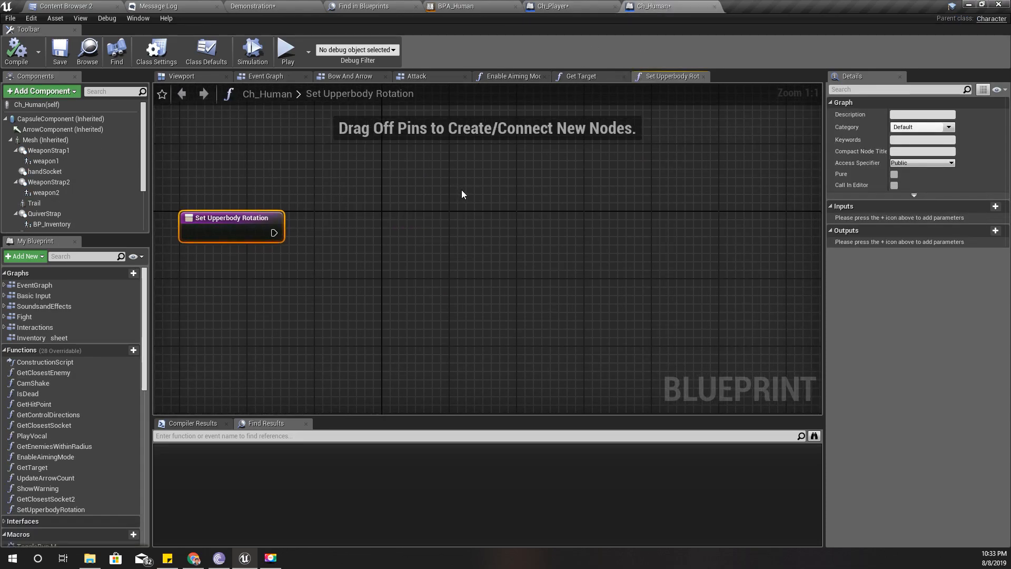
Paste the copied player nodes into Ch_Human and scroll the graph.
key("ctrl+v")
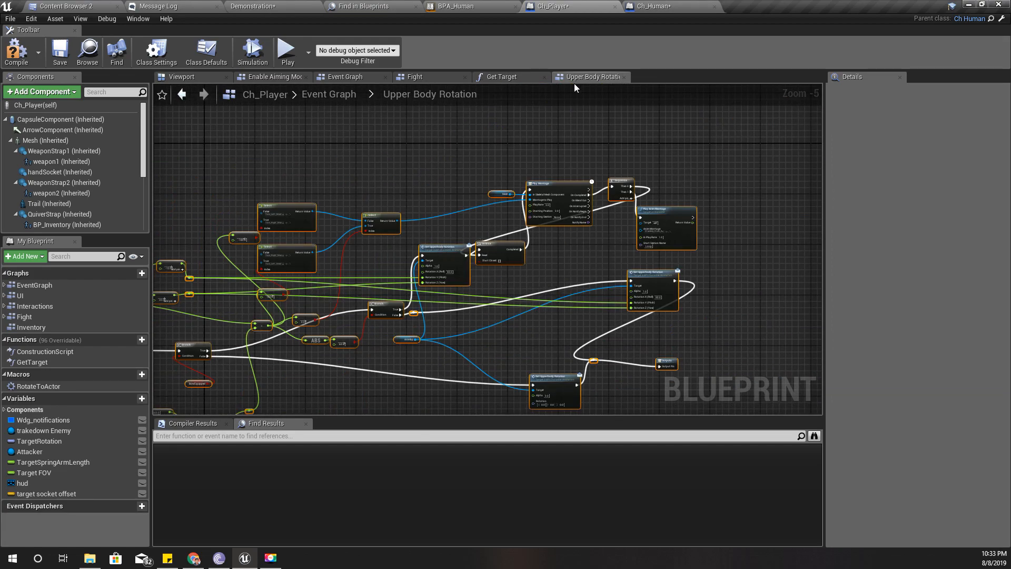
mouse_move(651, 6)
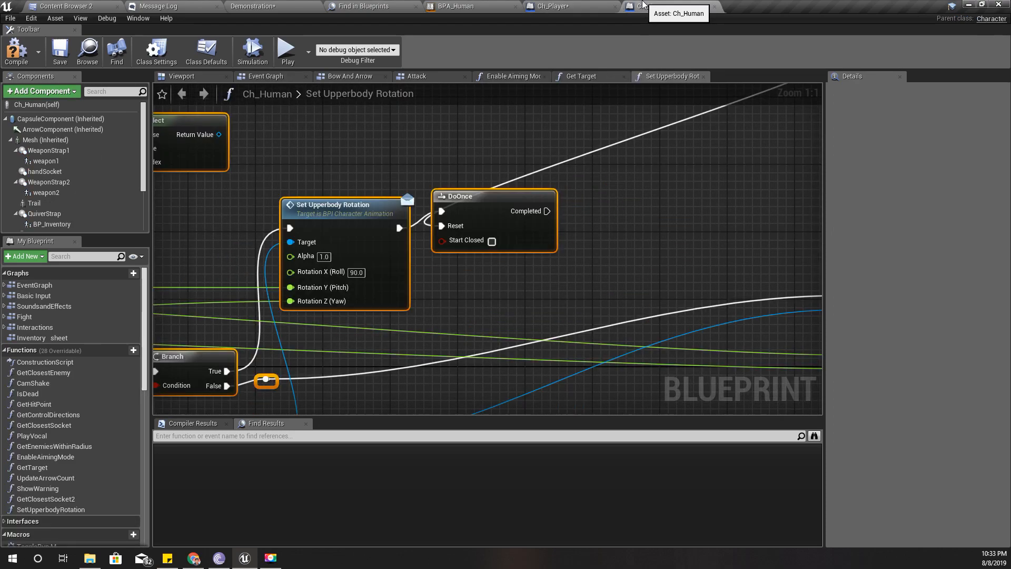
scroll("down", 3)
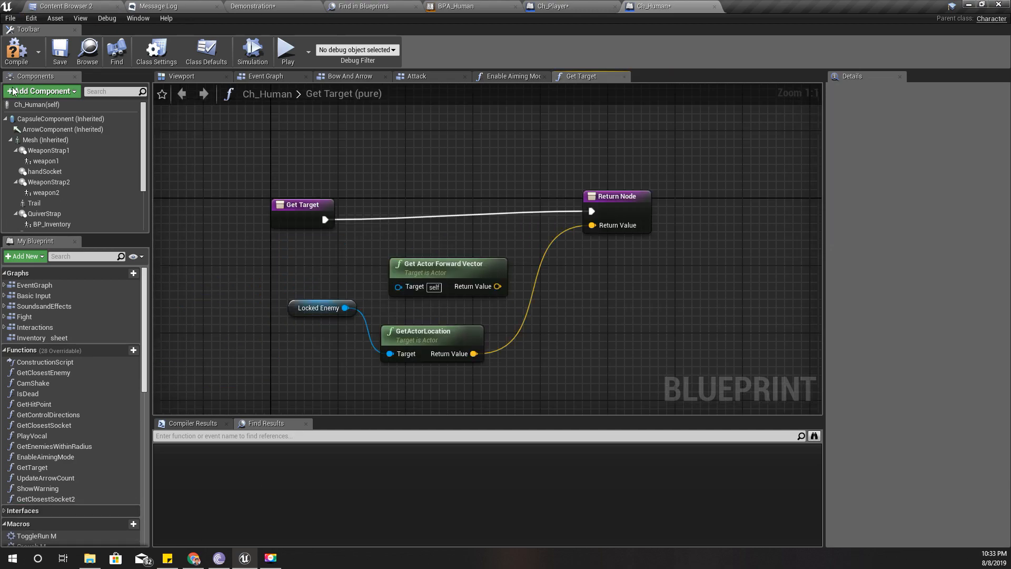
mouse_move(16, 51)
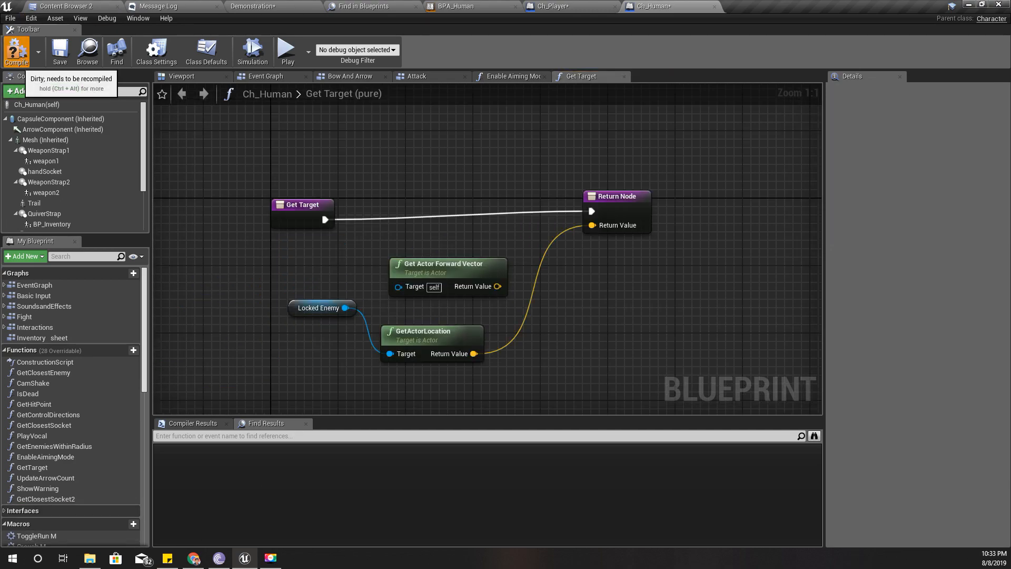
mouse_move(26, 316)
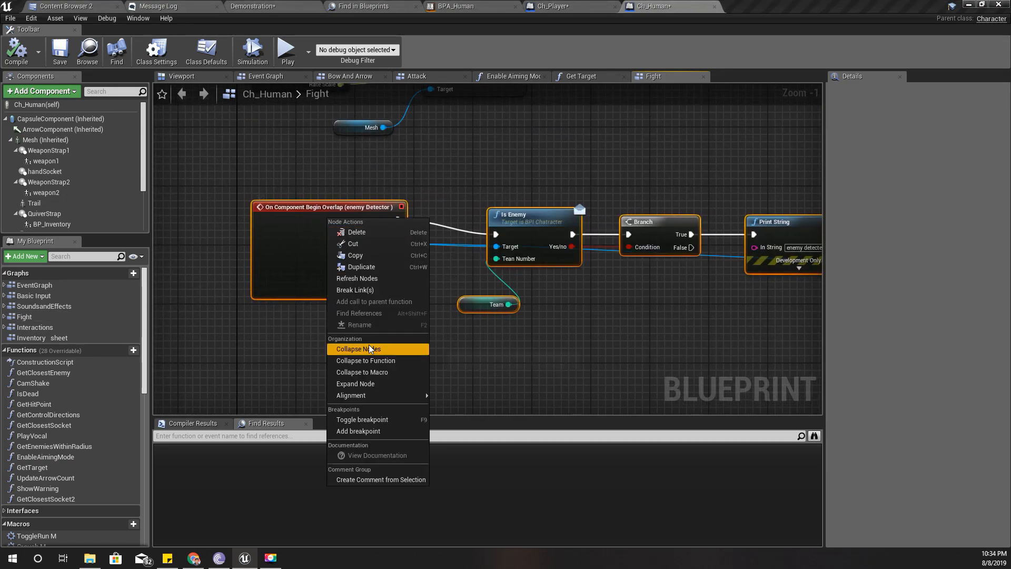
Add a custom event to the Fight graph and select overlap nodes for collapsing.
left_click(356, 348)
type("c")
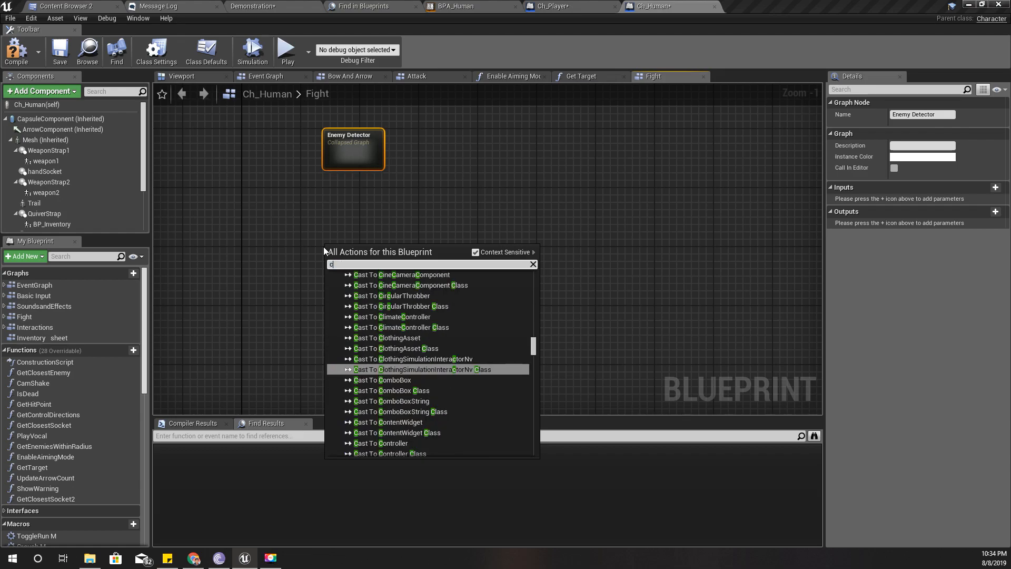
type("ustom eve")
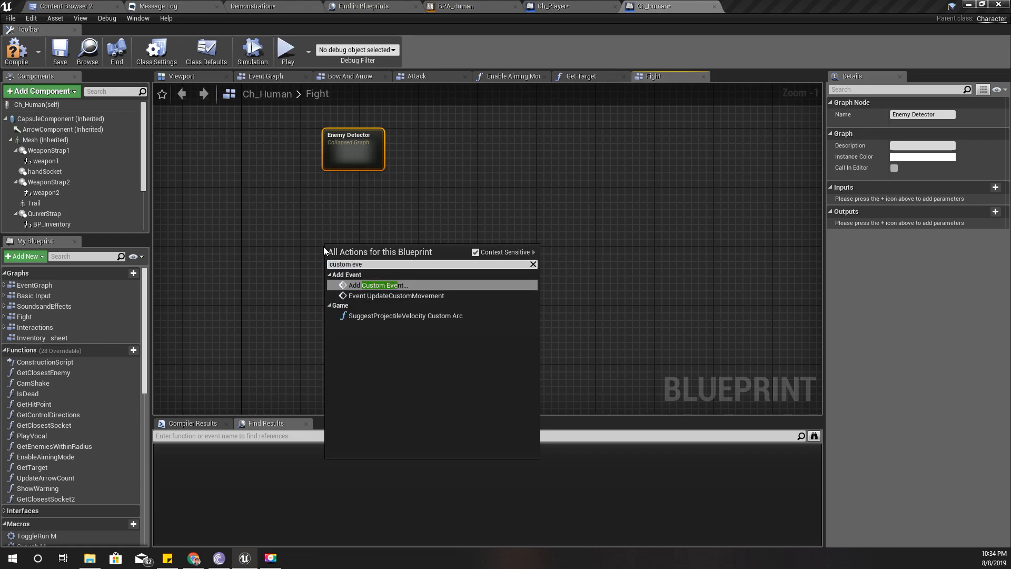
left_click(382, 285)
type("SetUpperbodyRotation")
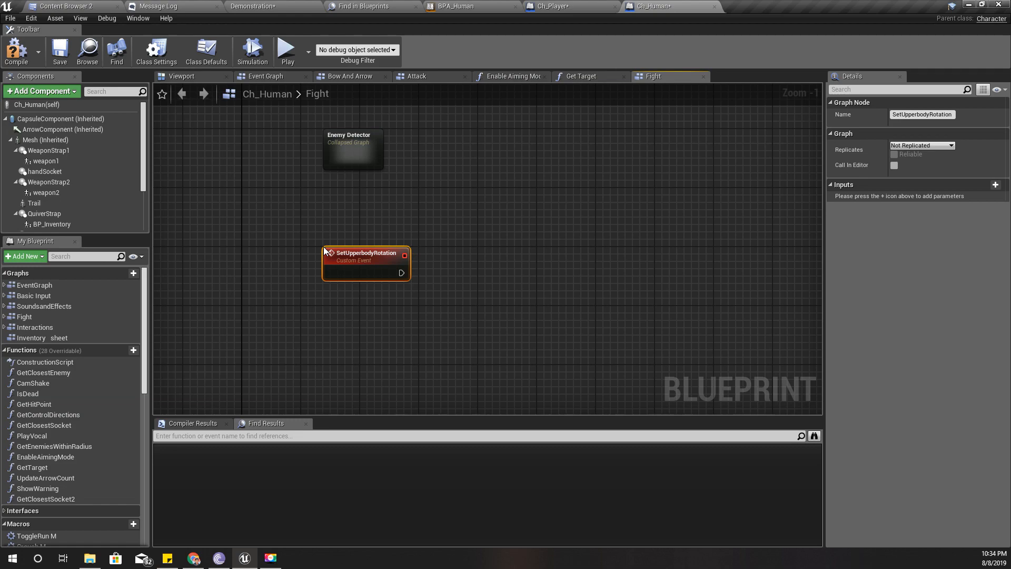
scroll("down", 3)
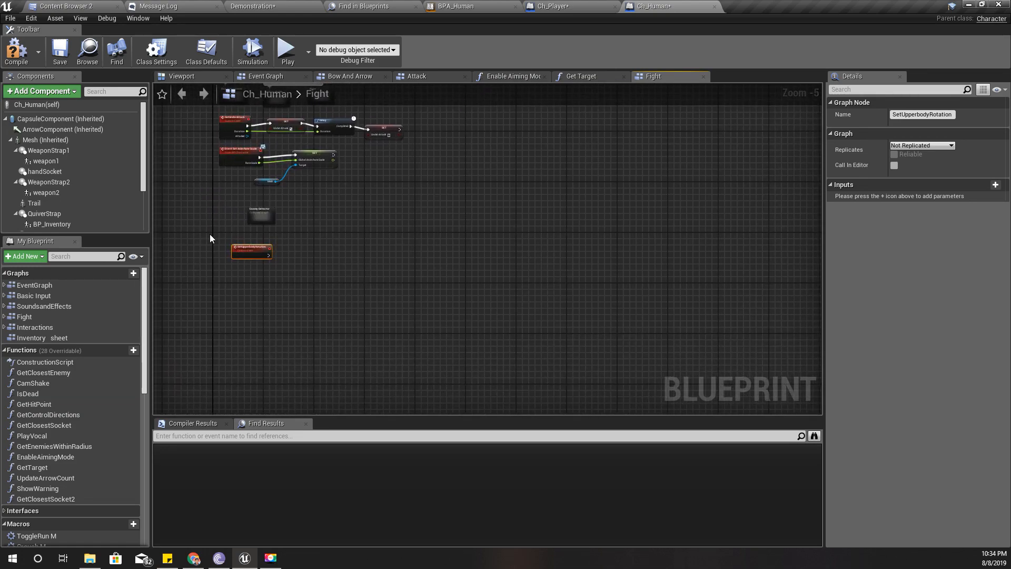
right_click(252, 234)
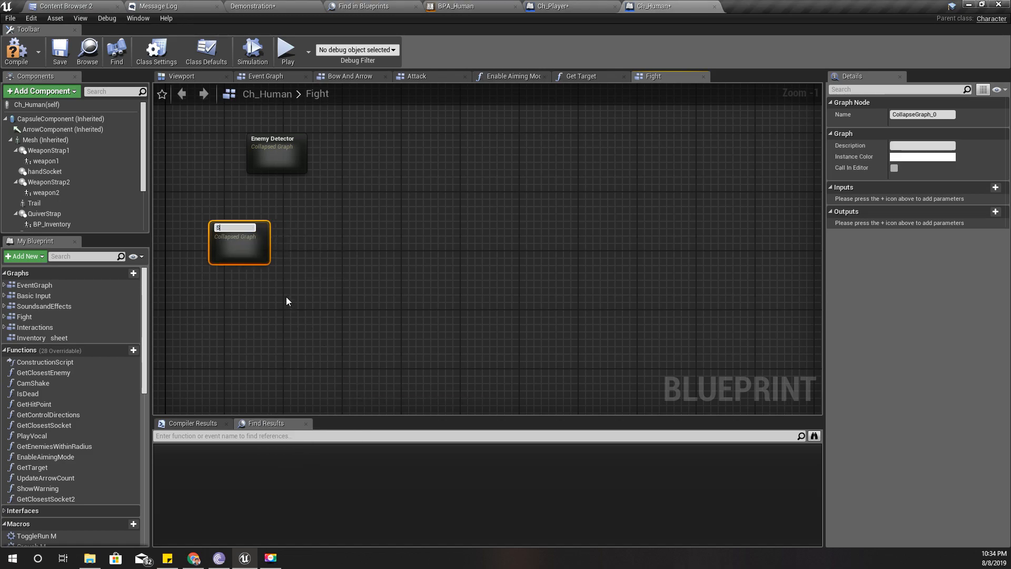
Name the collapsed graph Set UpperbodyRotation, open it, and compare against Ch_Player.
type("Set Upper")
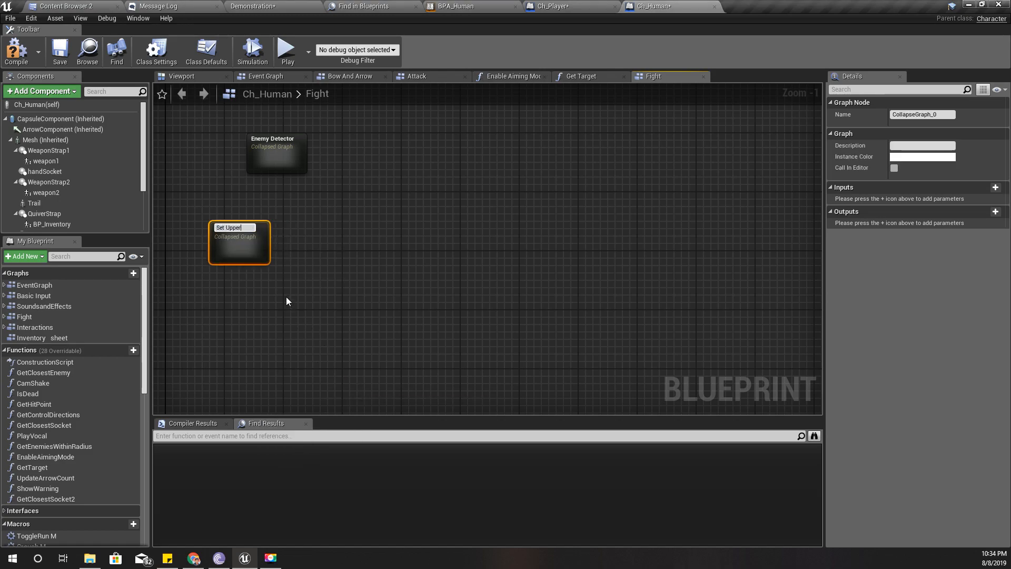
type("UpperbodyRotai")
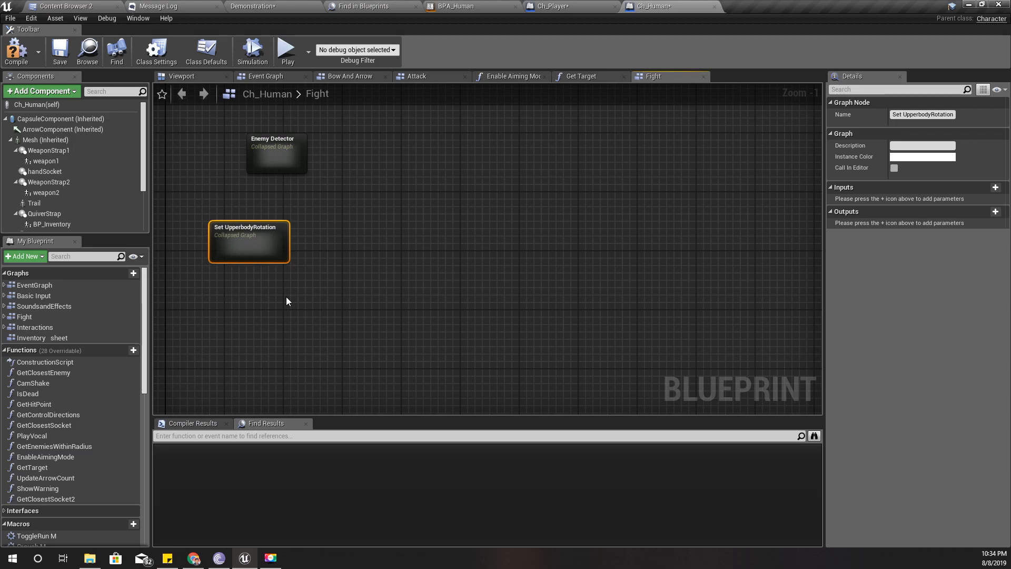
double_click(248, 241)
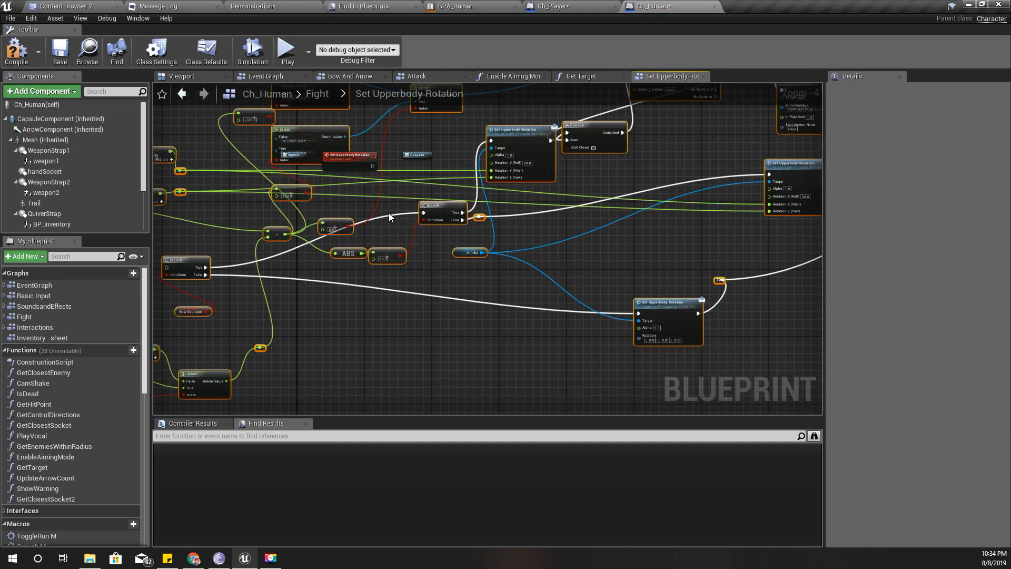
scroll("down", 3)
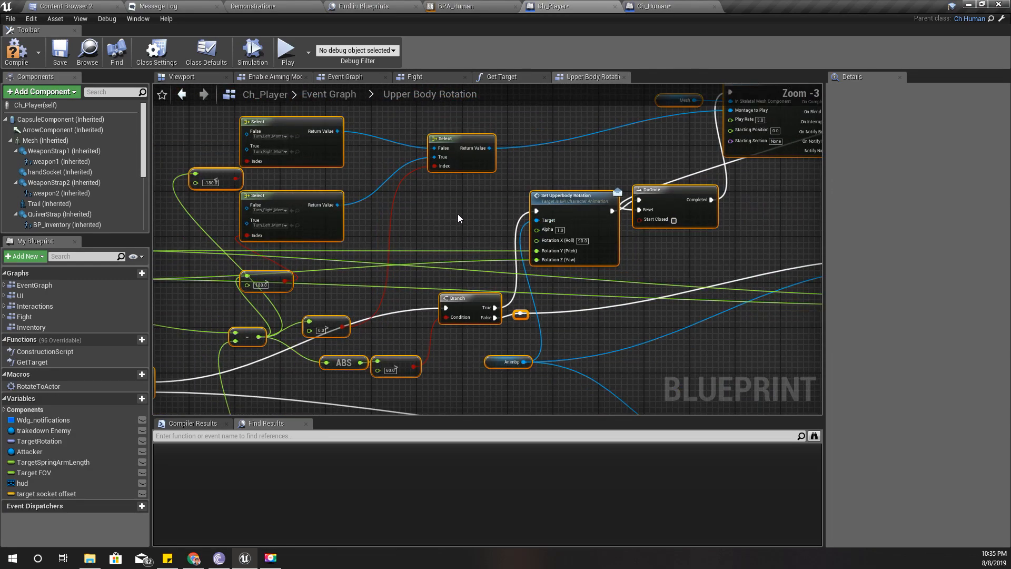
left_click(651, 6)
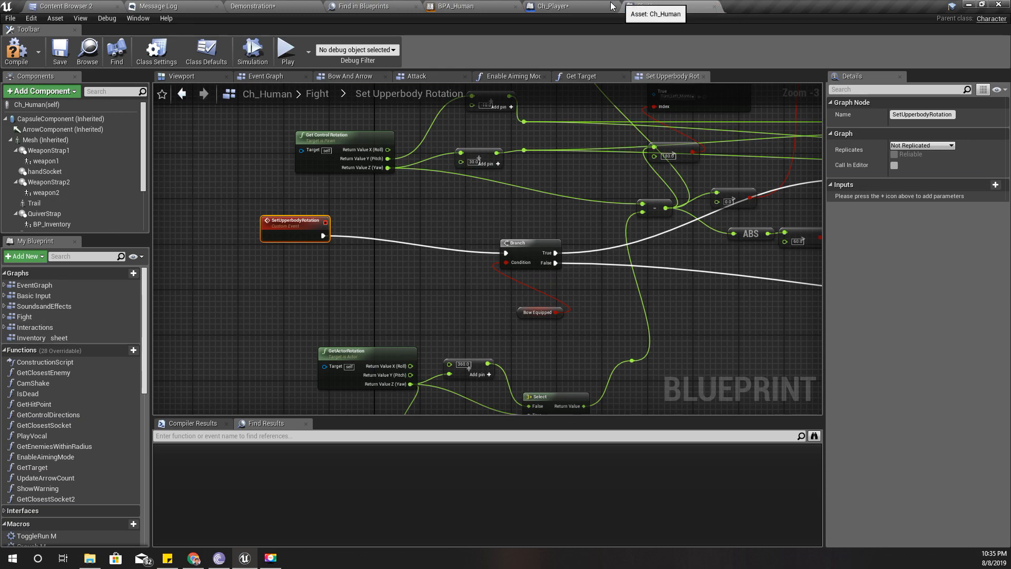
left_click(551, 6)
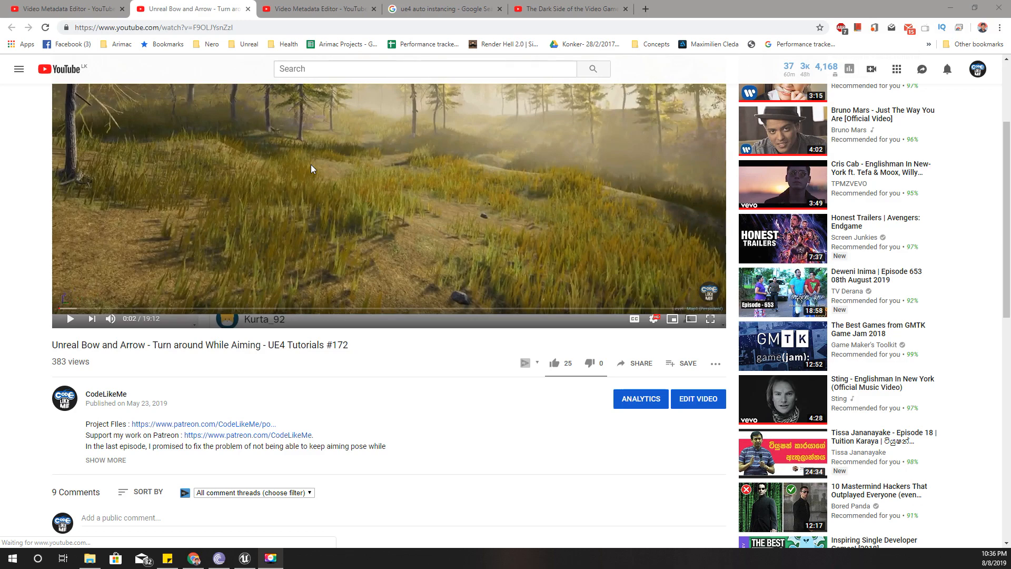
Play the UE4 Tutorials #172 Turn around While Aiming video.
left_click(69, 318)
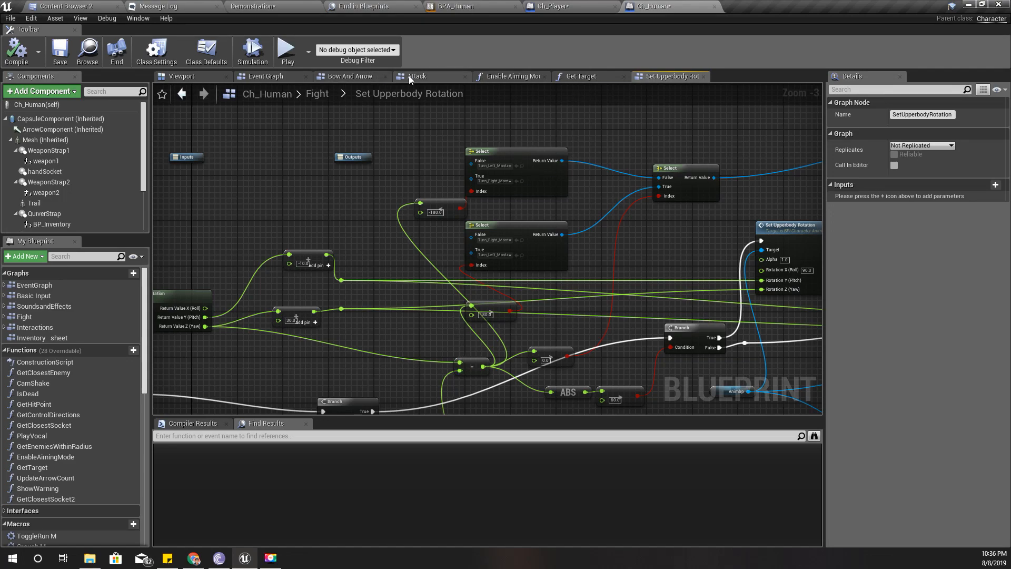
In Ch_Human's Event Graph, call Set Upperbody Rotation after Lock On.
left_click(264, 76)
type("set upper")
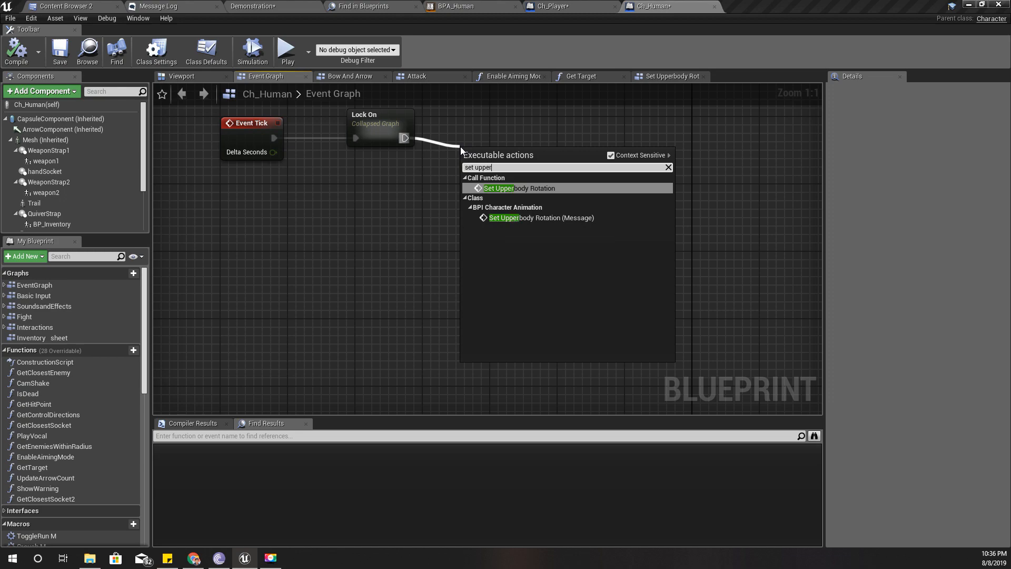
left_click(517, 188)
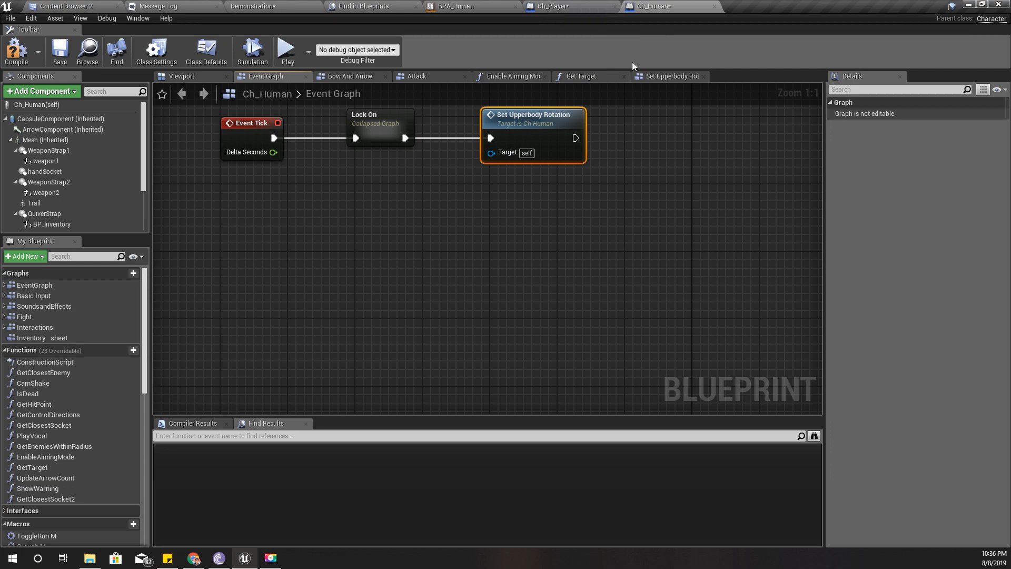
mouse_move(546, 89)
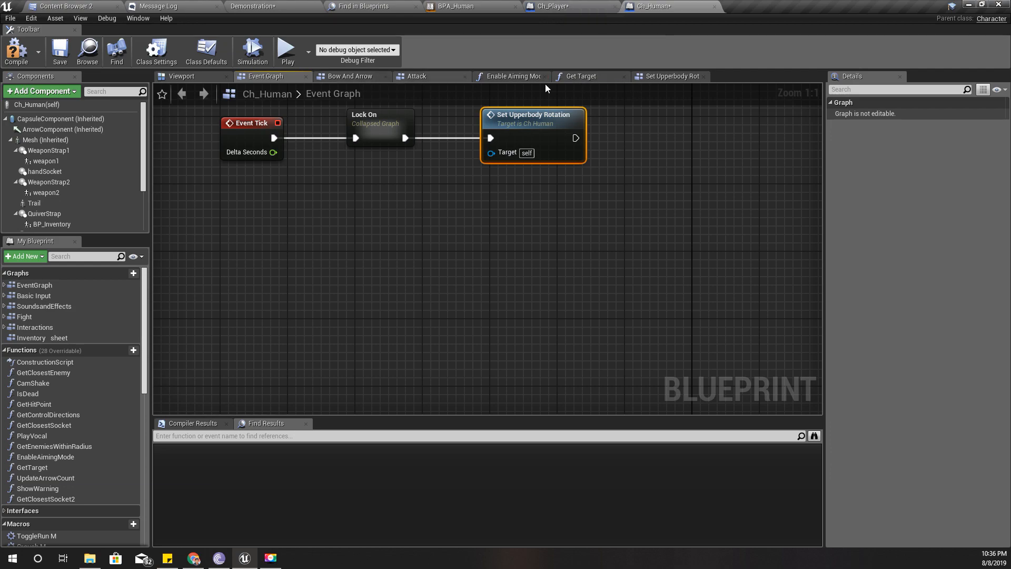
mouse_move(546, 89)
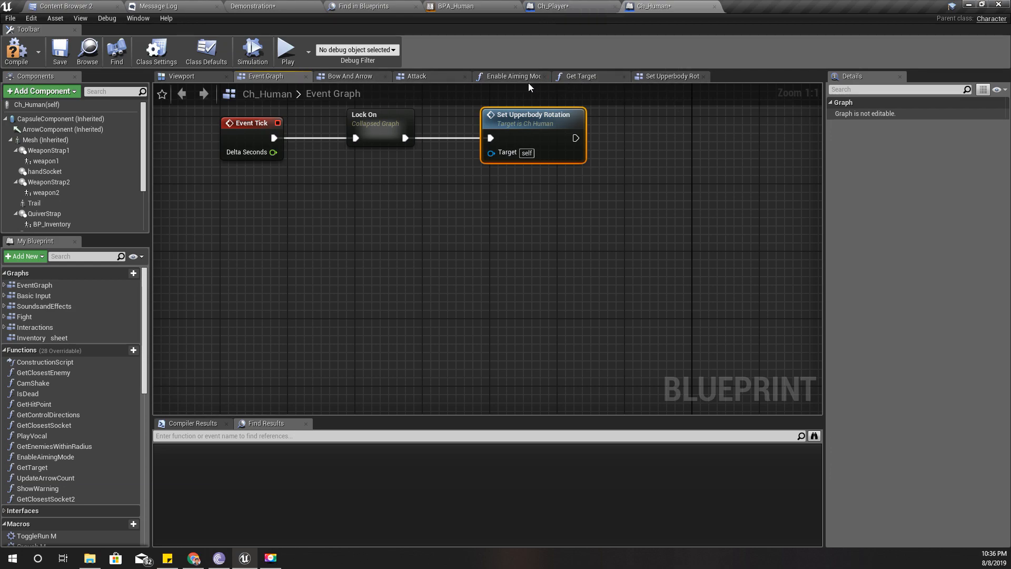
Review the Attack graph, return to Set Upperbody Rotation, and recompile Ch_Human.
left_click(416, 76)
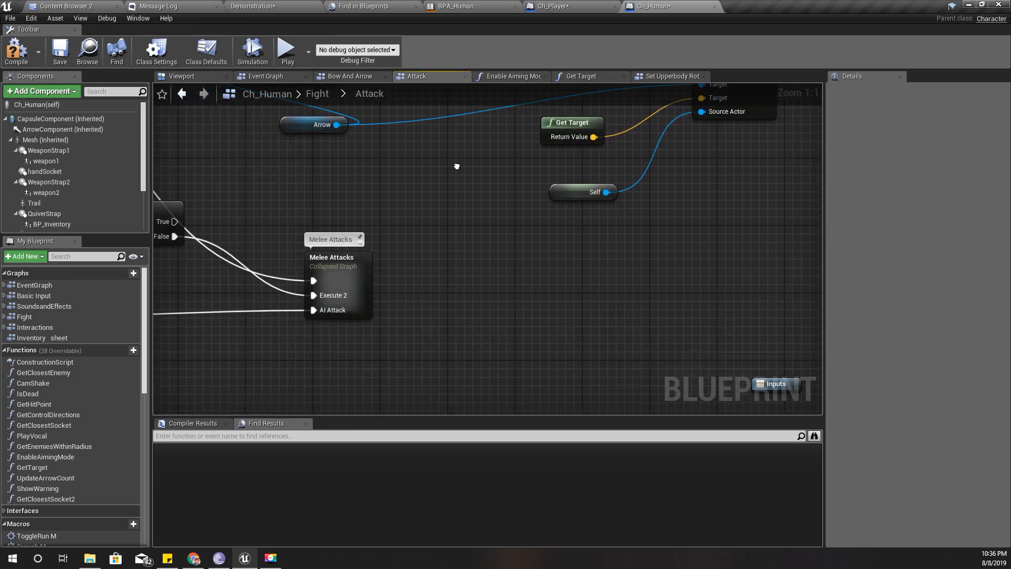
scroll("down", 3)
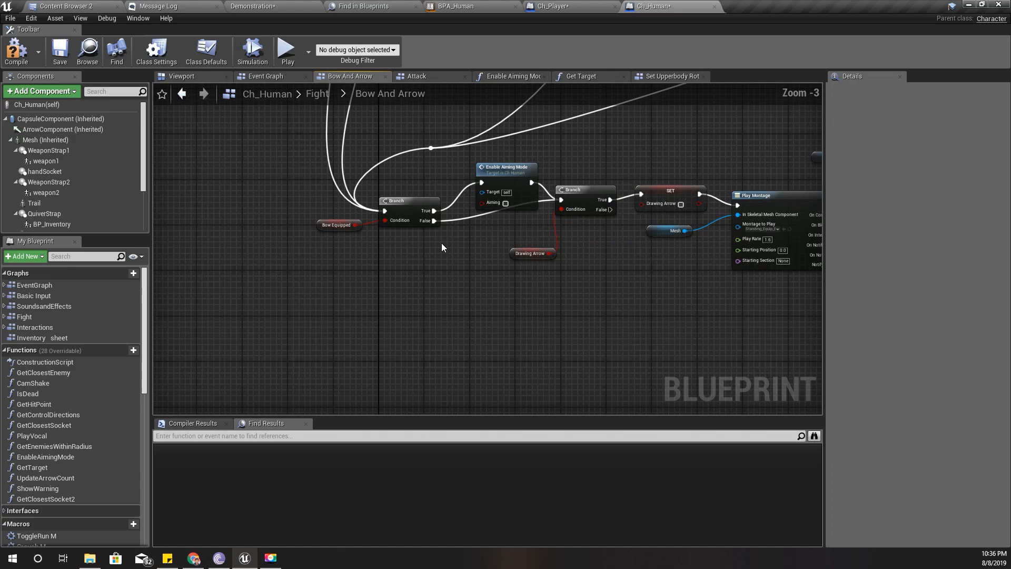
left_click(669, 75)
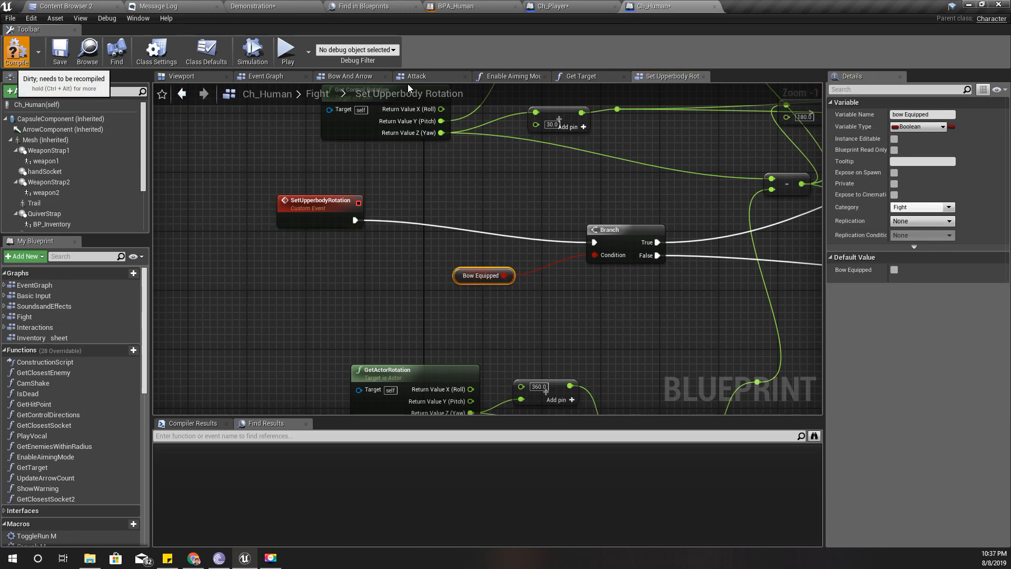
left_click(568, 6)
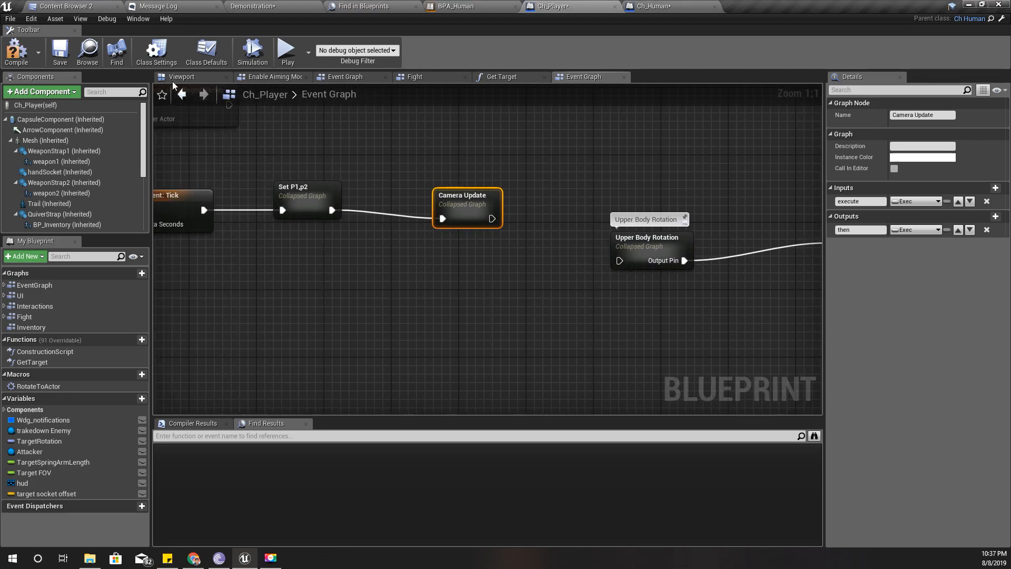
Play-test the character in the Demonstration level, then stop and return to the editor.
left_click(272, 6)
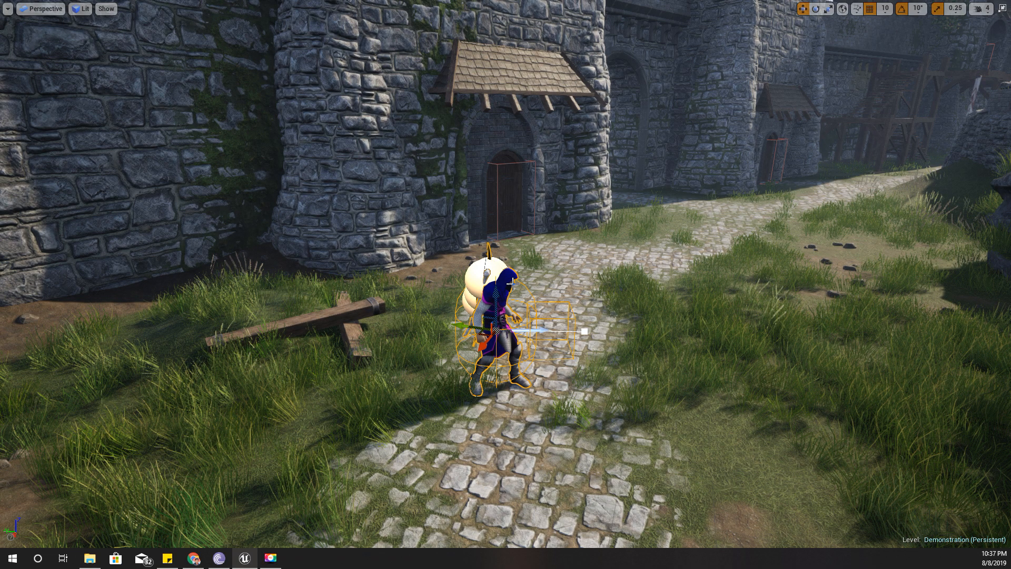
key("alt+p")
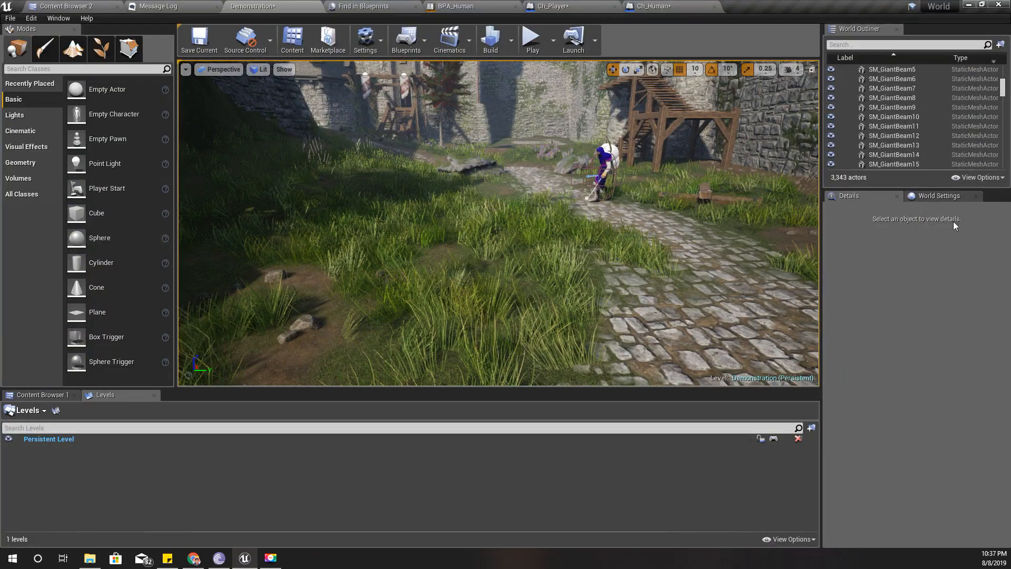
left_click(199, 39)
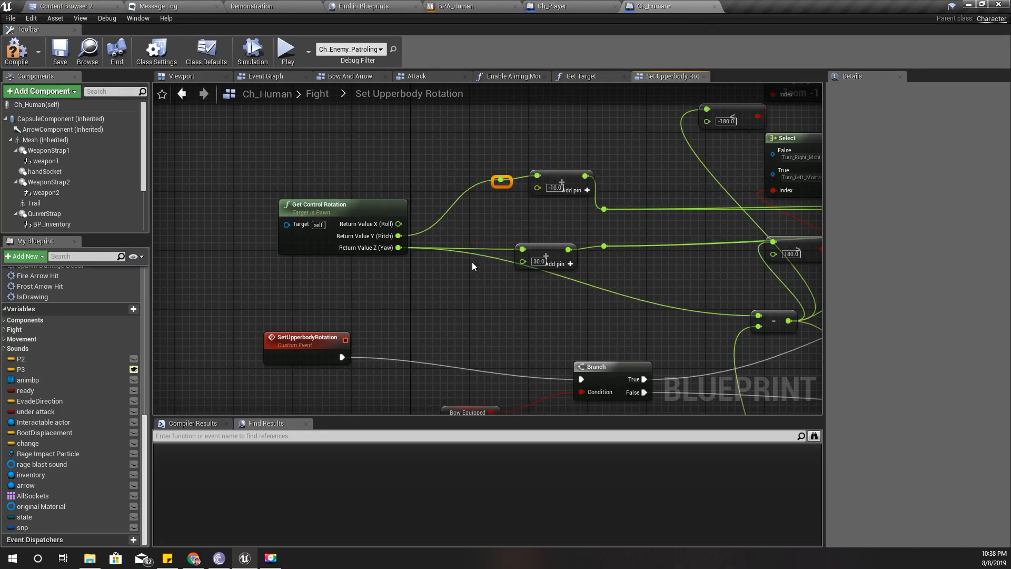
Pan to Get Control Rotation and recombine its split output pin.
left_click_drag(502, 181, 551, 277)
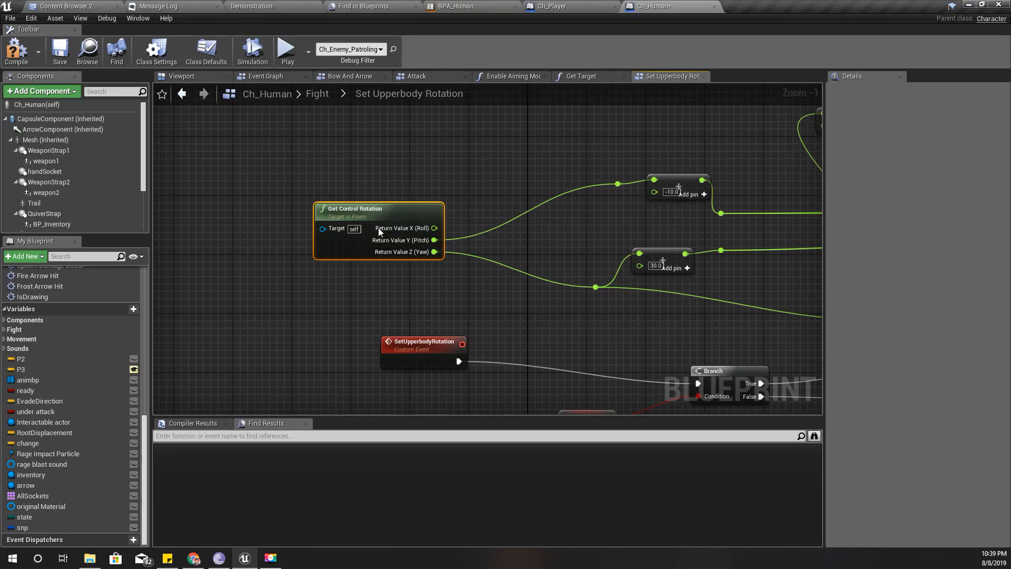
mouse_move(328, 192)
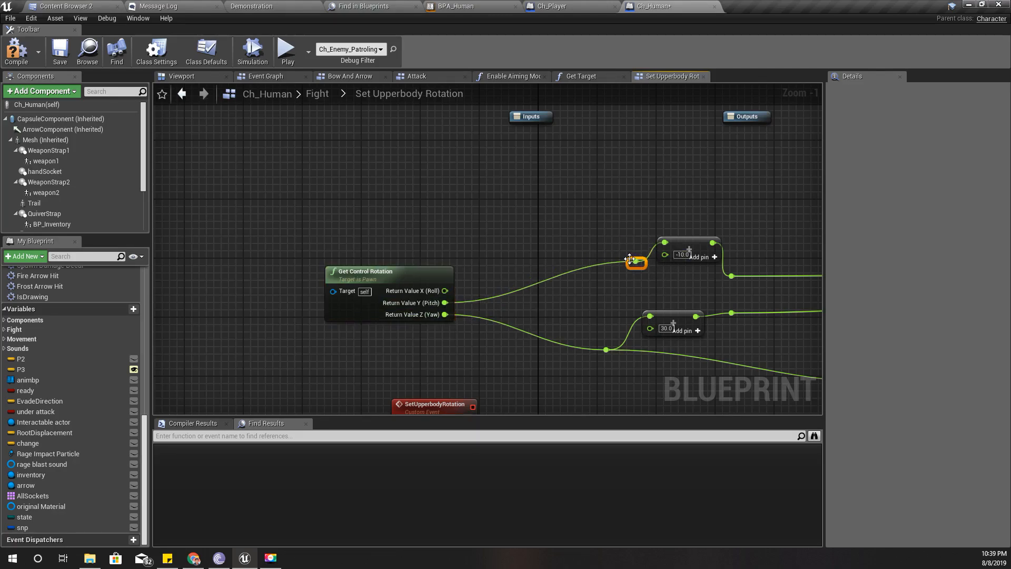
mouse_move(620, 246)
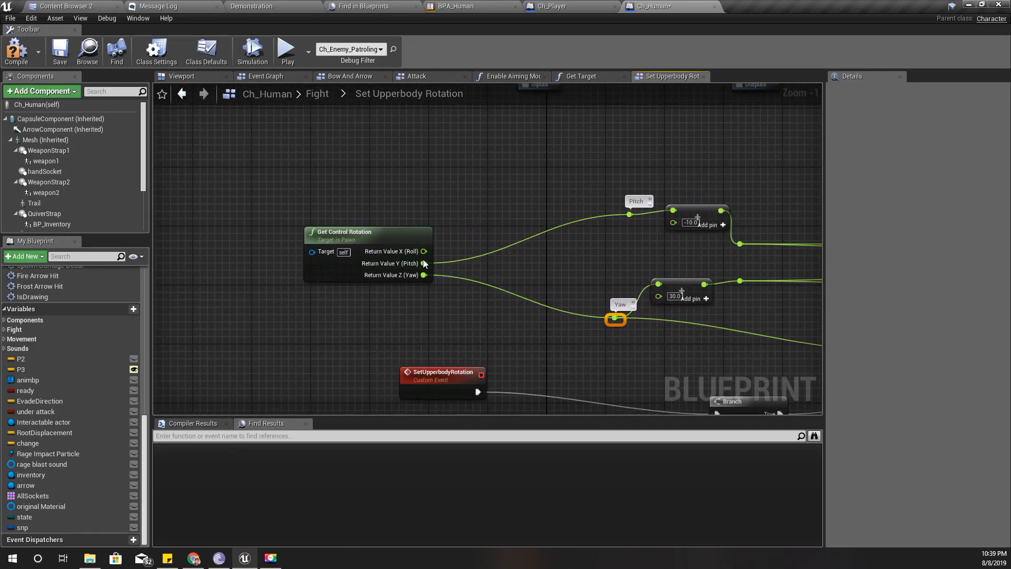
right_click(423, 275)
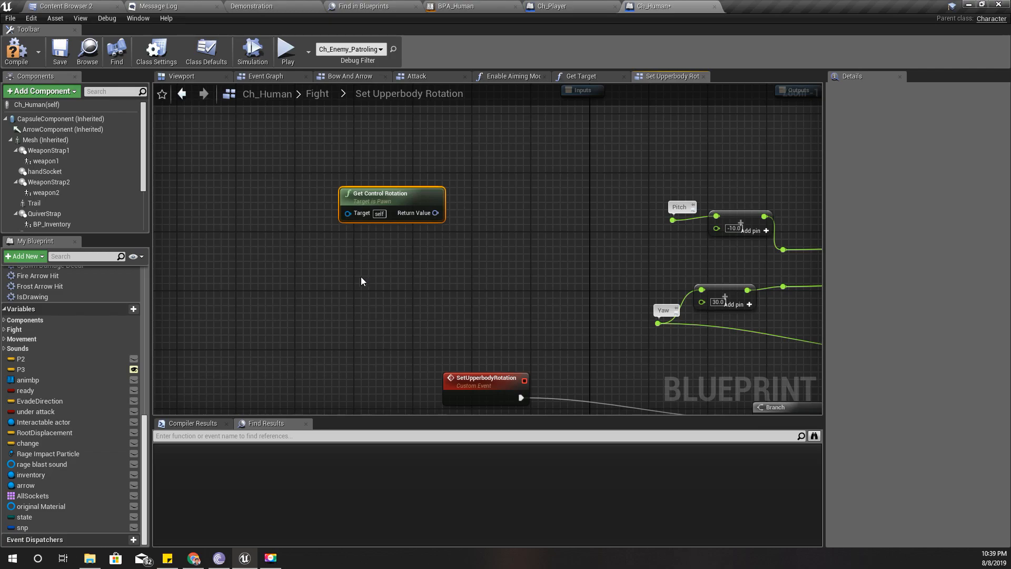
Add Find Look at Rotation from the actor's own location to Locked Enemy's GetActorLocation.
right_click(361, 280)
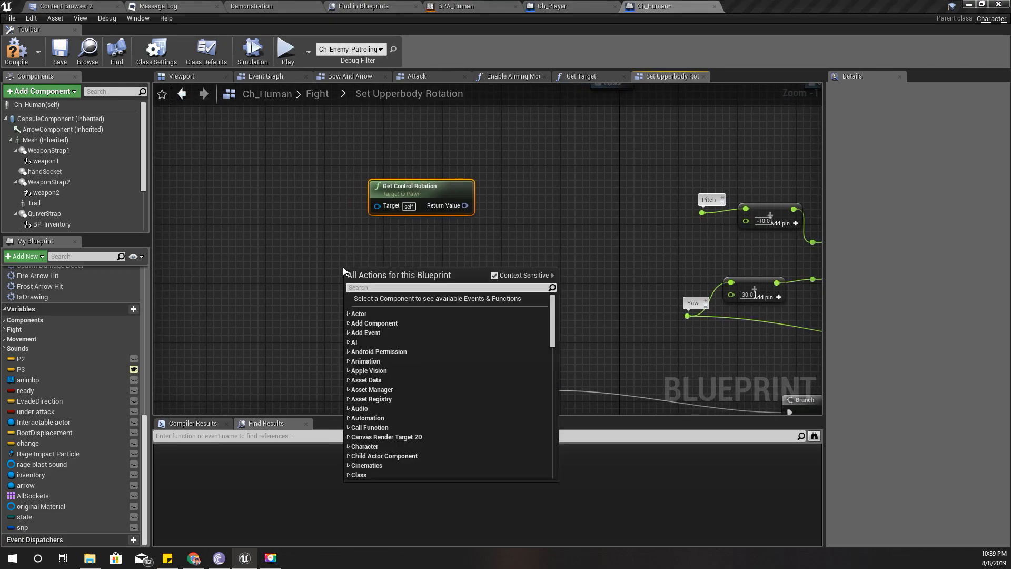
type("find")
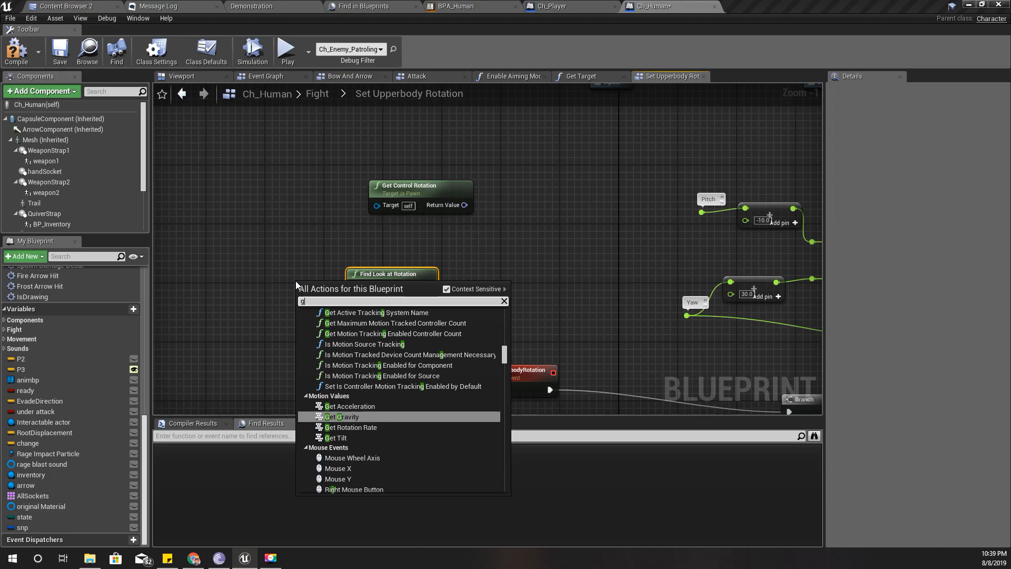
type("get actor l")
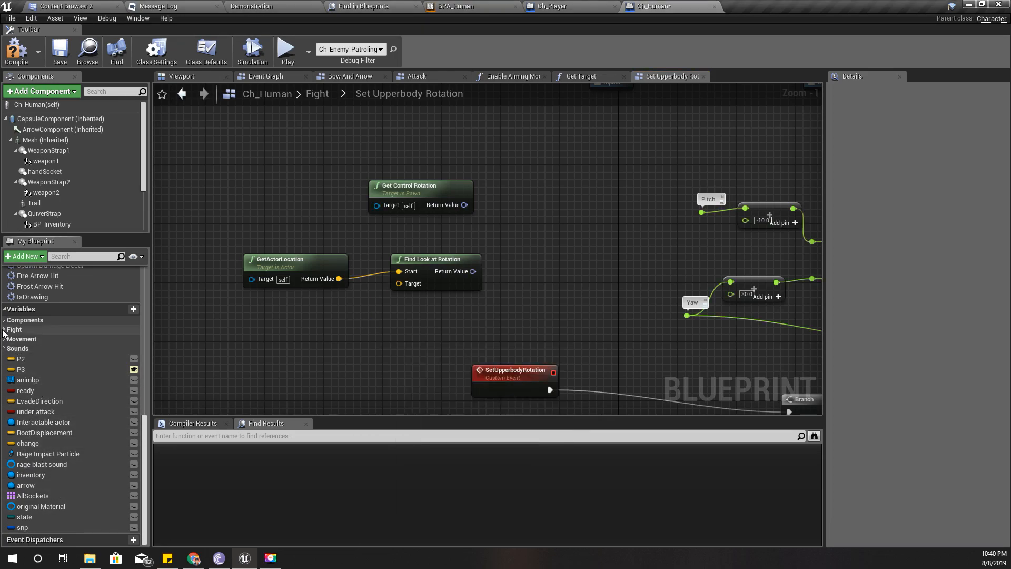
left_click(14, 329)
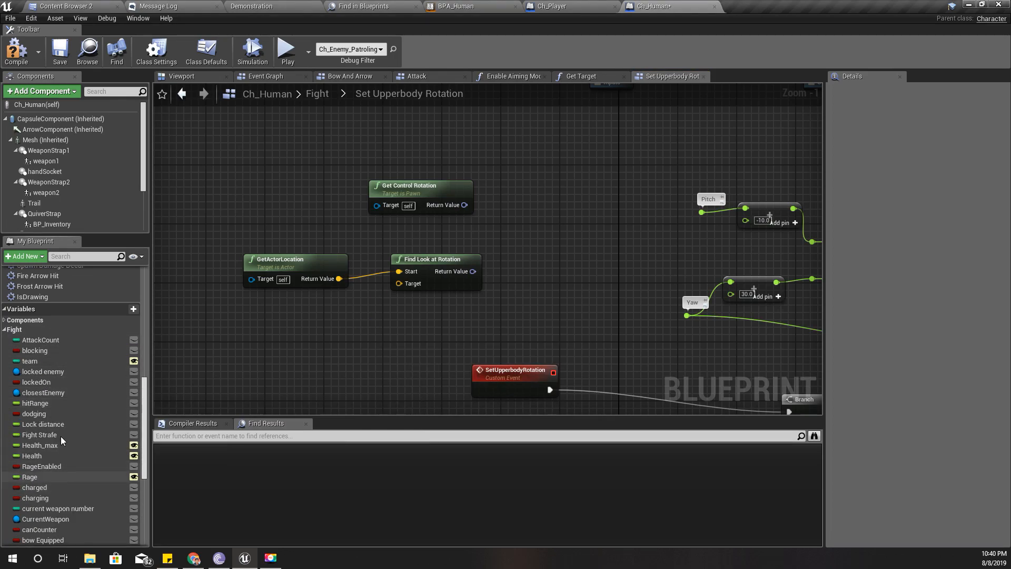
left_click(42, 371)
type("get actor local")
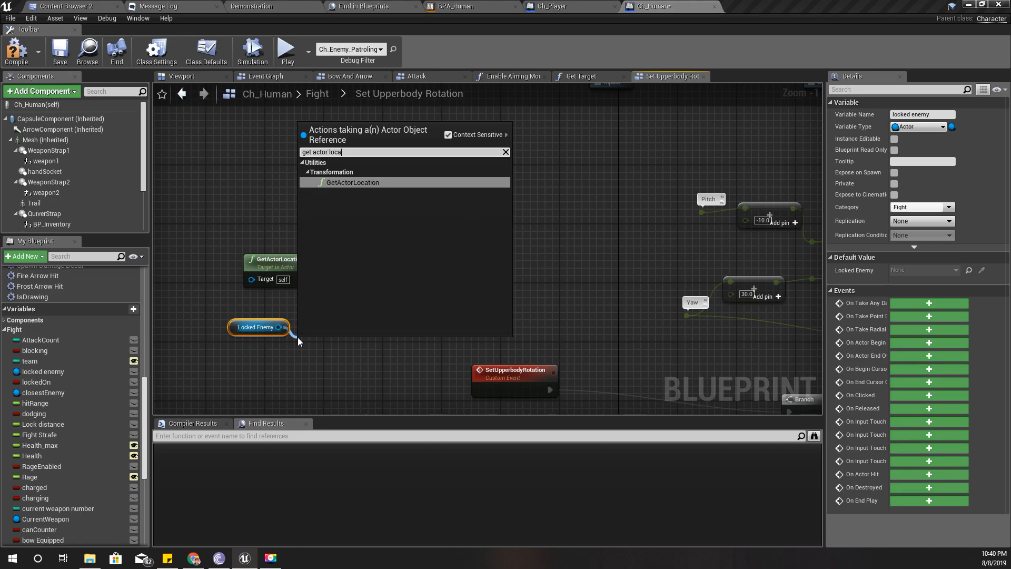
left_click(354, 182)
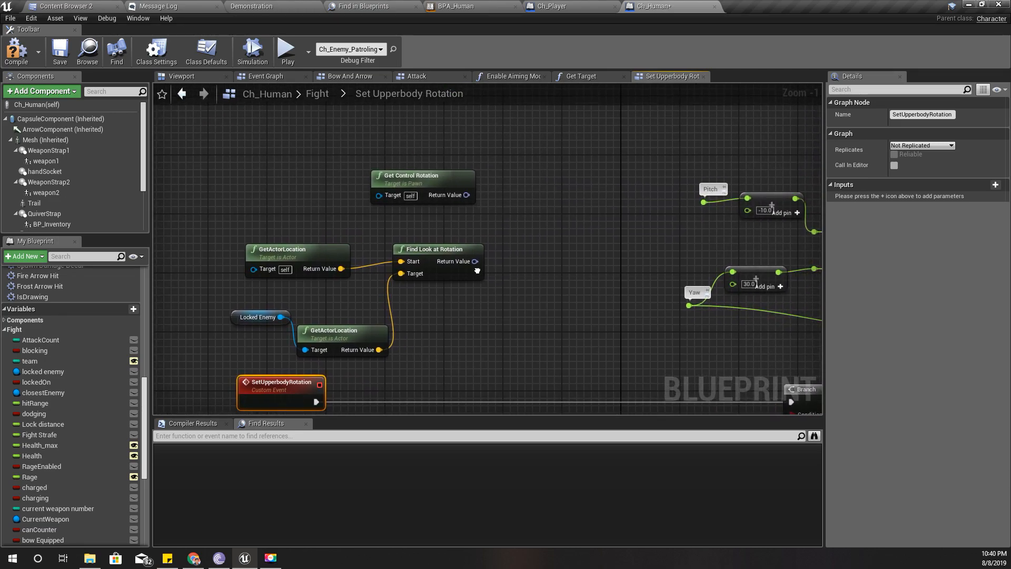
Add a Select node fed by the look-at rotation and Get Control Rotation.
left_click_drag(475, 256, 515, 257)
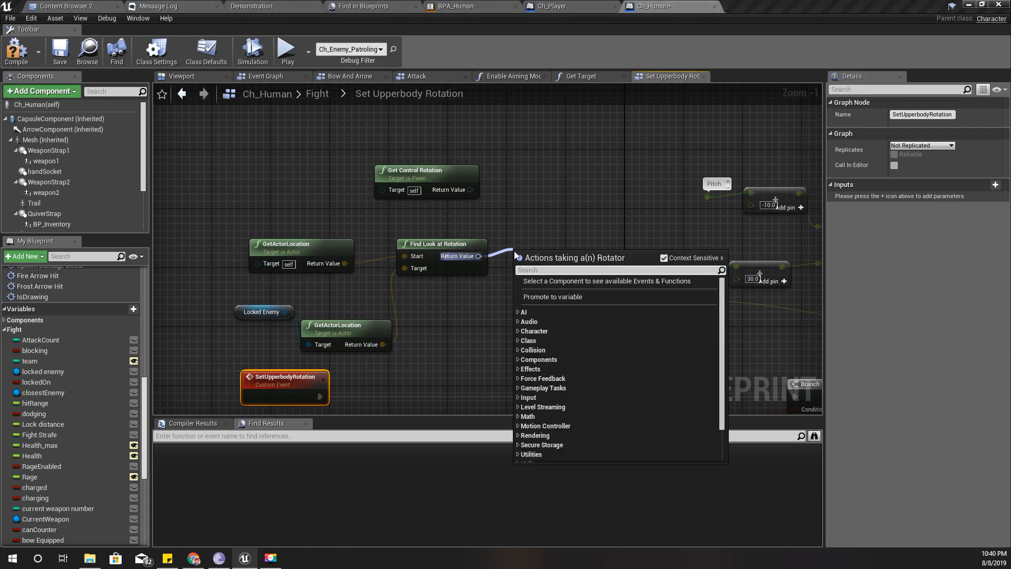
type("sele")
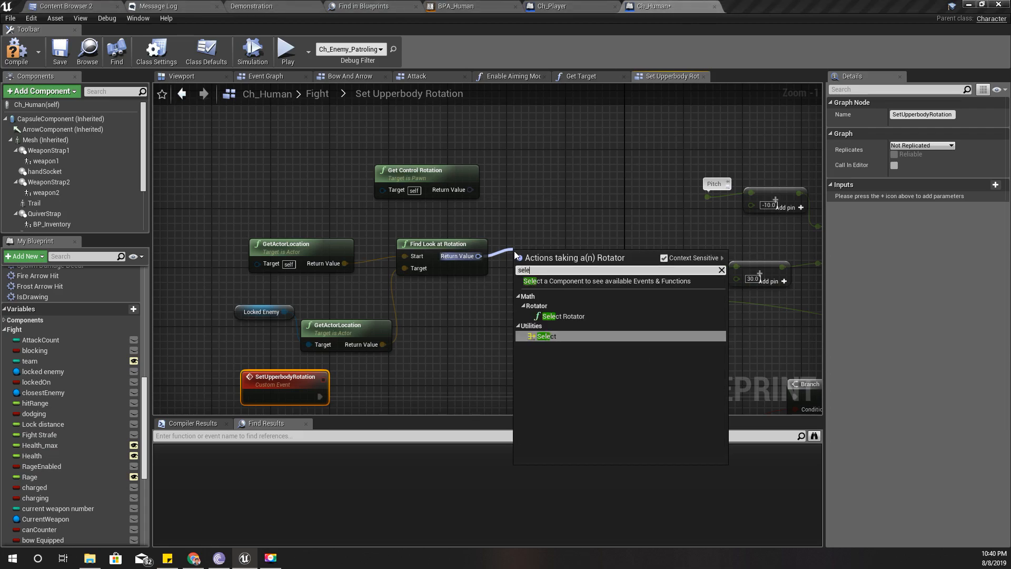
left_click(546, 336)
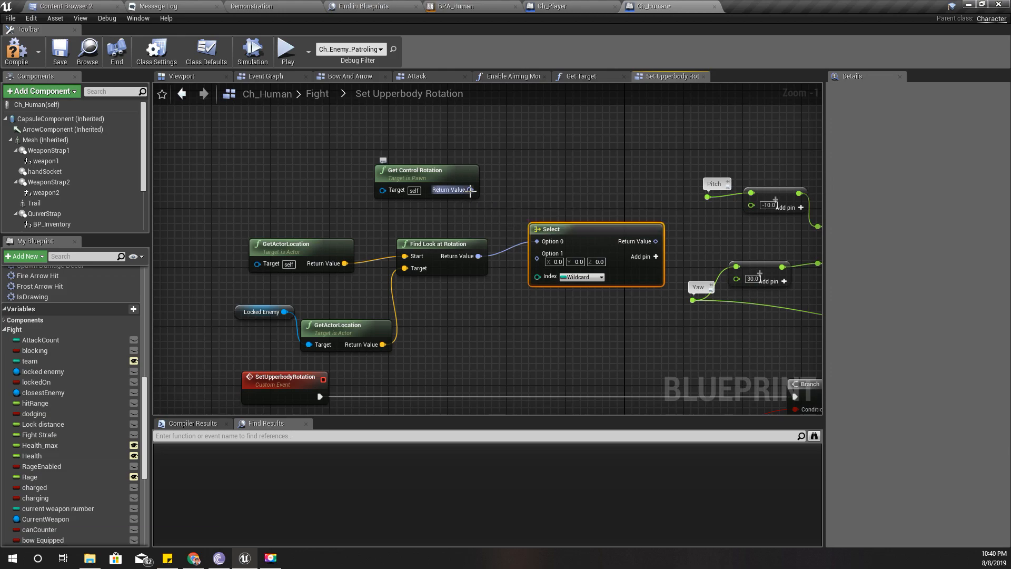
left_click_drag(470, 189, 540, 253)
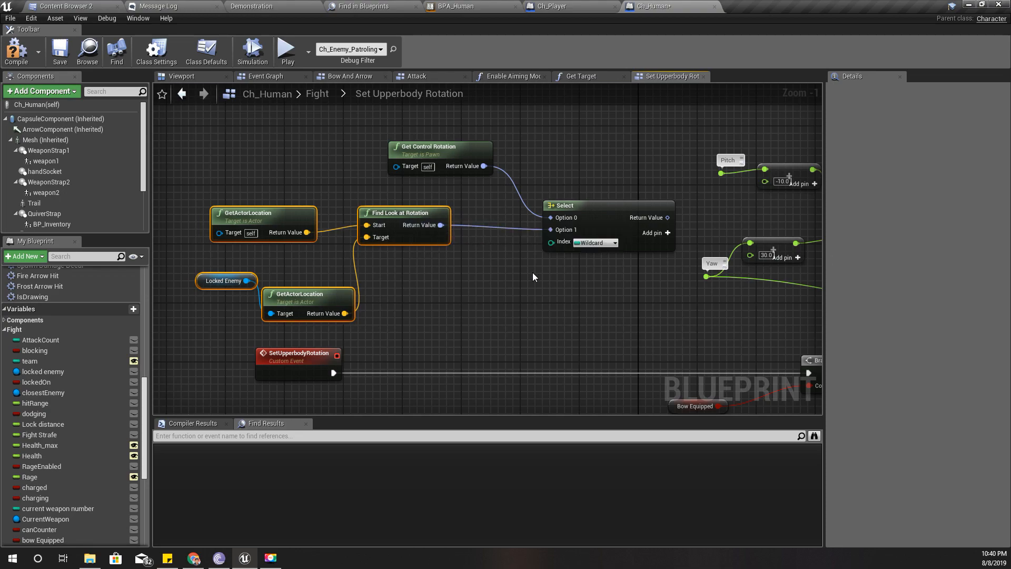
mouse_move(505, 402)
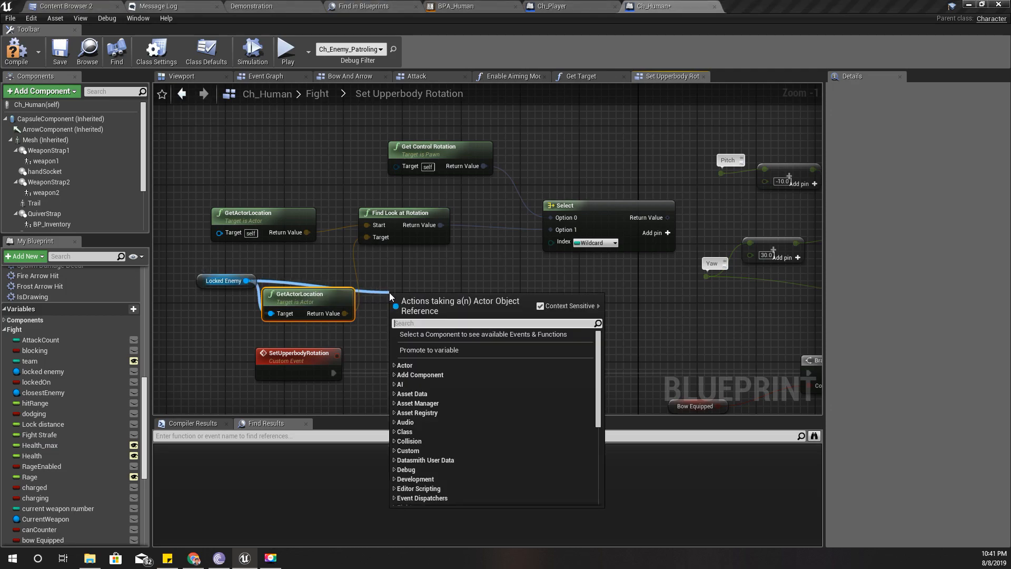
Try adding an IsValid check after the custom event's execution output.
type("is vali")
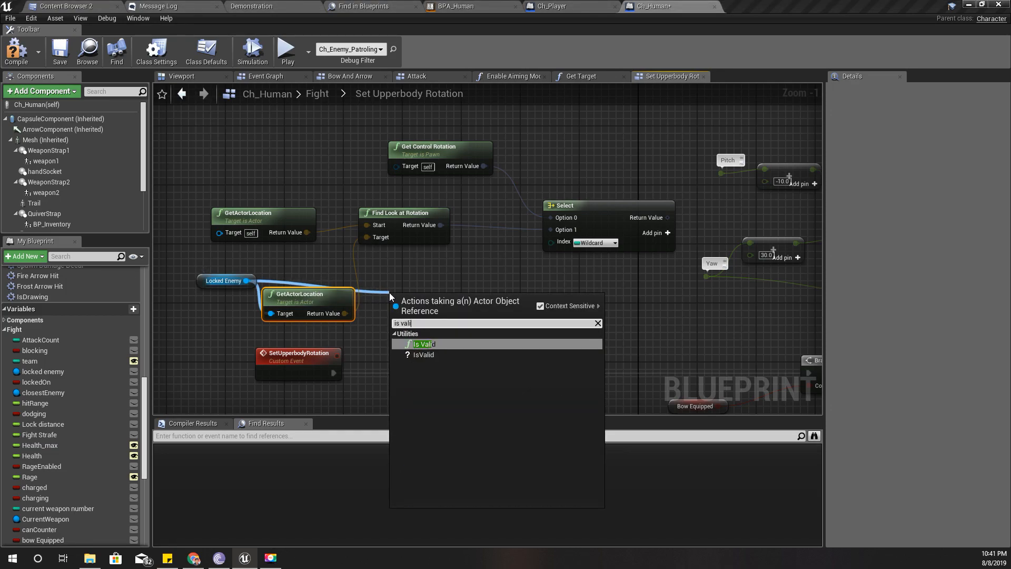
left_click(423, 344)
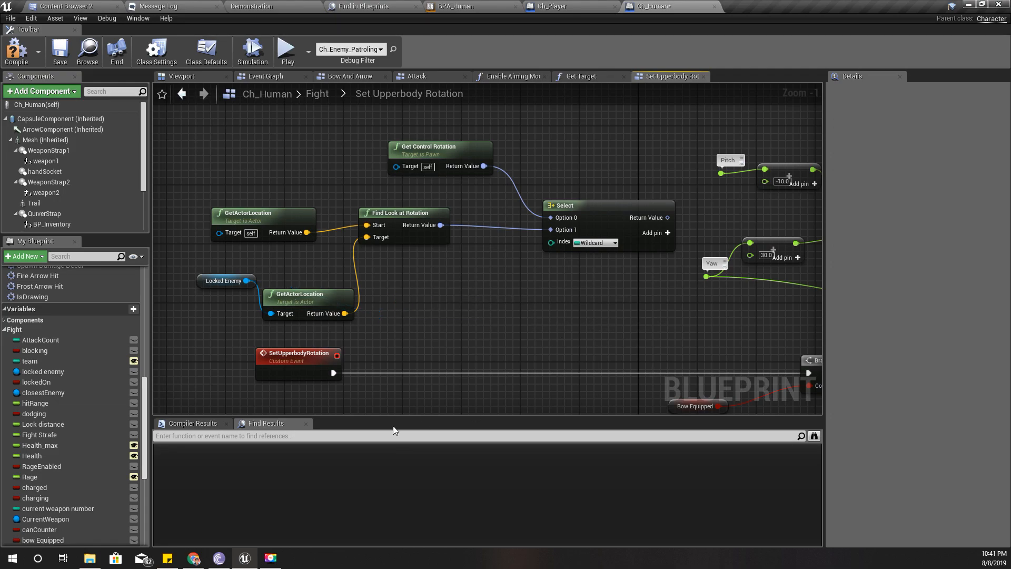
left_click_drag(334, 373, 421, 377)
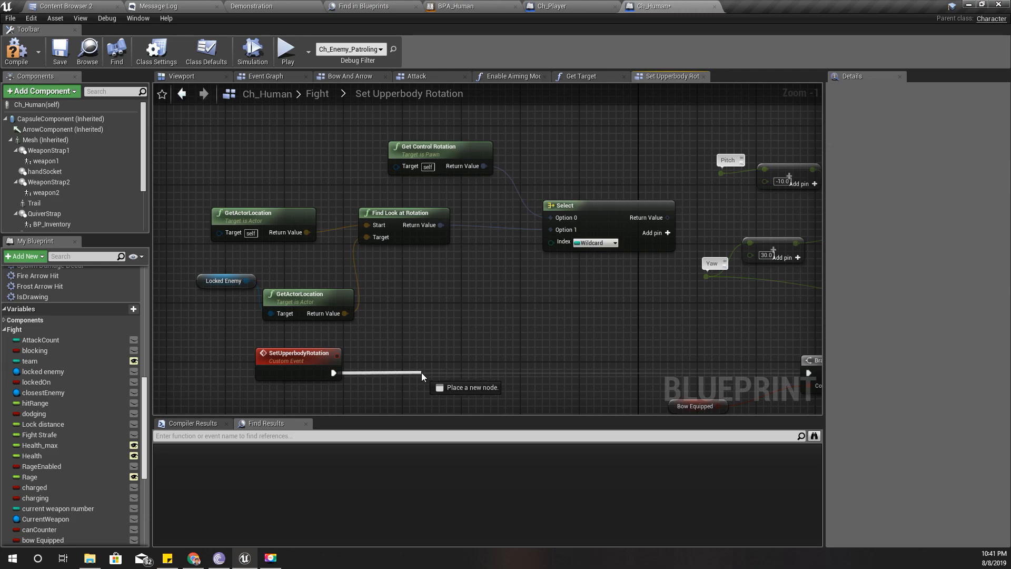
left_click(422, 377)
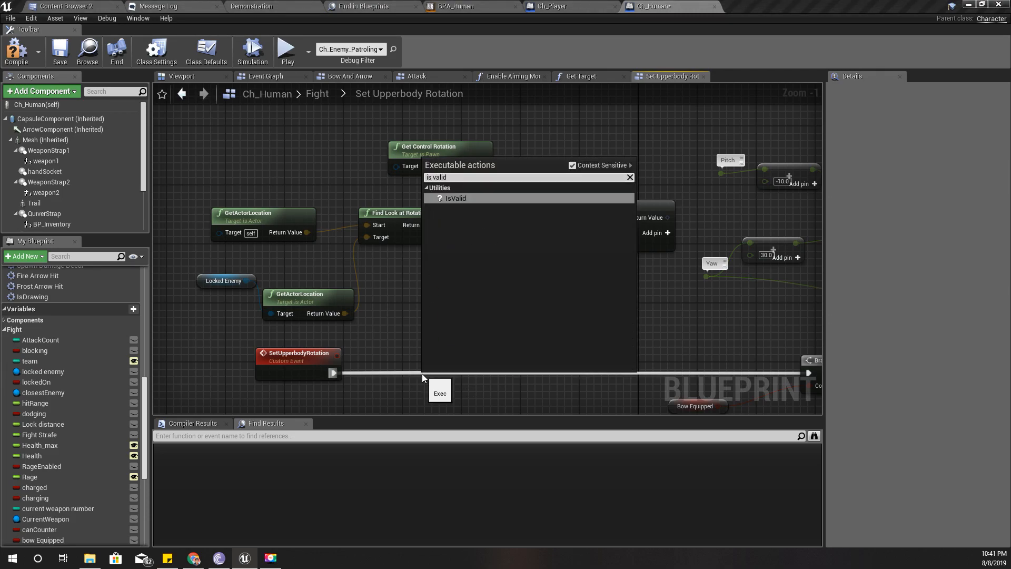
left_click(455, 198)
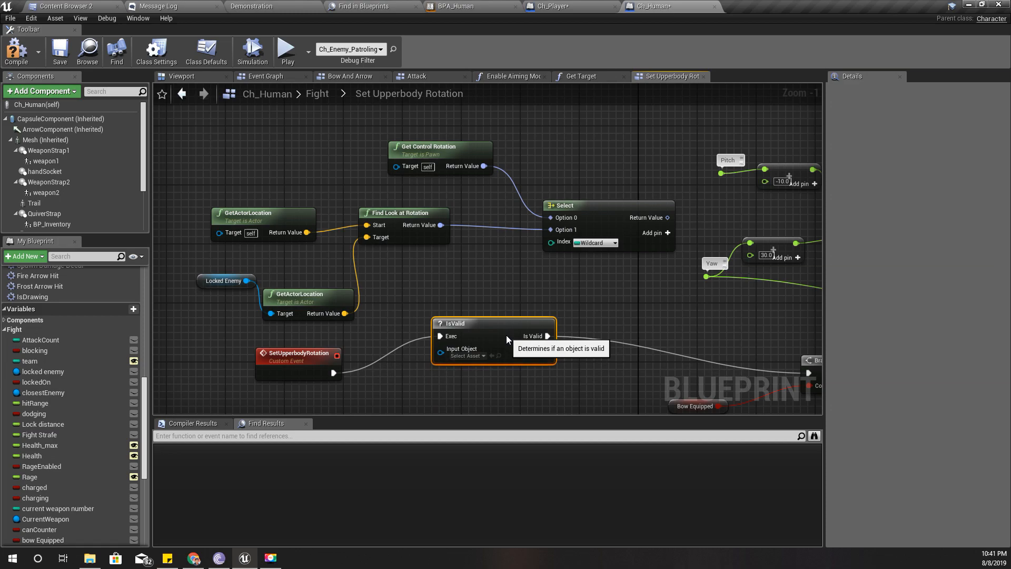
left_click_drag(493, 322, 487, 345)
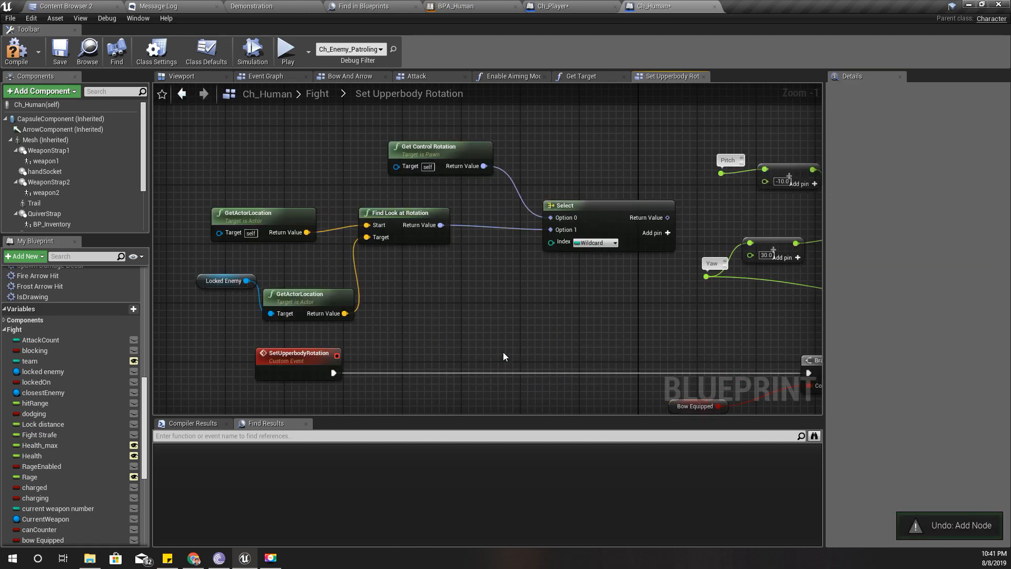
Add a pure Is Valid on Locked Enemy for the Select index and compile Ch_Human.
left_click_drag(344, 313, 437, 310)
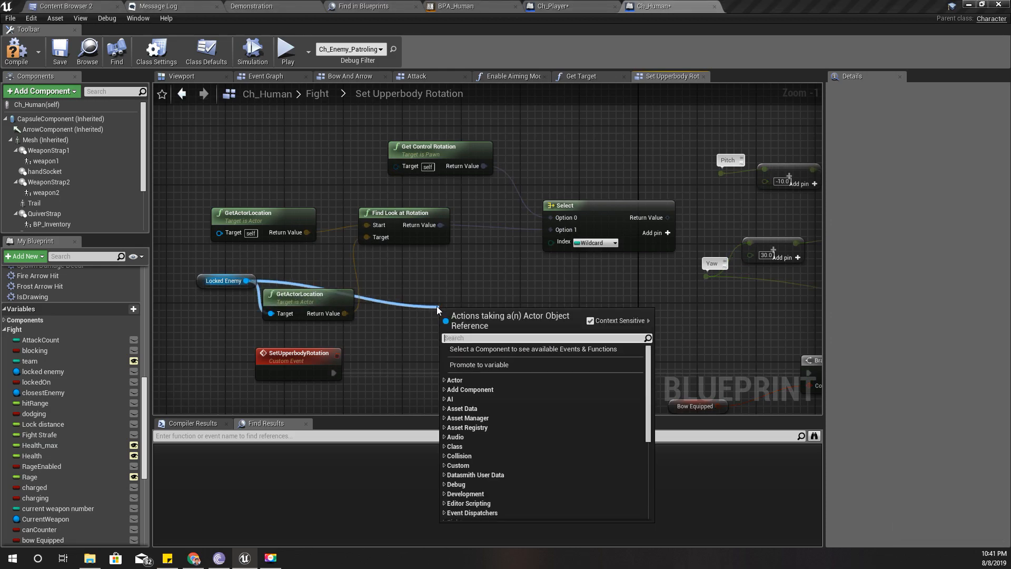
type("is va")
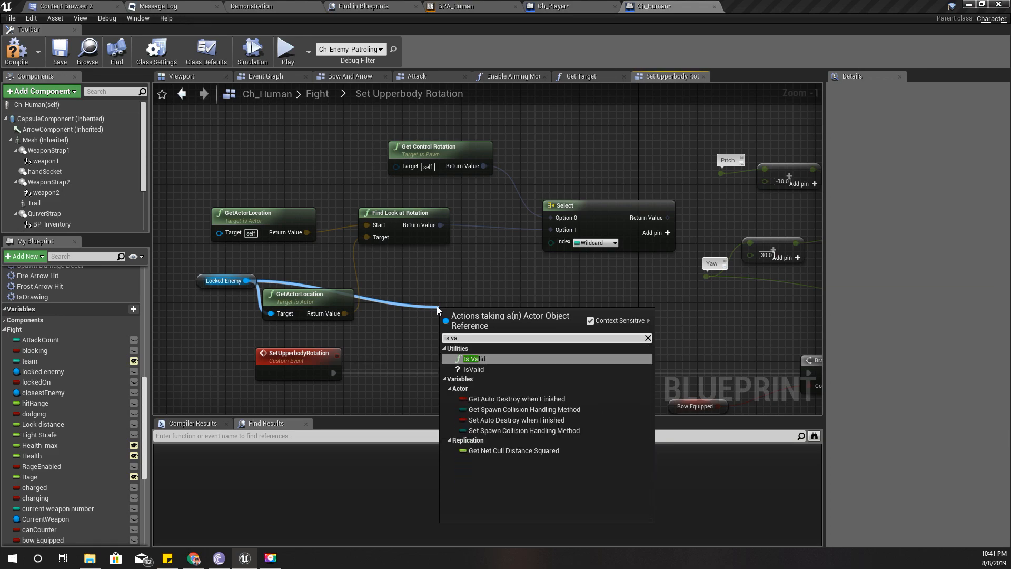
left_click(472, 358)
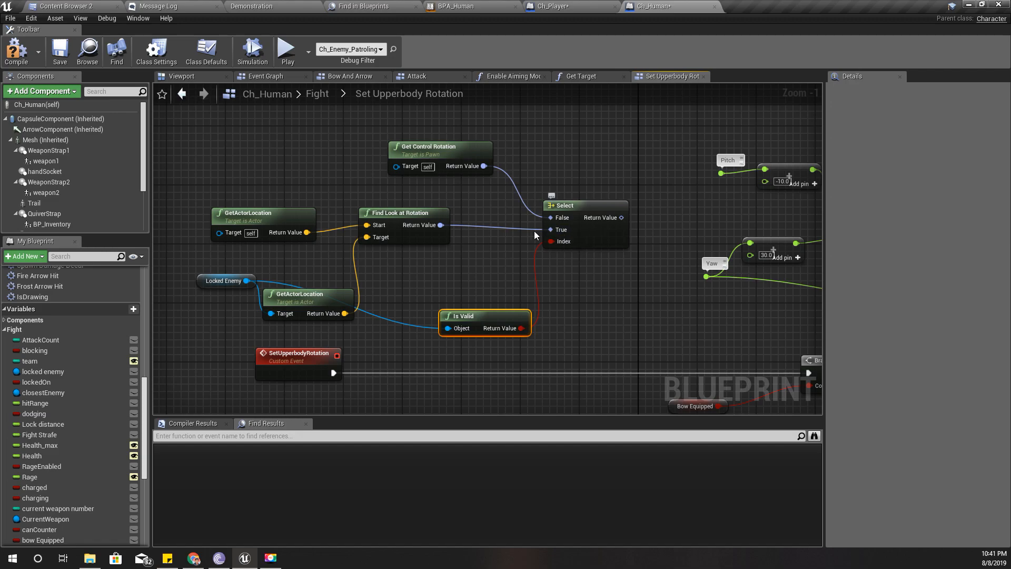
mouse_move(556, 224)
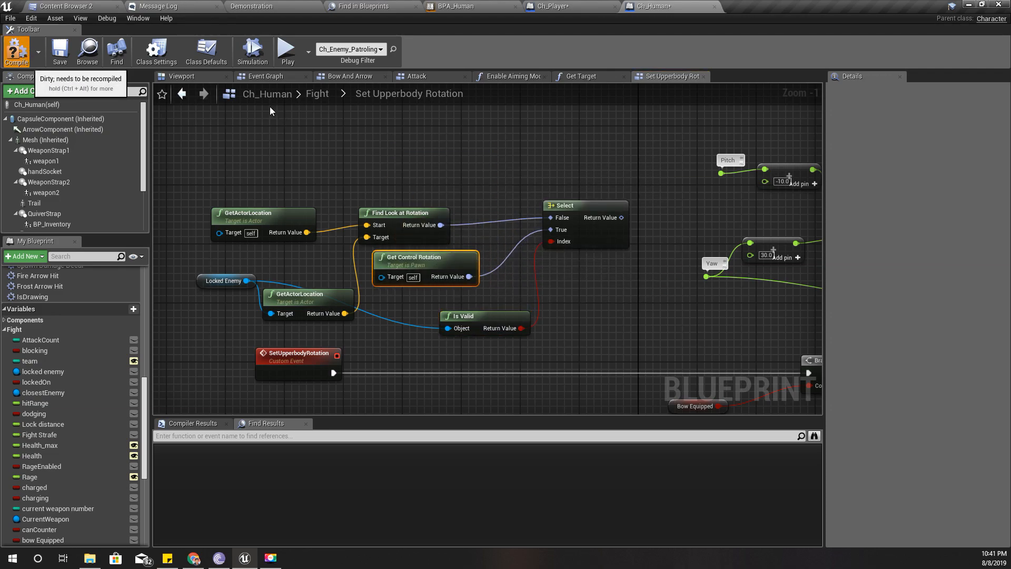
left_click(15, 52)
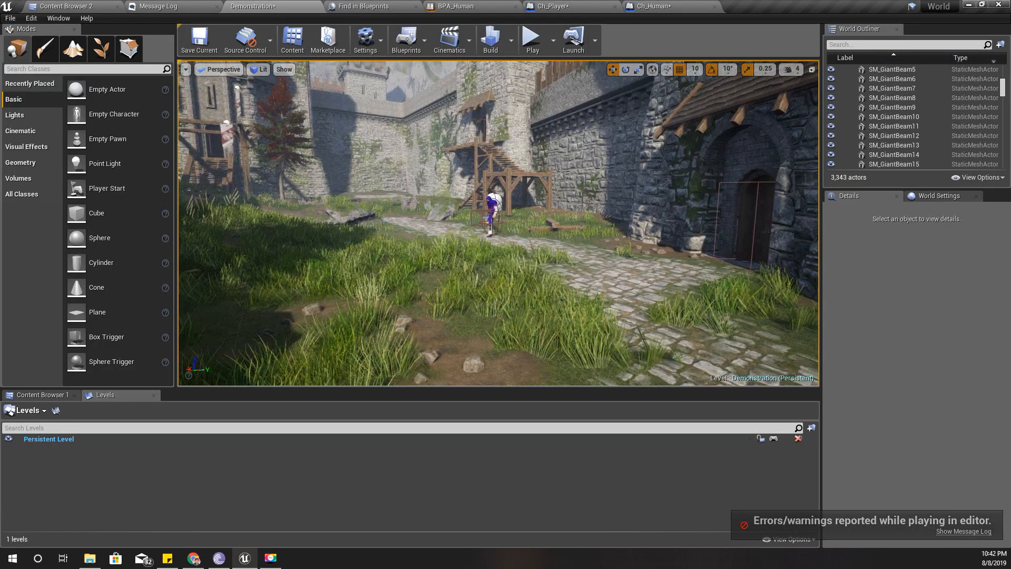
Play-test, recompile Ch_Human, and review the Locked Enemy 'Accessed None' errors in Message Log.
key("F11")
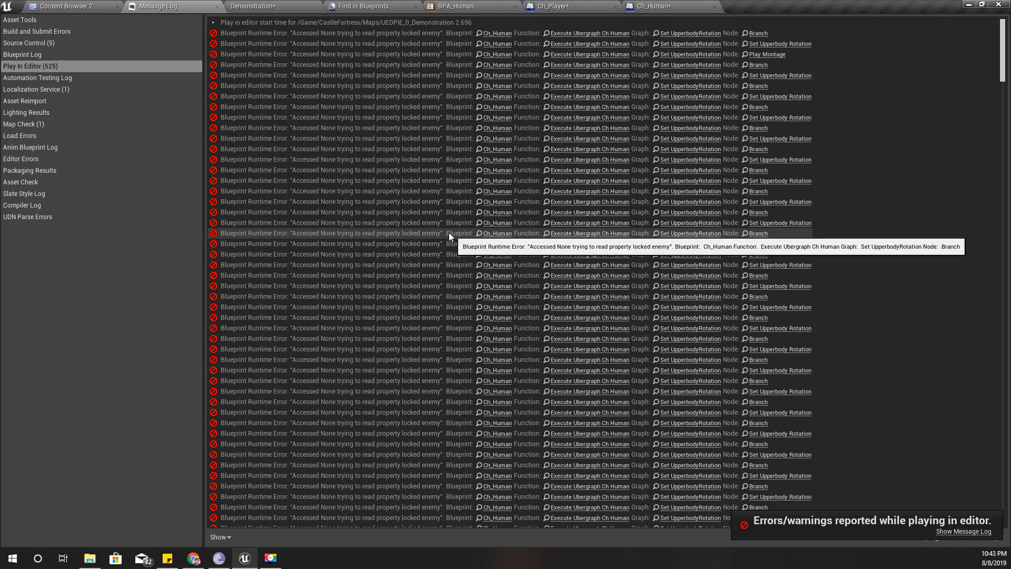
left_click(561, 6)
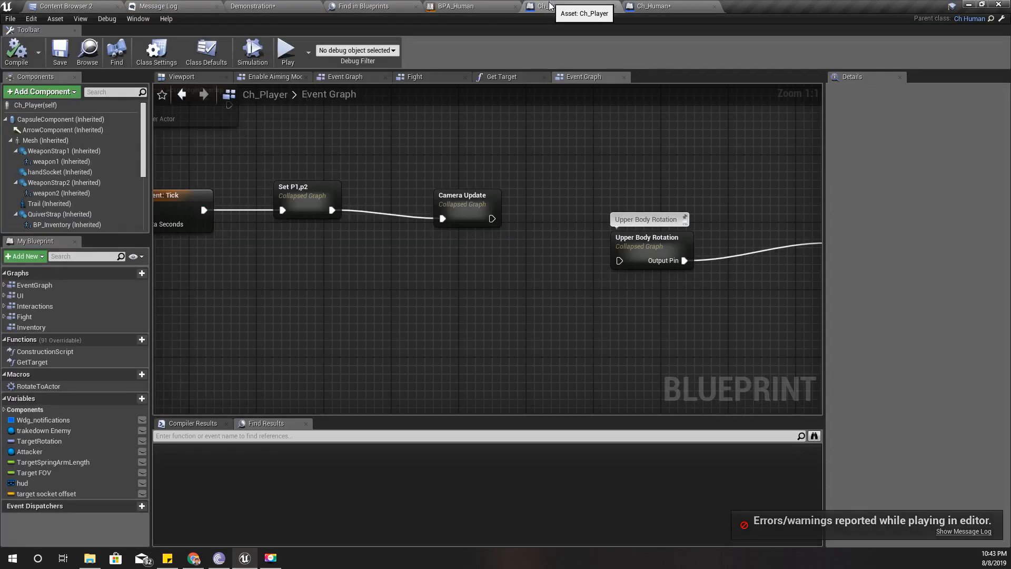
left_click(651, 6)
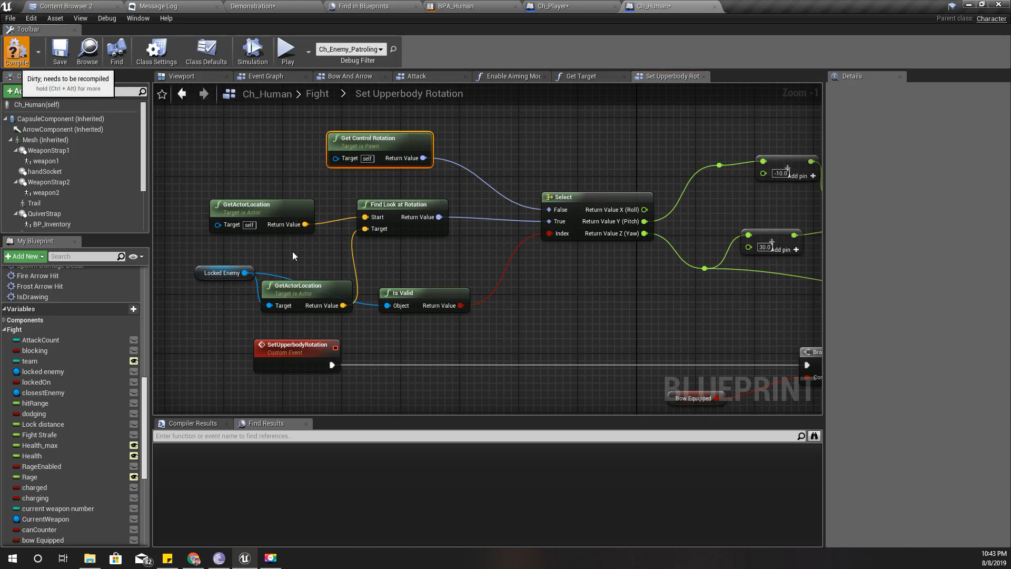
left_click(15, 51)
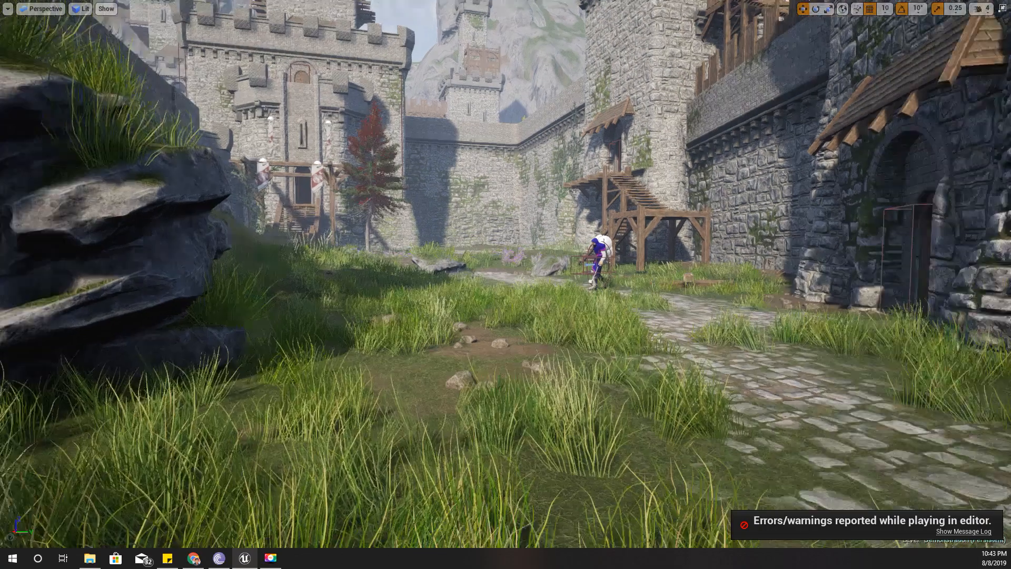
left_click(963, 530)
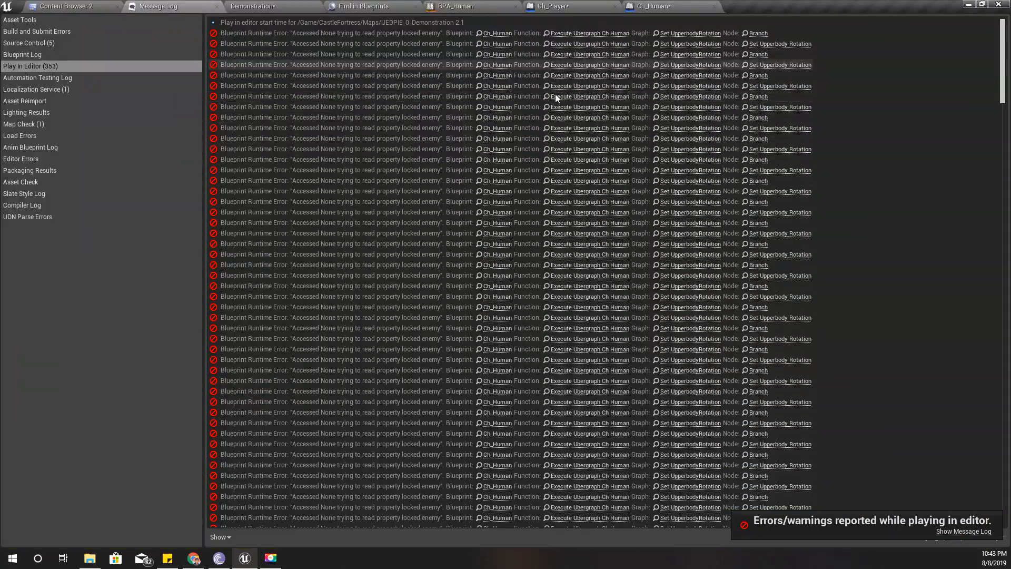
left_click(551, 6)
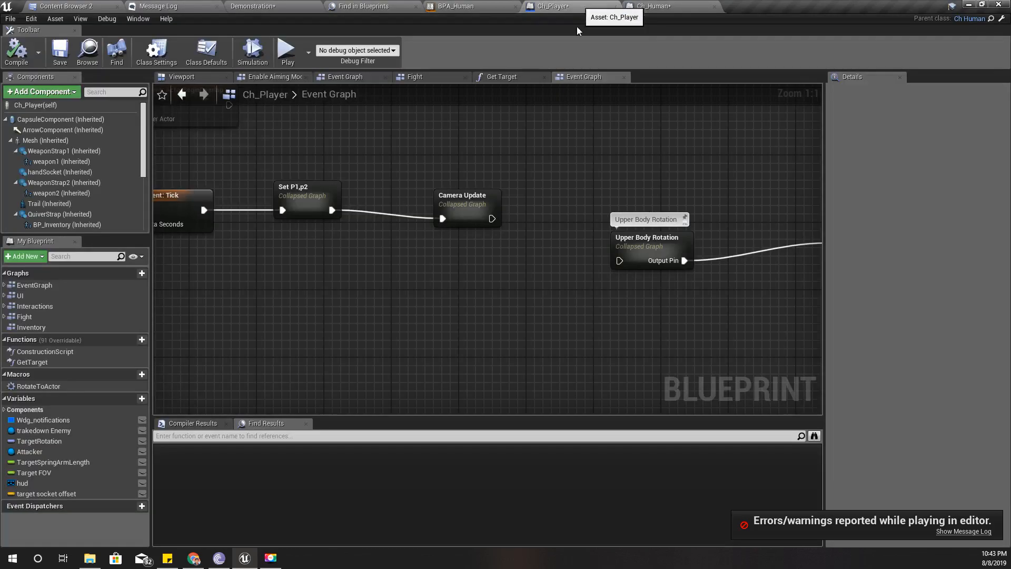
left_click(655, 6)
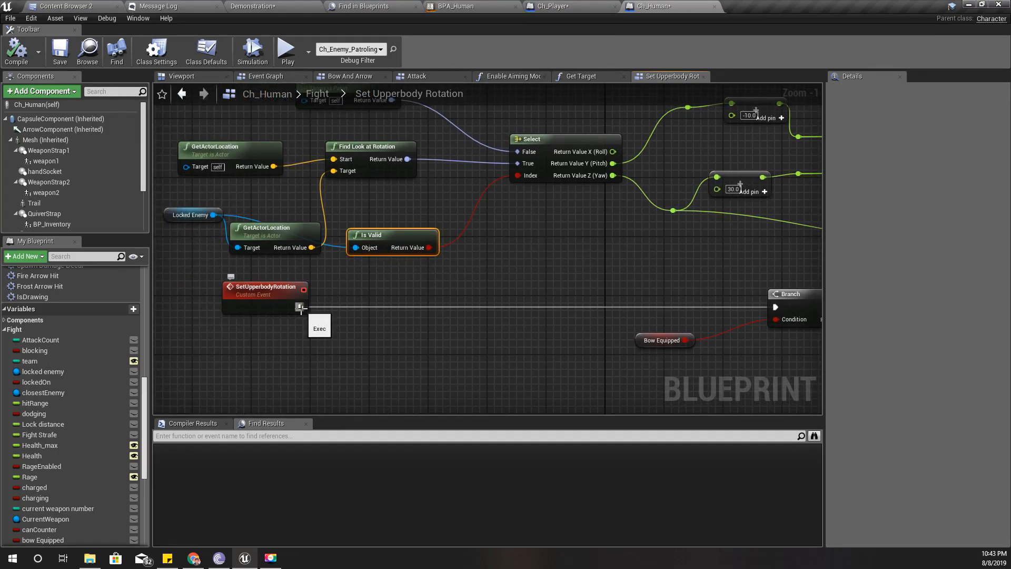
left_click_drag(300, 307, 393, 311)
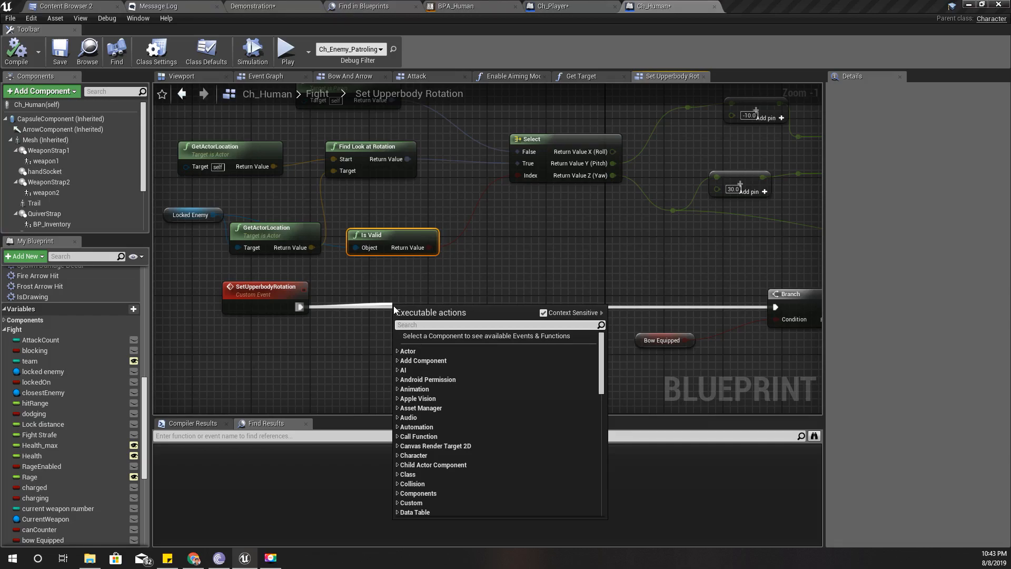
left_click(436, 321)
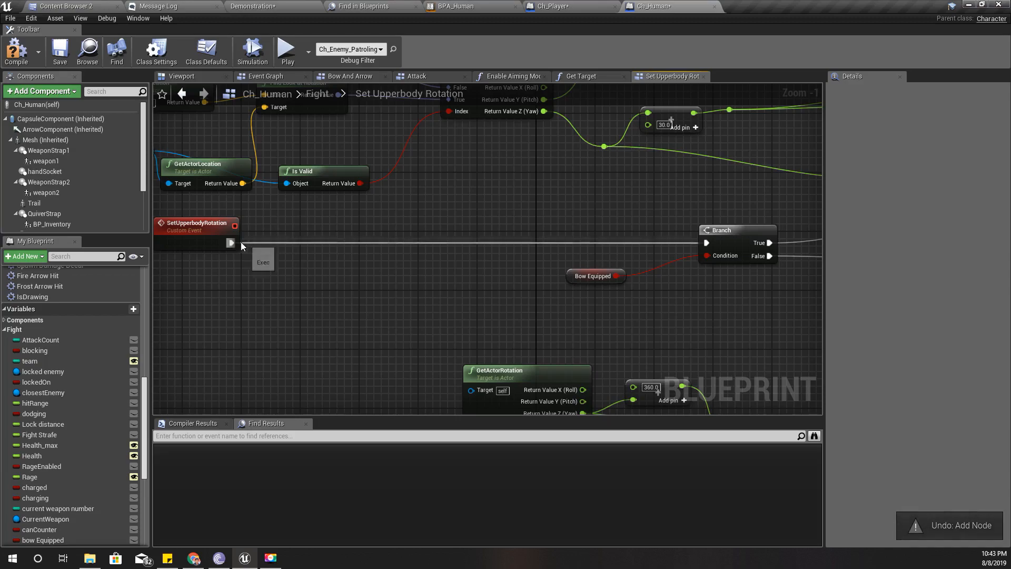
left_click_drag(231, 243, 292, 243)
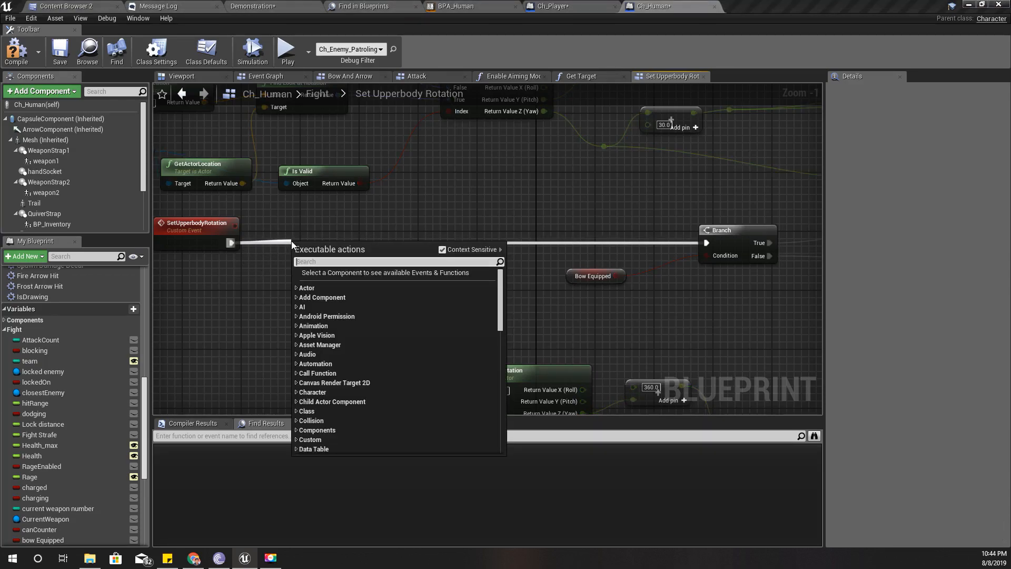
type("is va")
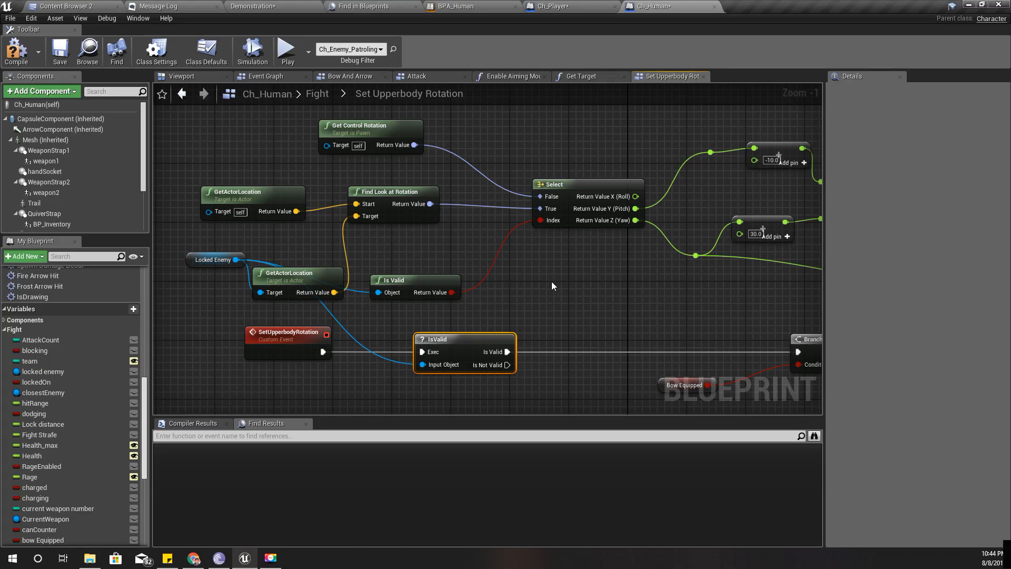
key("ctrl+z")
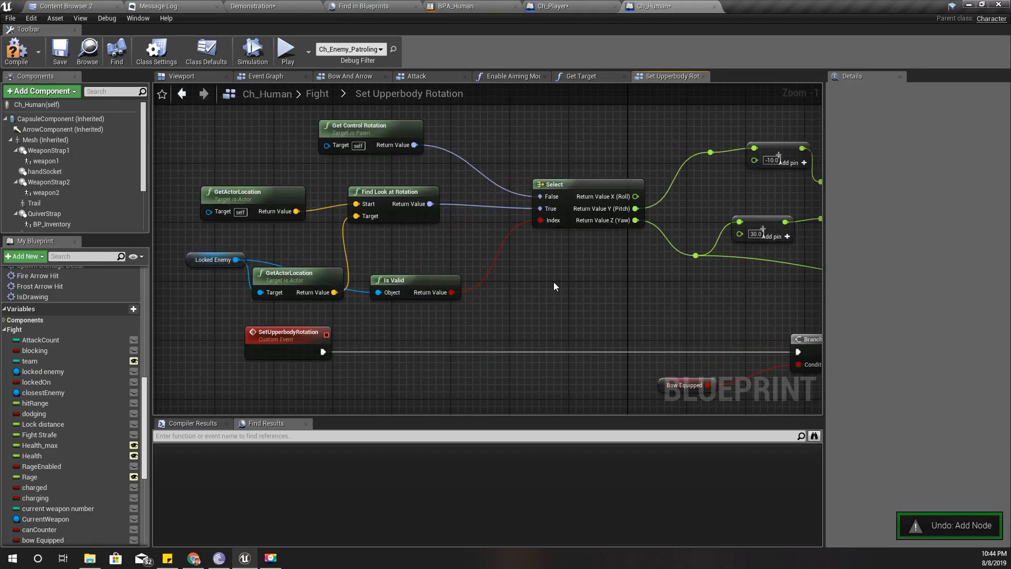
mouse_move(634, 212)
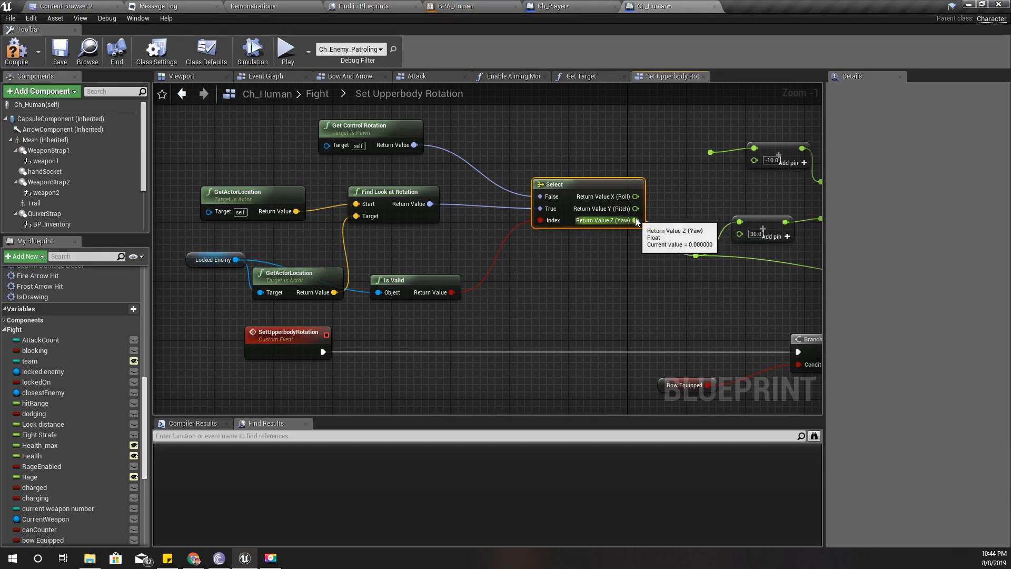
mouse_move(250, 170)
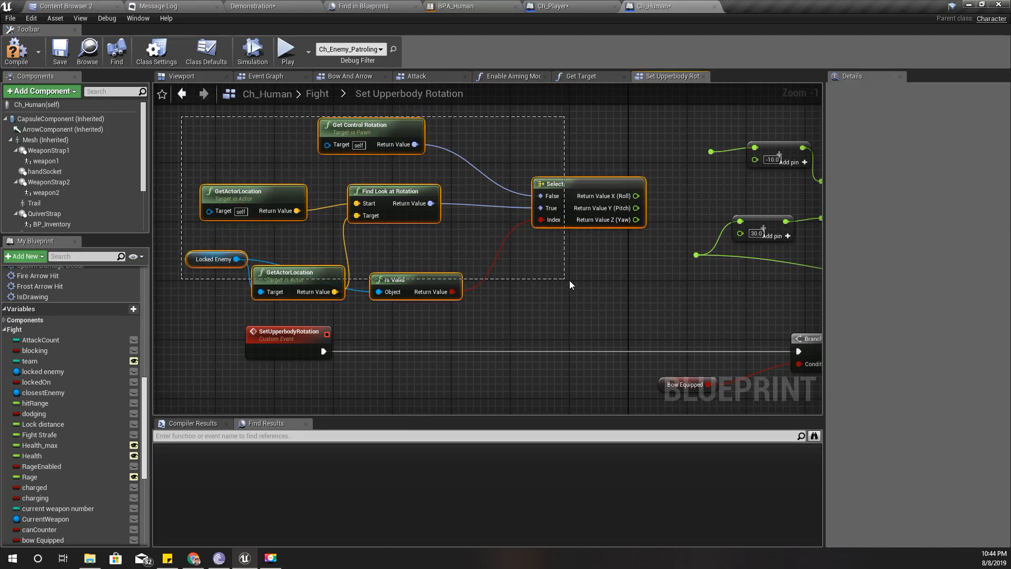
Collapse the selected rotation nodes into a Get Target Rotation function with a Rotator output.
right_click(566, 195)
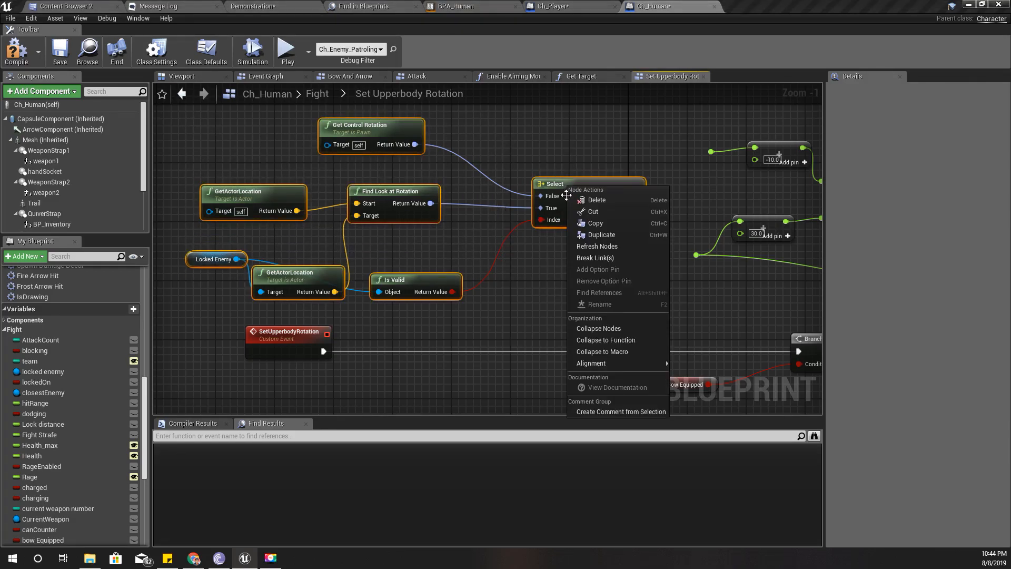
mouse_move(605, 339)
type("Get Target")
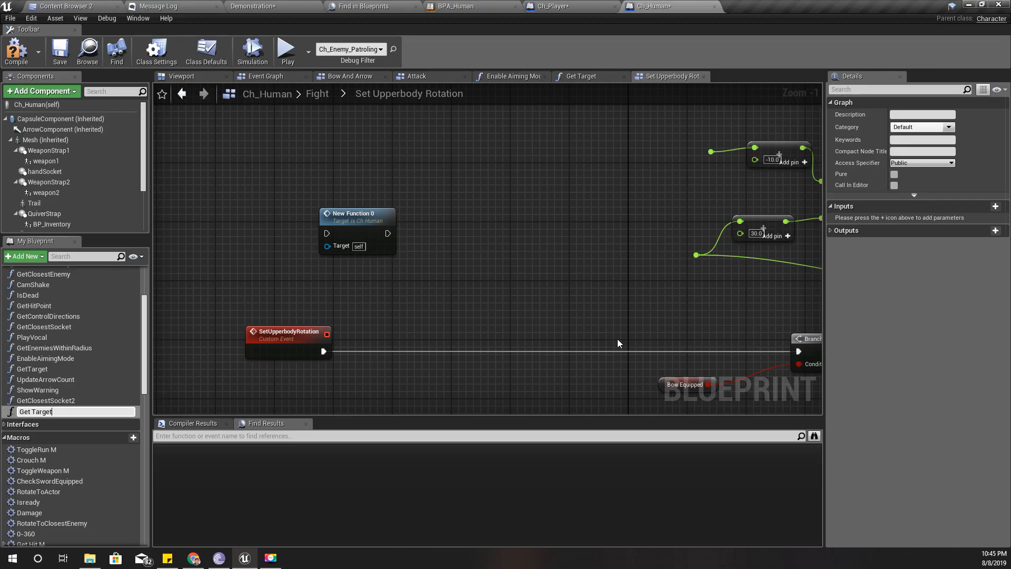
type("Rt")
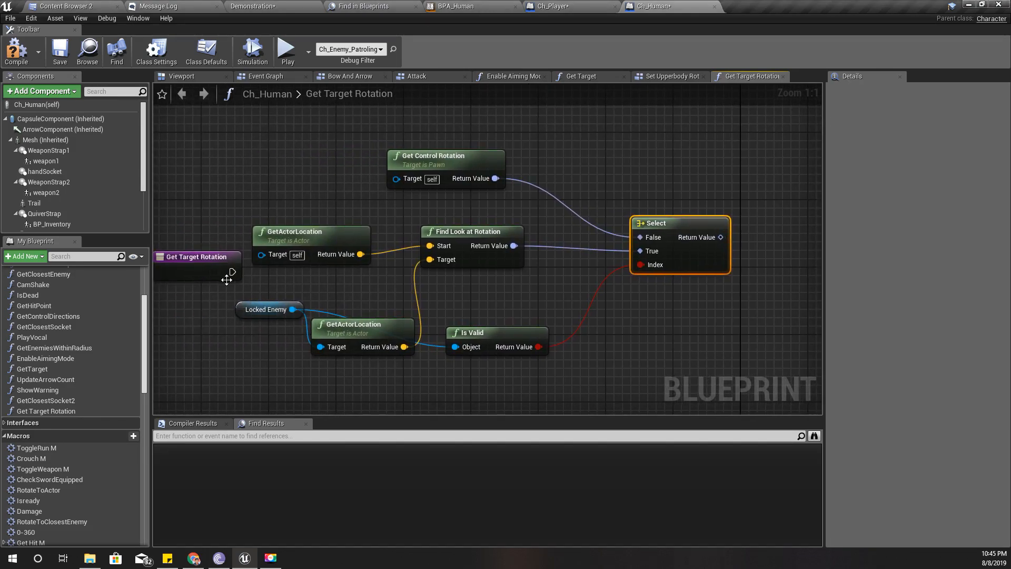
left_click_drag(232, 271, 799, 284)
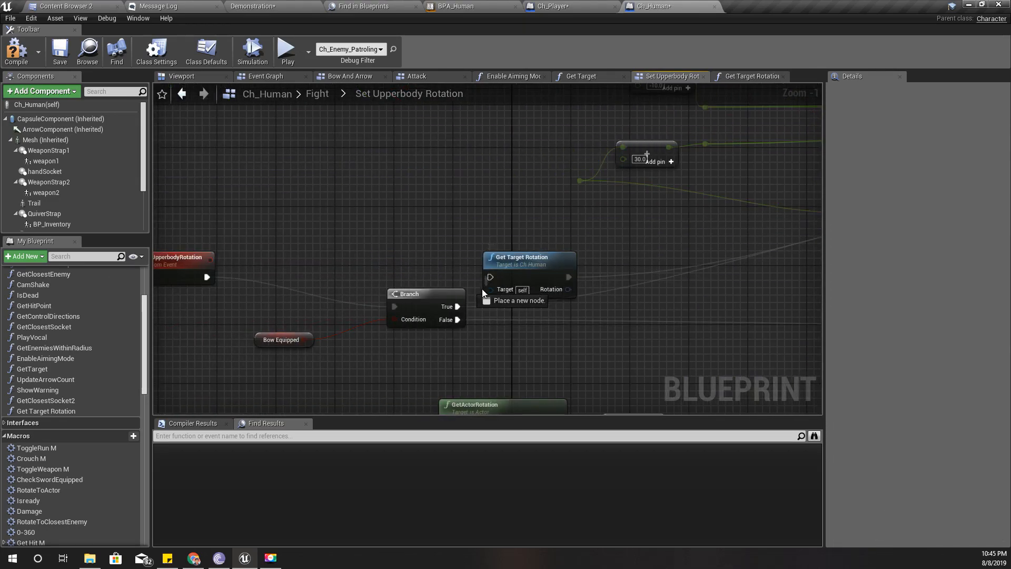
Call Get Target Rotation after the Branch and wire its rotation yaw into the offset add.
left_click(557, 257)
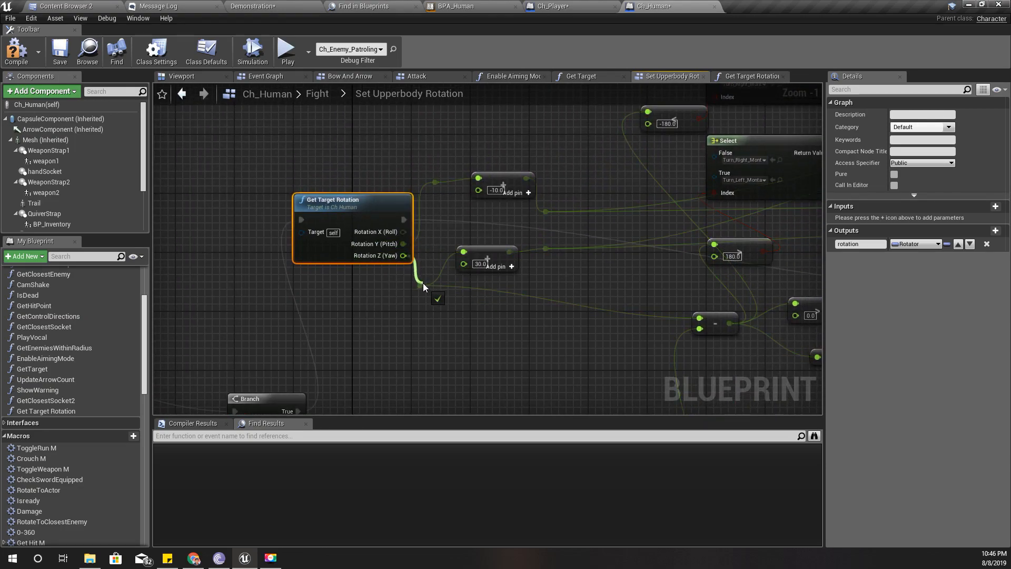
left_click_drag(424, 287, 477, 304)
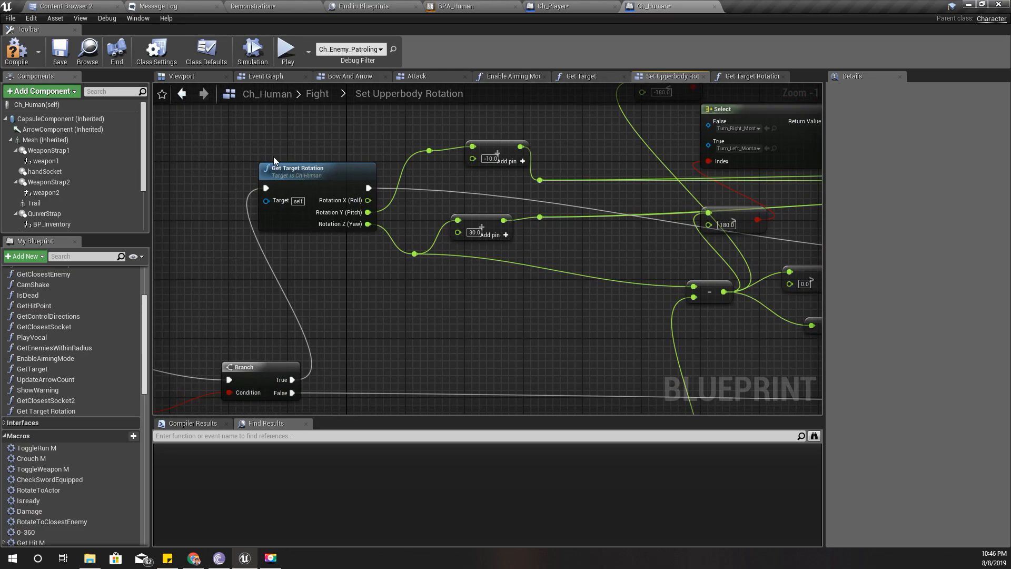
left_click(750, 76)
type("is")
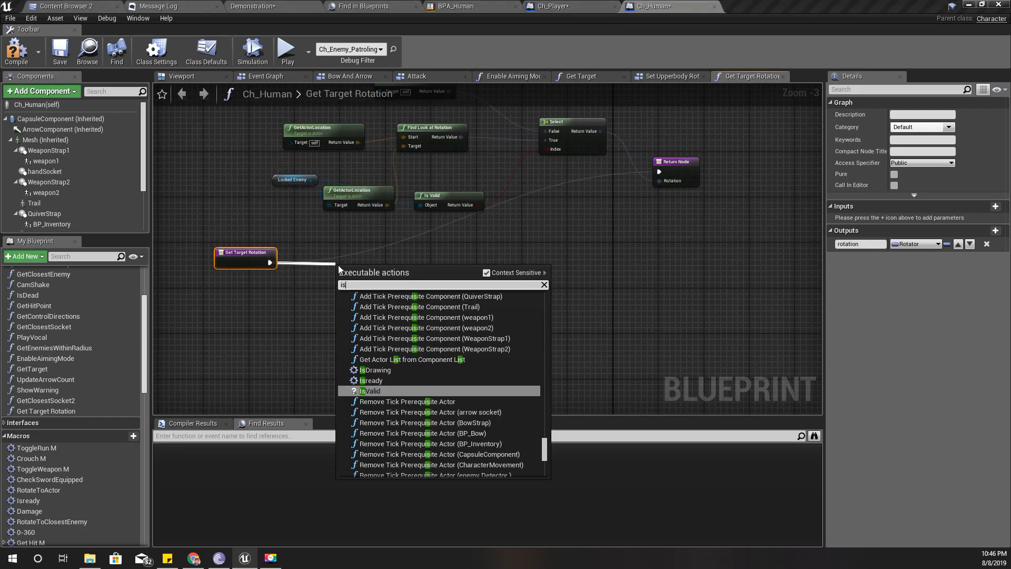
Replace Select/Is Valid with an IsValid branch returning look-at or control rotation, then compile.
left_click(372, 390)
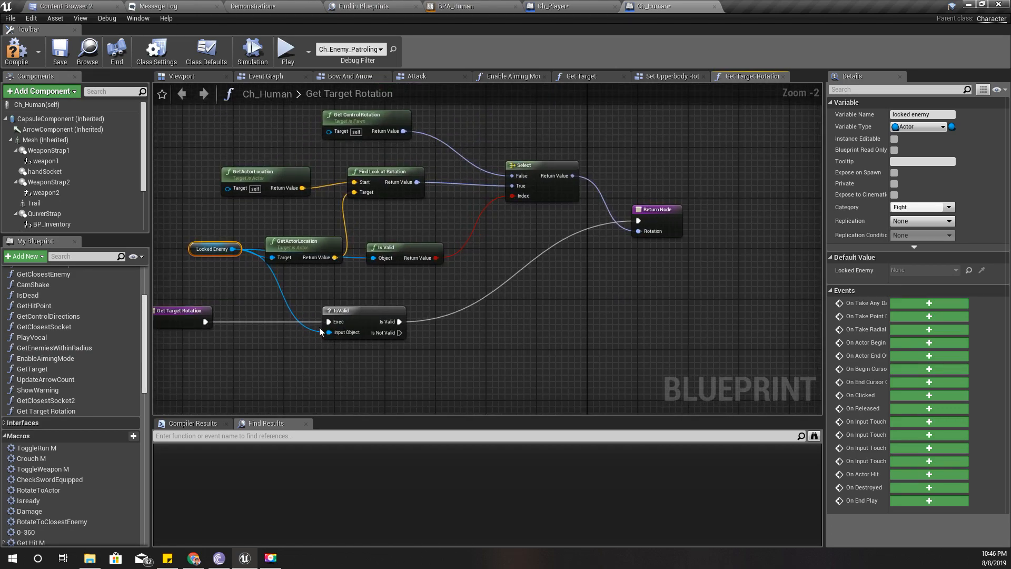
mouse_move(384, 332)
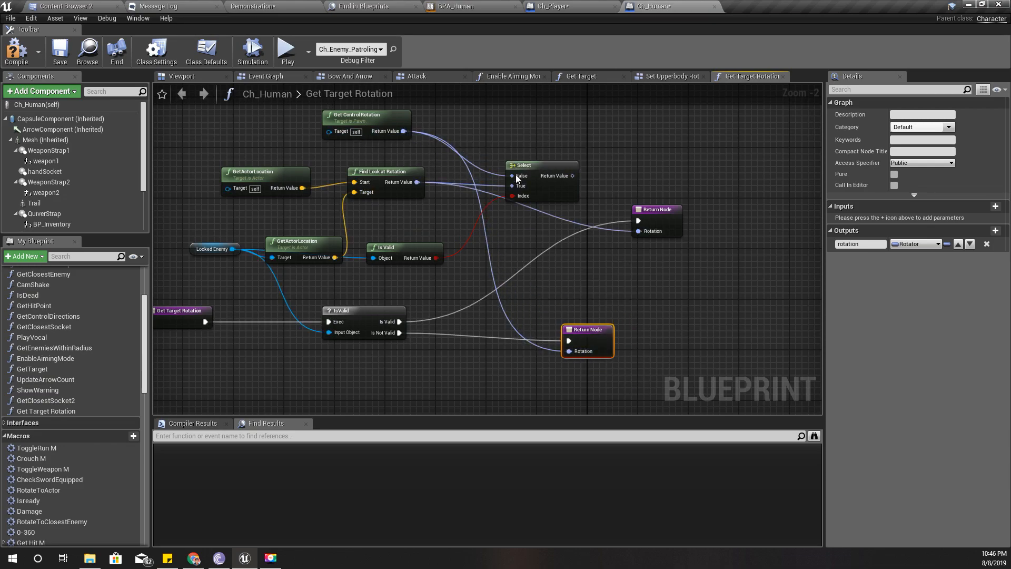
left_click_drag(532, 181, 559, 142)
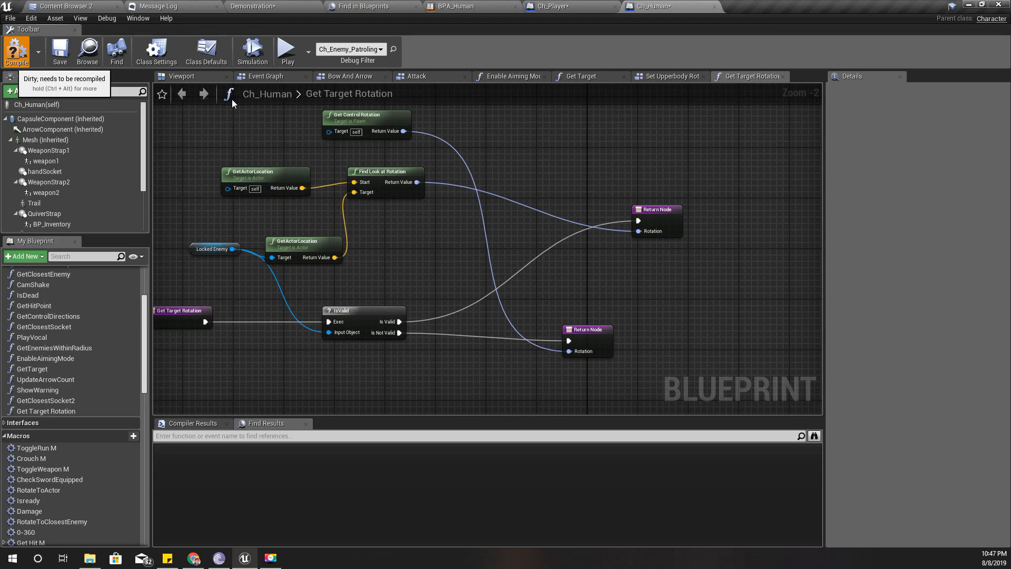
left_click(15, 52)
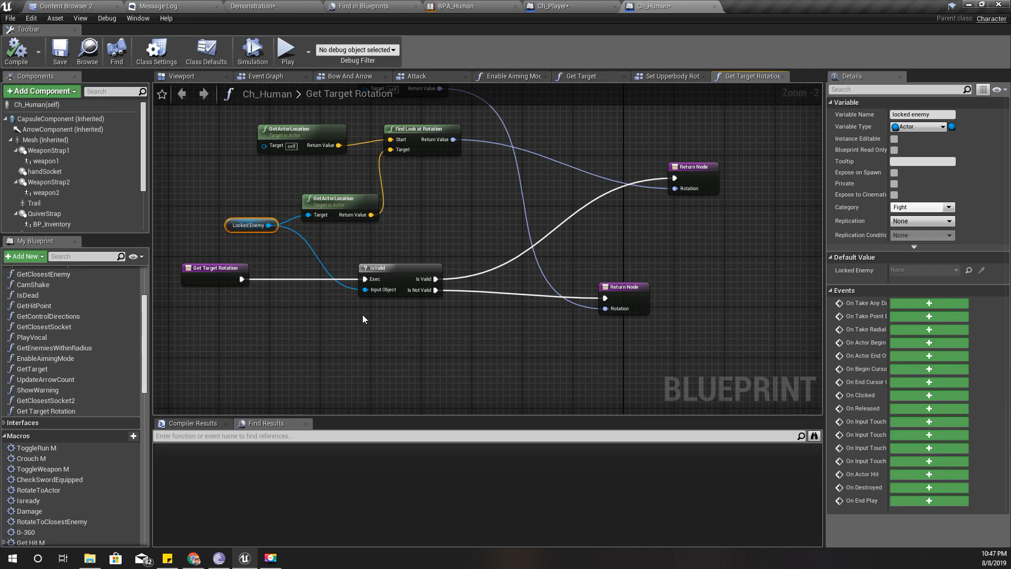
mouse_move(315, 174)
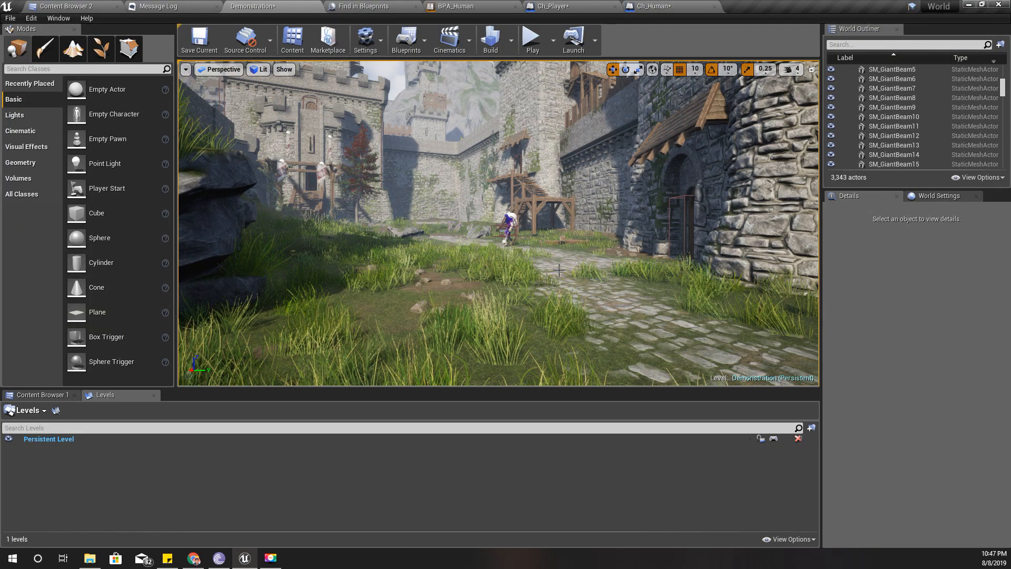
Play the Demonstration level to test the rotation, then switch to Ch_Player's Event Graph.
left_click(199, 39)
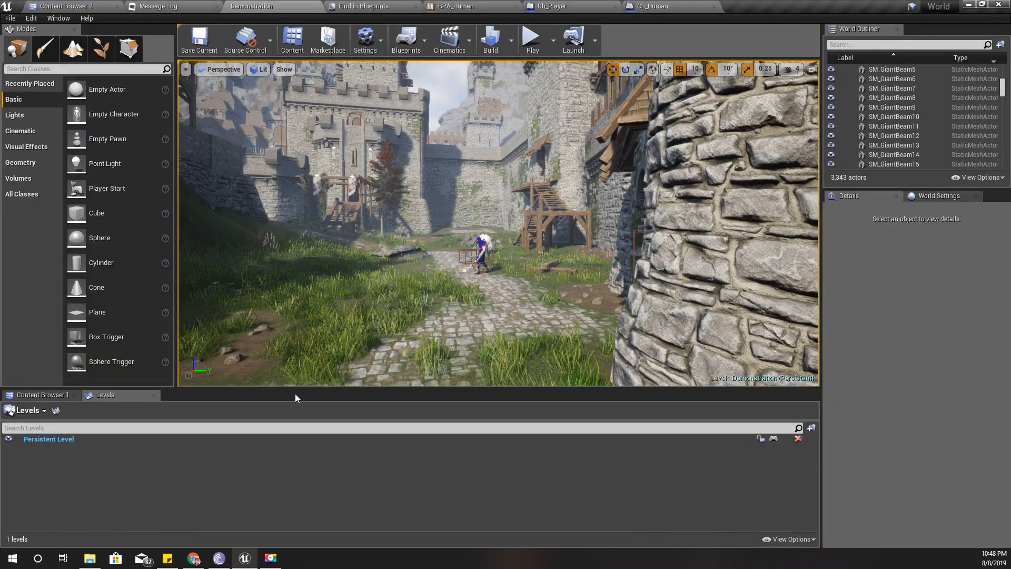
left_click(552, 6)
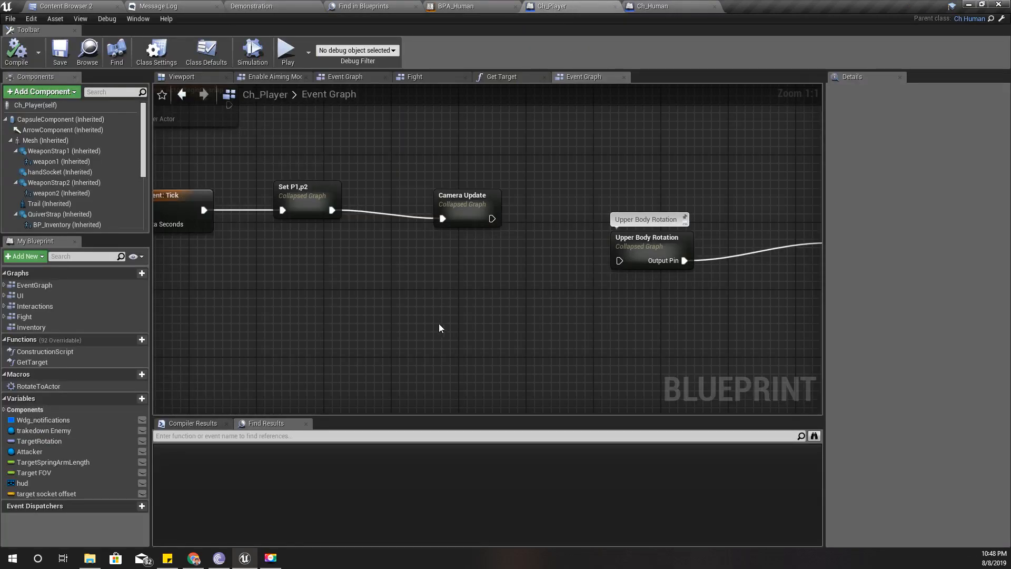
Switch via BPA_Human to Ch_Human's Set Upperbody Rotation graph.
left_click(458, 5)
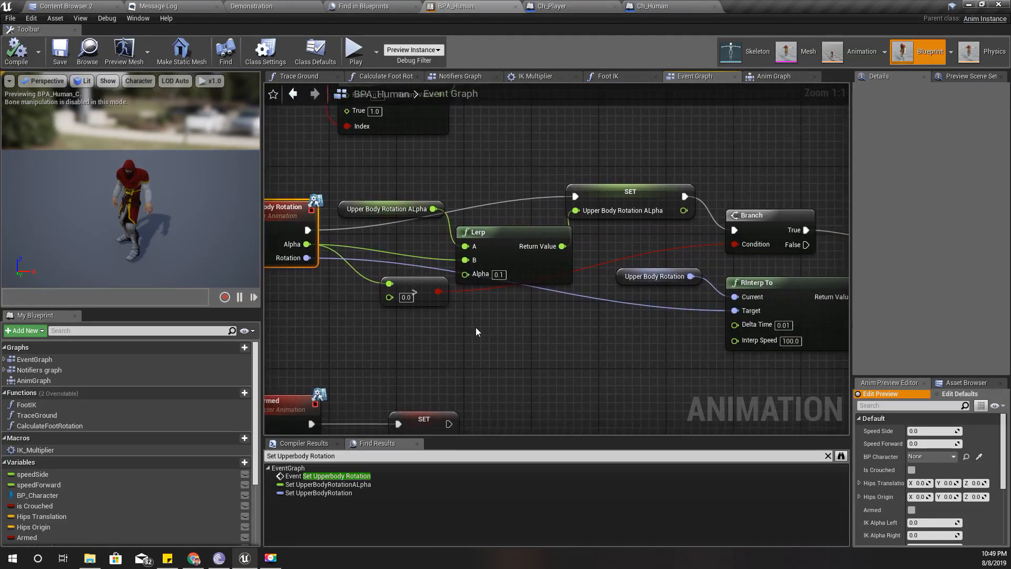
scroll("down", 3)
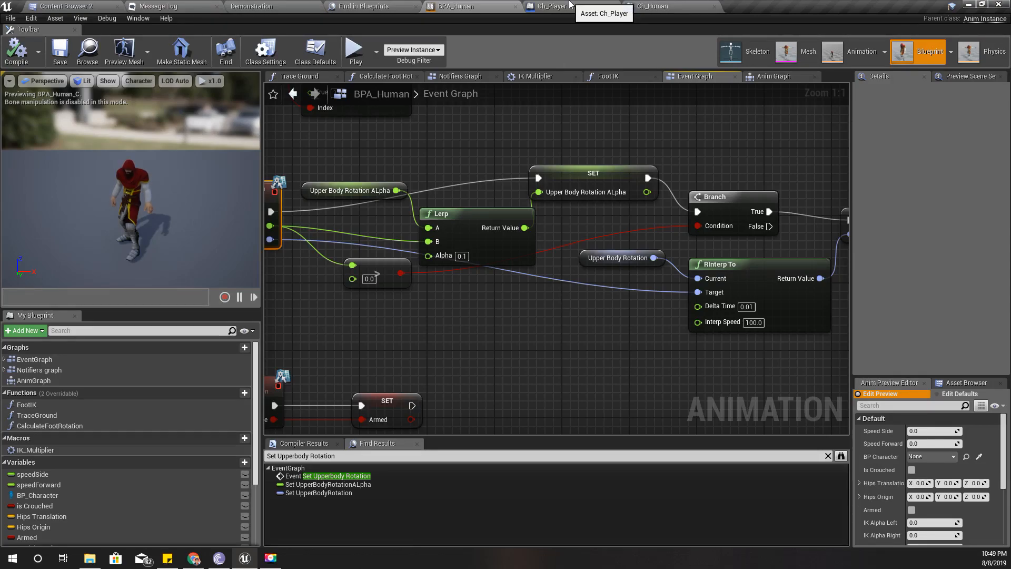
left_click(652, 5)
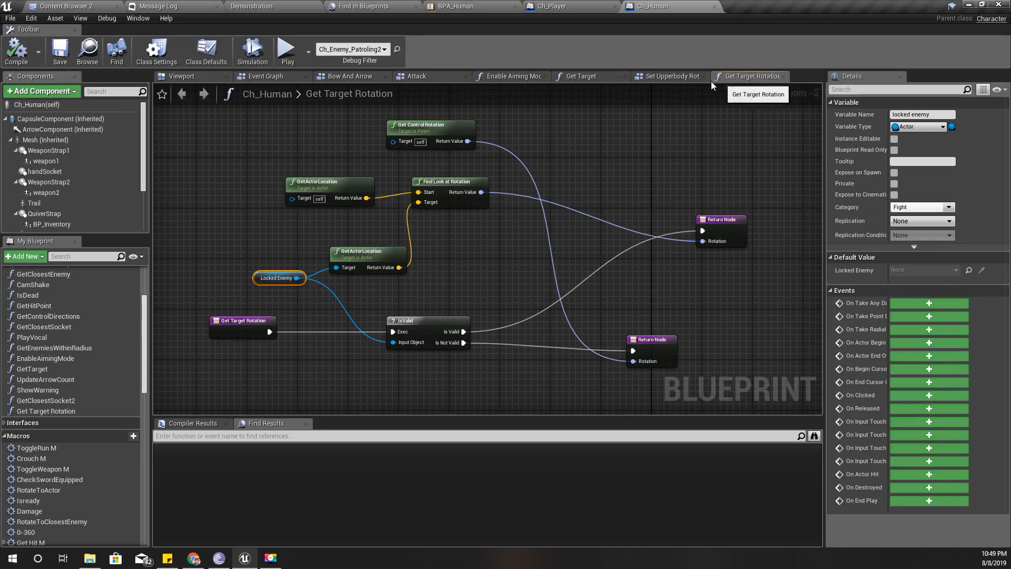
left_click(669, 76)
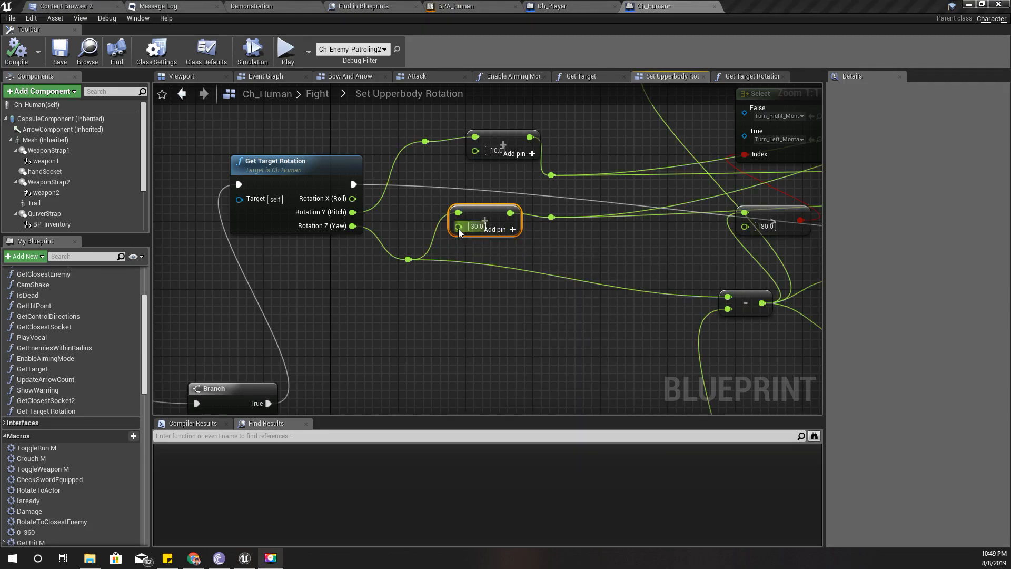
Promote the 30.0 yaw offset pin to an 'Aiming Yaw offset' variable defaulting to 0.0.
right_click(459, 227)
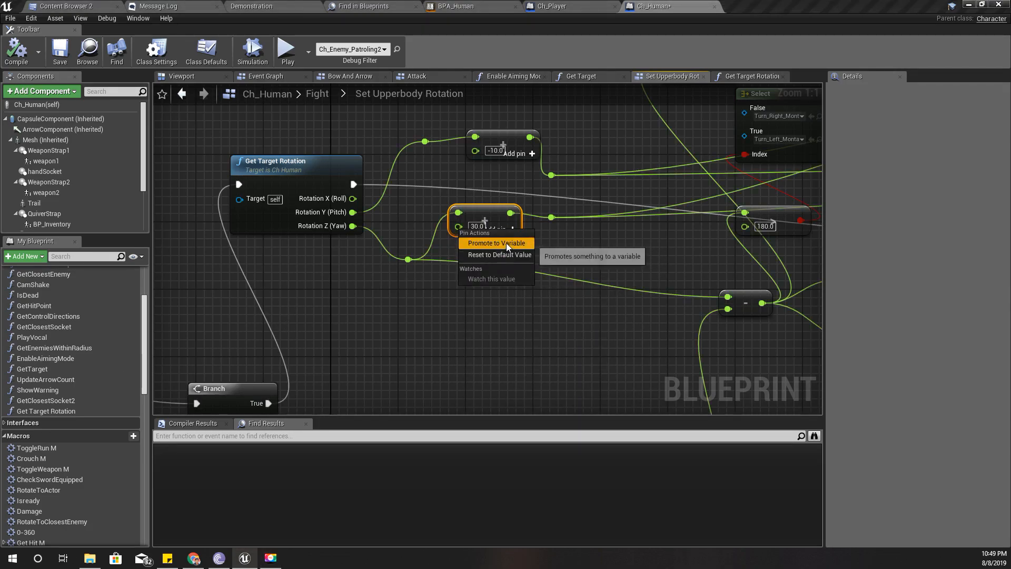
left_click(496, 243)
type("Aim")
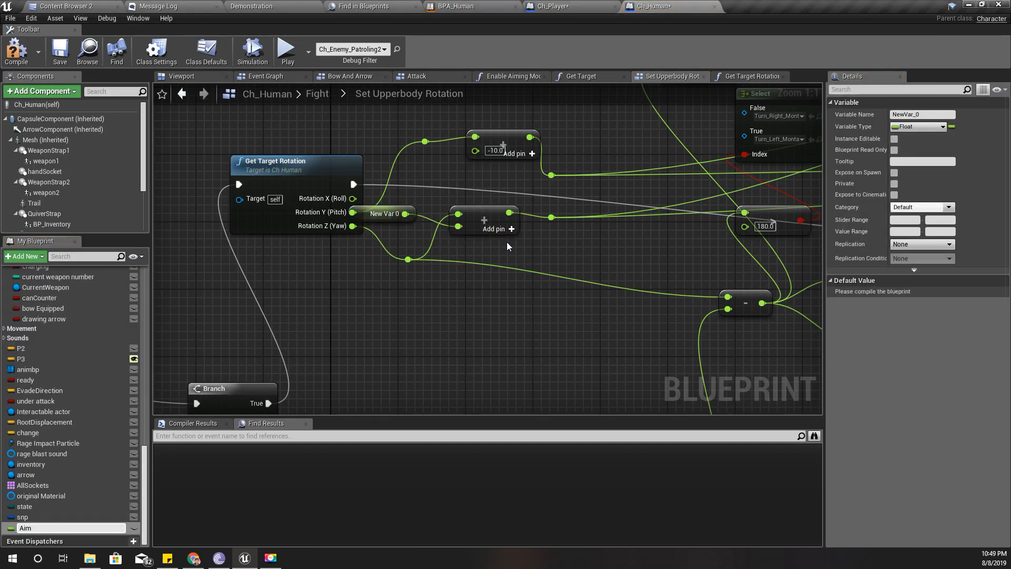
double_click(25, 528)
type("ing Yaw offset")
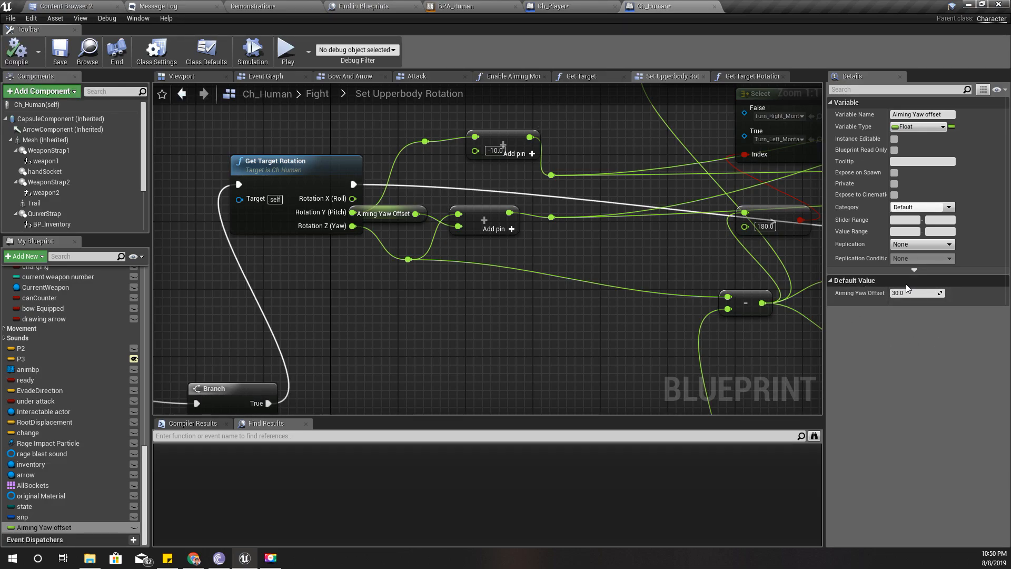
left_click(915, 292)
type("0")
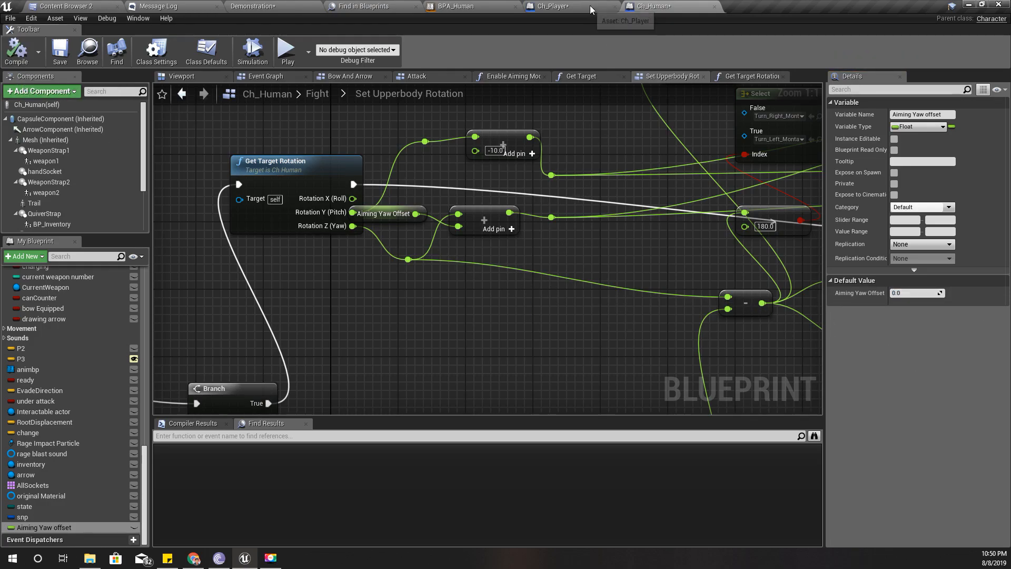
left_click(568, 6)
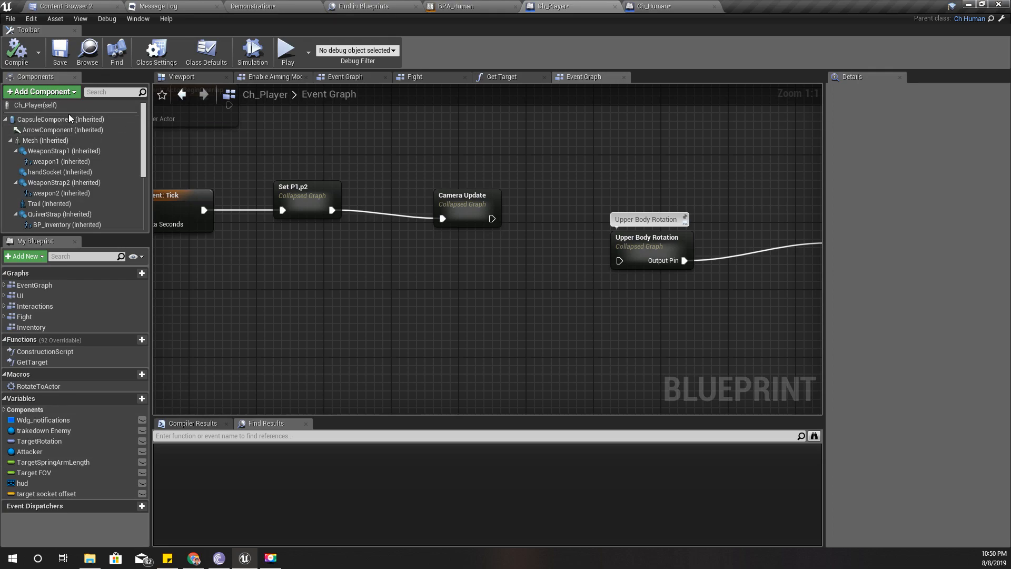
Set Ch_Player's class default Aiming Yaw Offset to 30.0 and return to the level.
left_click(206, 52)
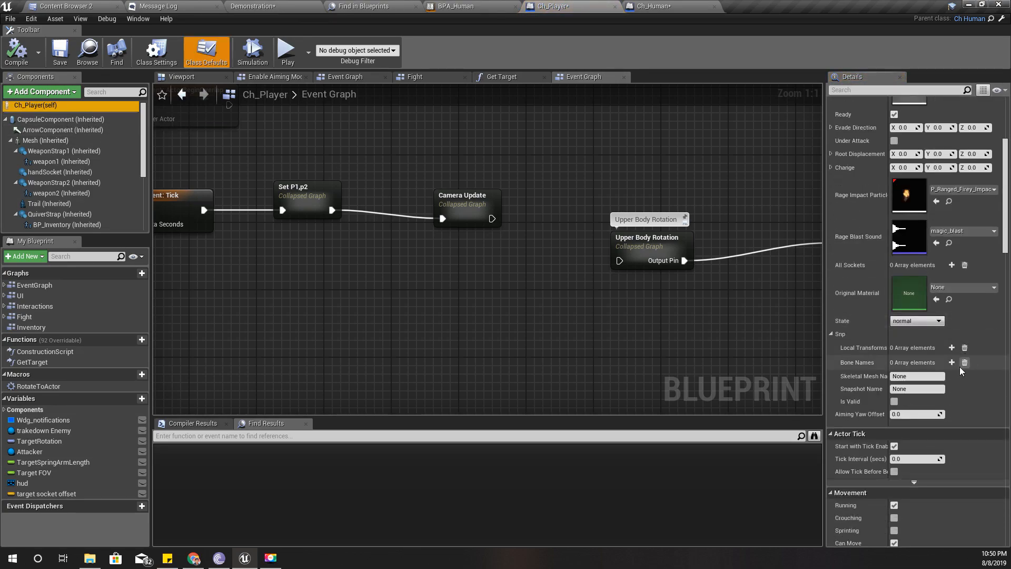
left_click(915, 413)
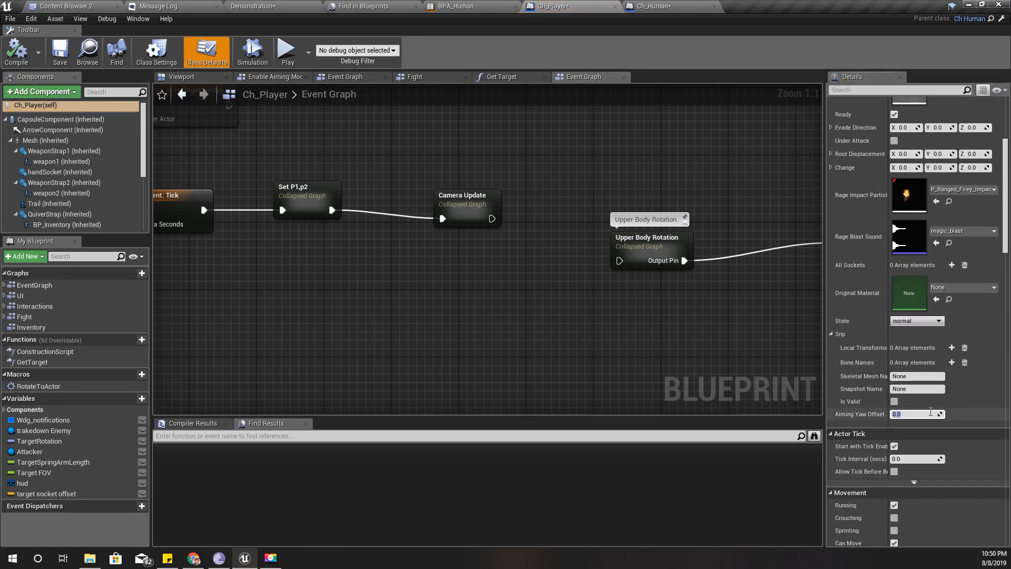
type("30.0")
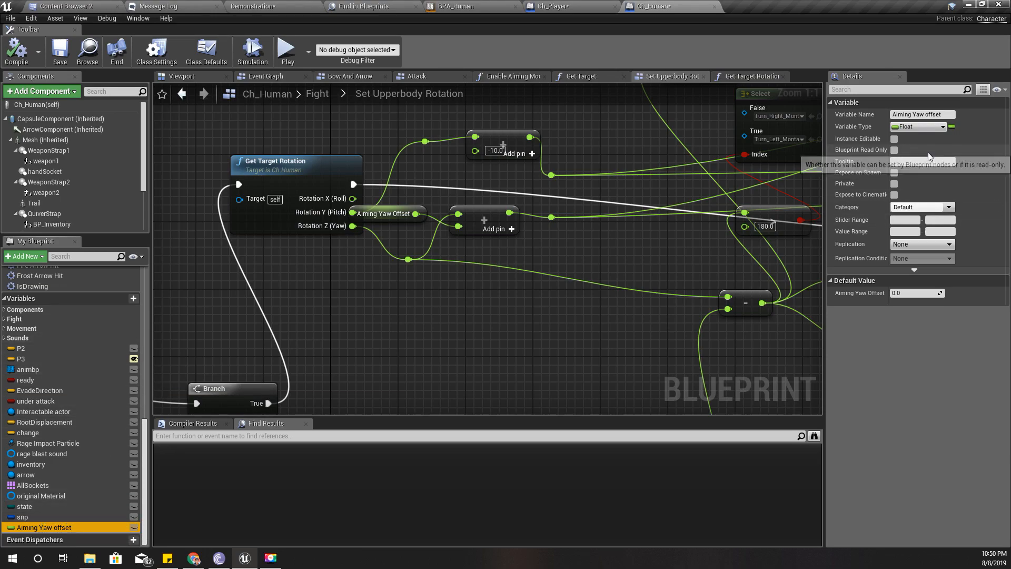
mouse_move(454, 241)
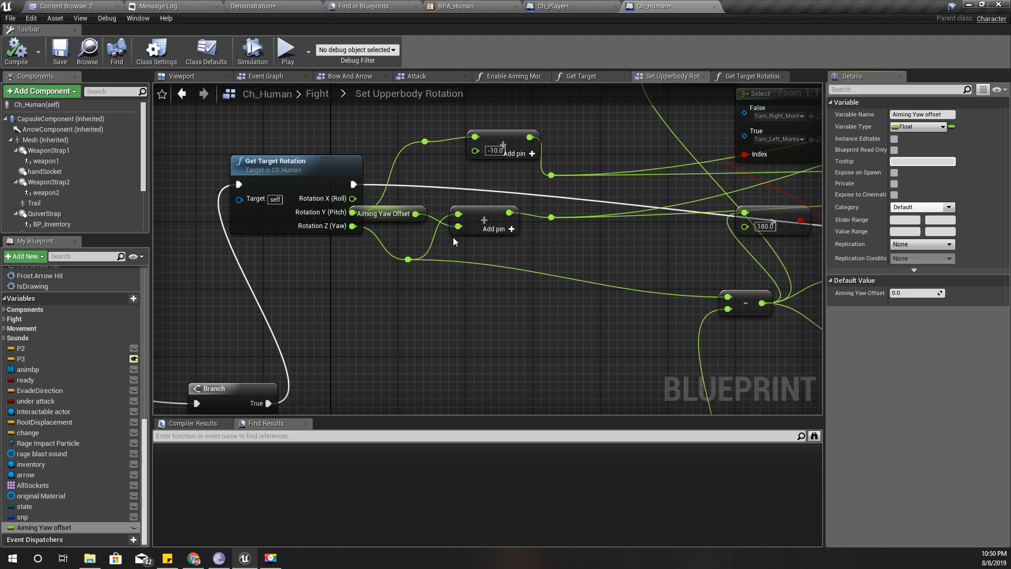
left_click(59, 51)
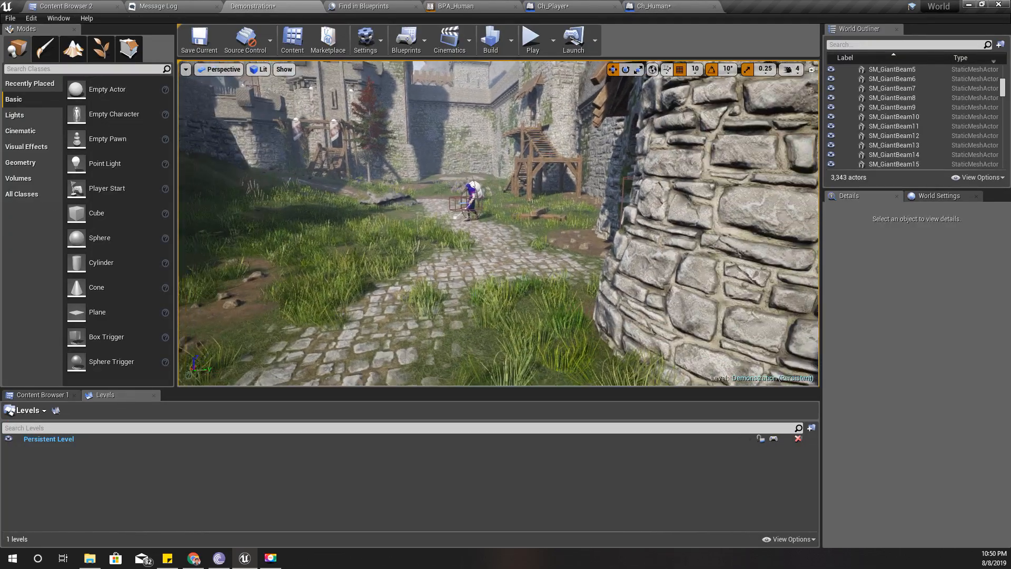
Play the level to check the enemy's upper-body aiming toward the player.
key("F11")
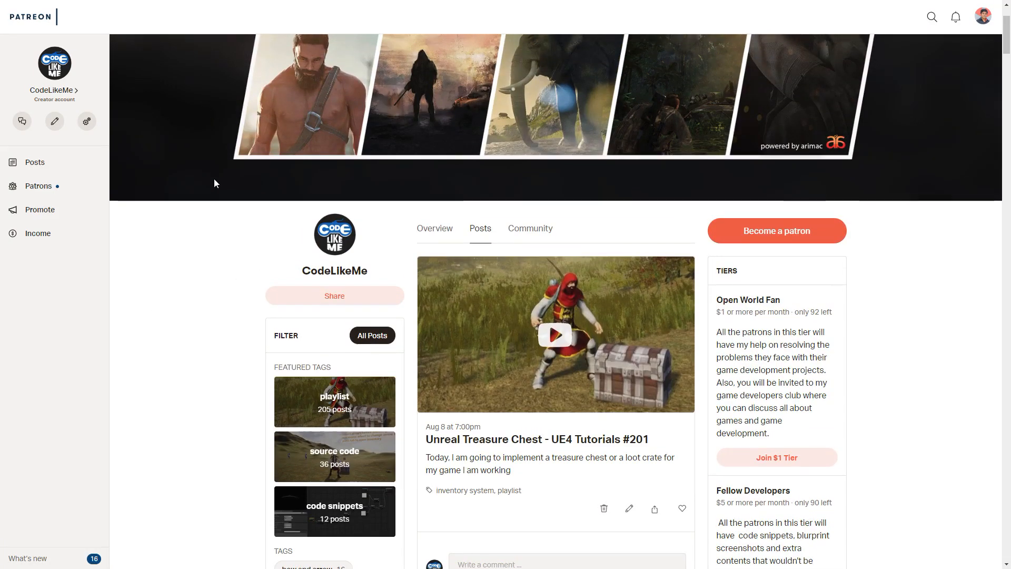
scroll("down", 3)
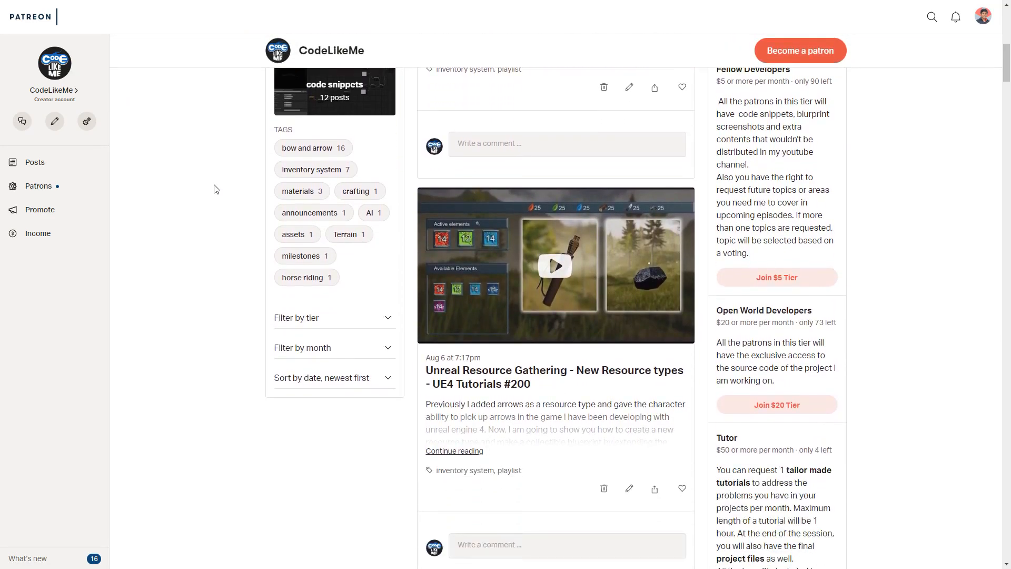
scroll("down", 3)
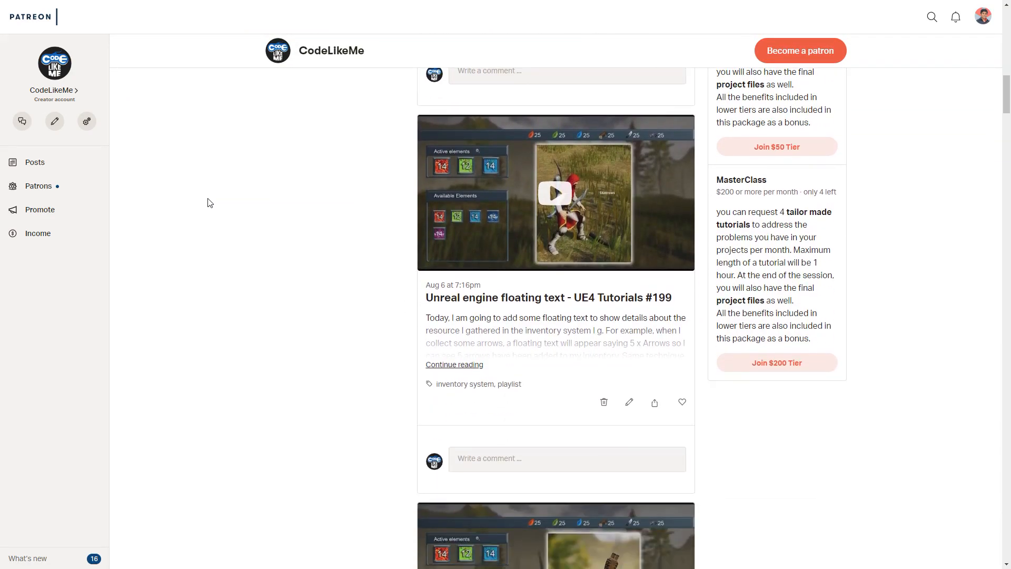
scroll("down", 3)
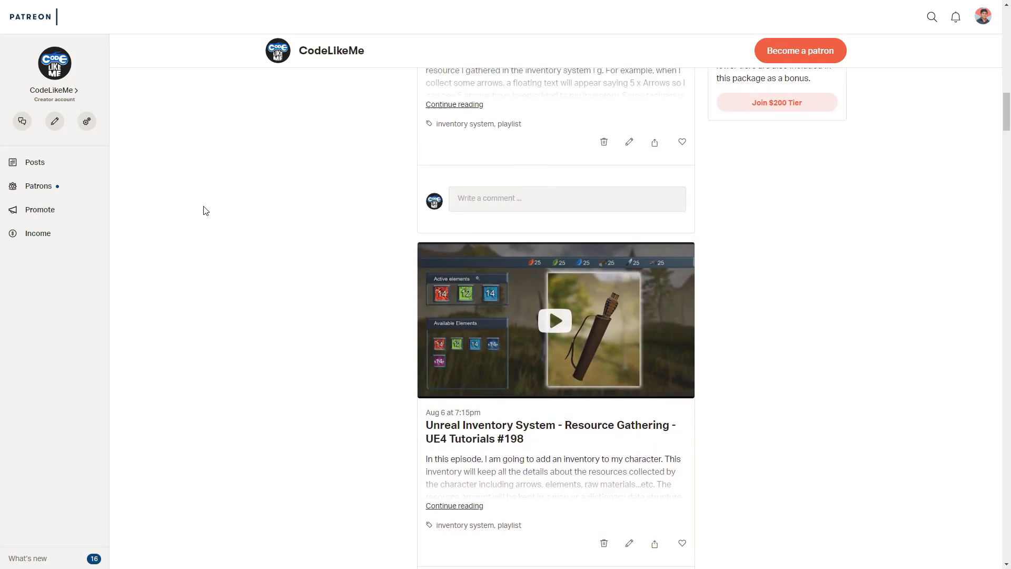
scroll("down", 3)
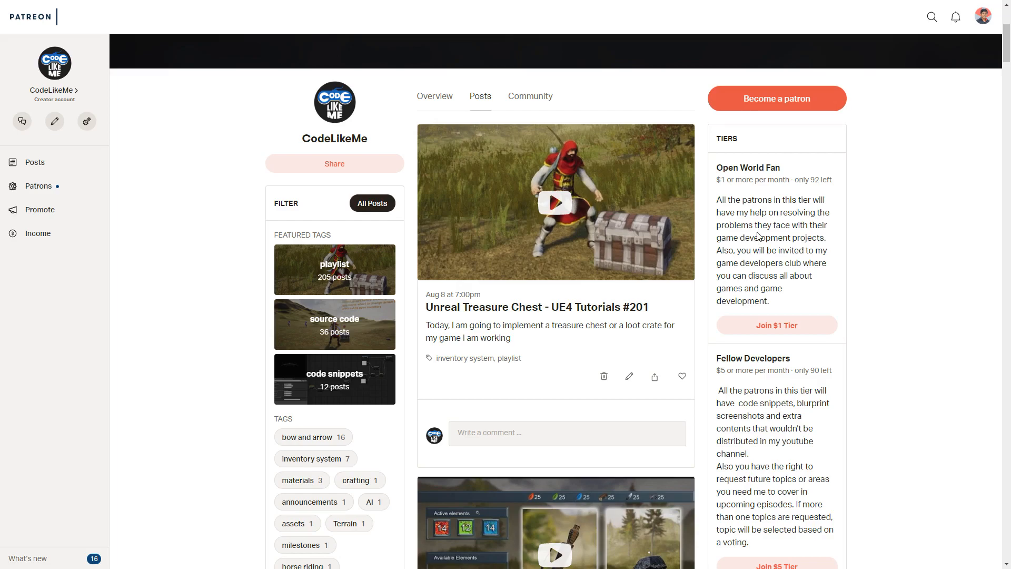
scroll("down", 3)
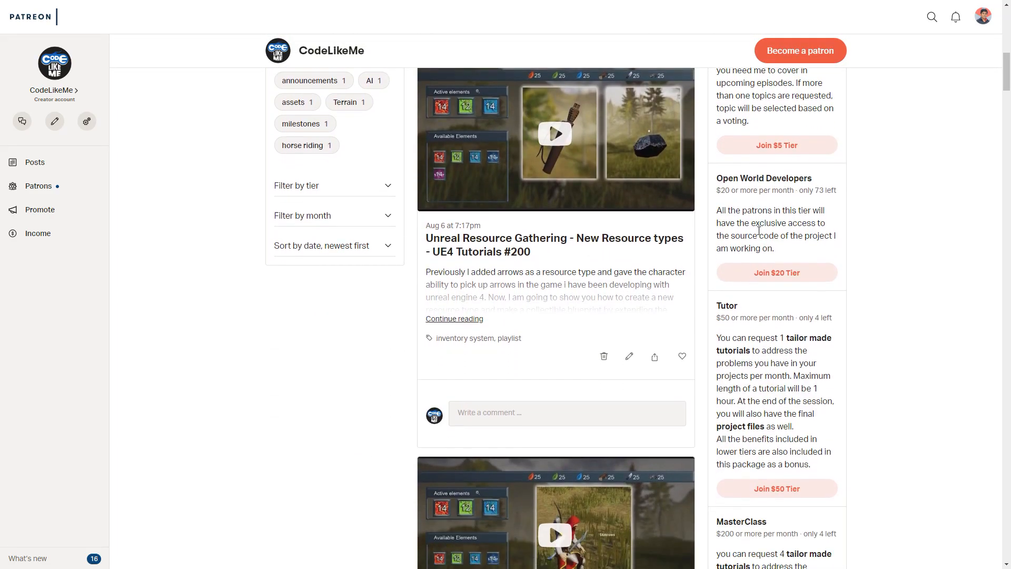
scroll("down", 3)
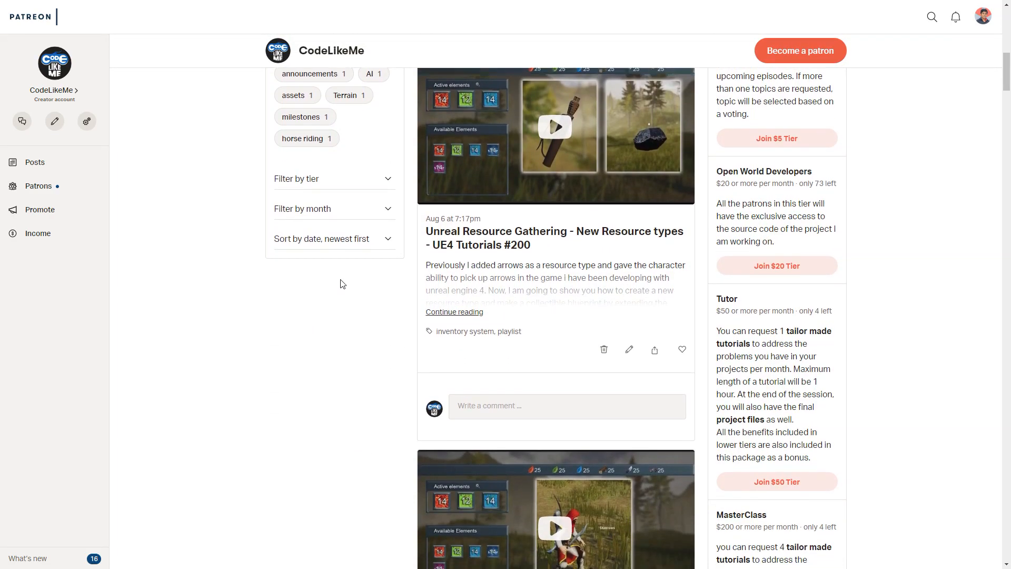
scroll("down", 3)
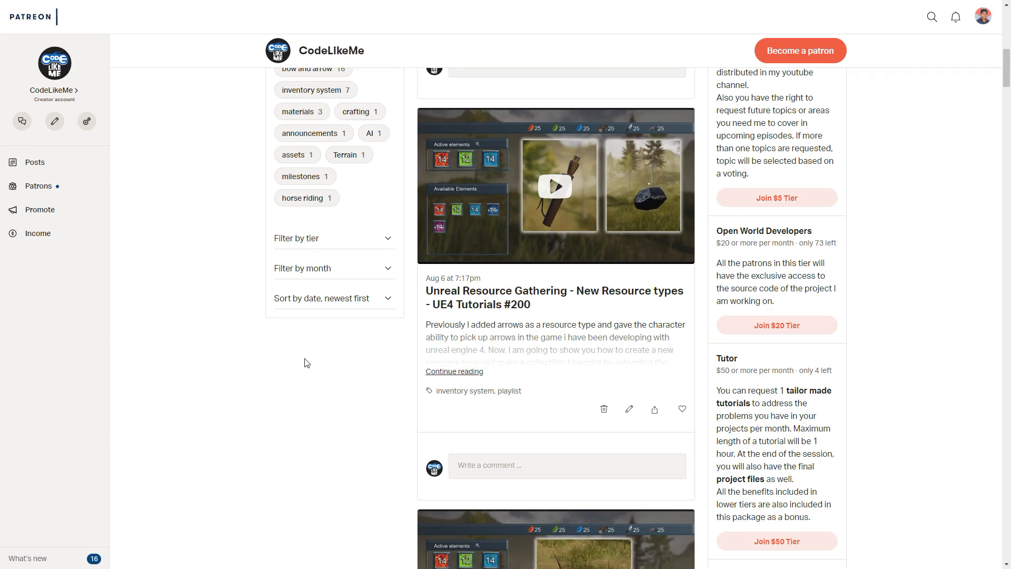
mouse_move(311, 343)
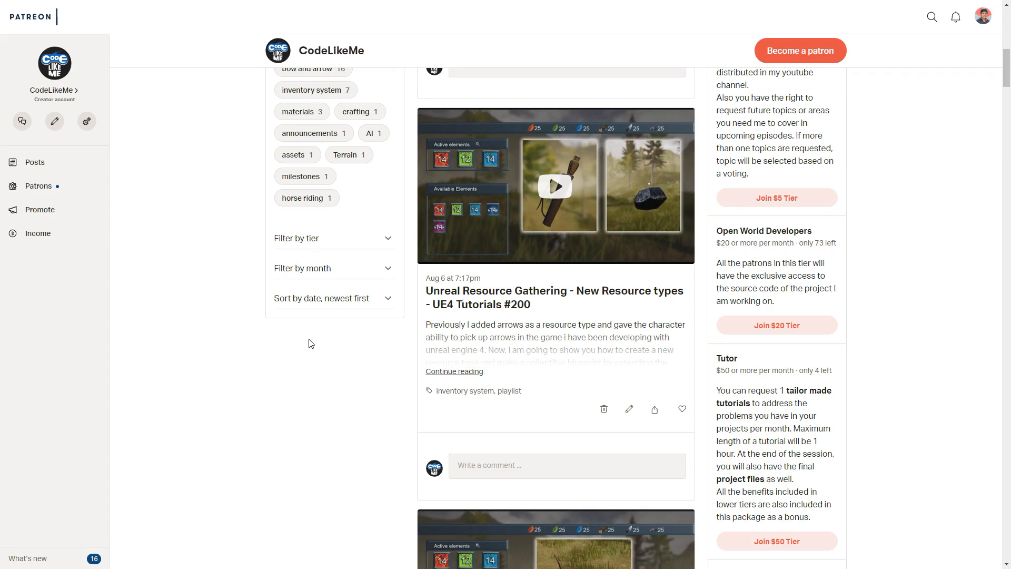